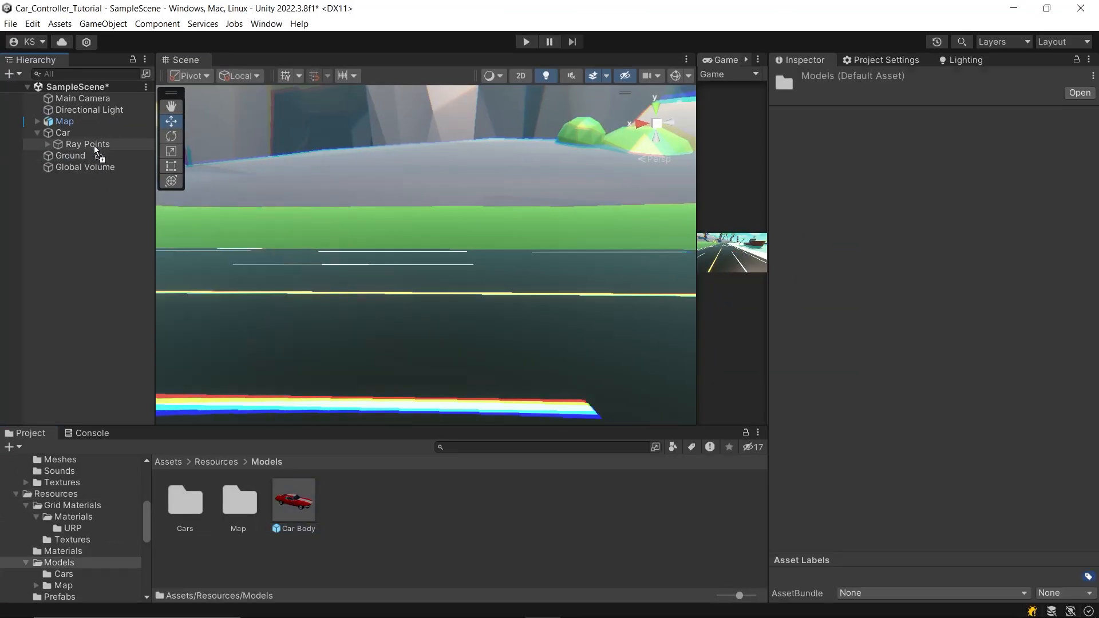
Step: Nest the Car Body prefab under Car and inspect its FrontLeftWheel and RearRightWheel children
{"action": "left_click", "coordinate": [84, 144]}
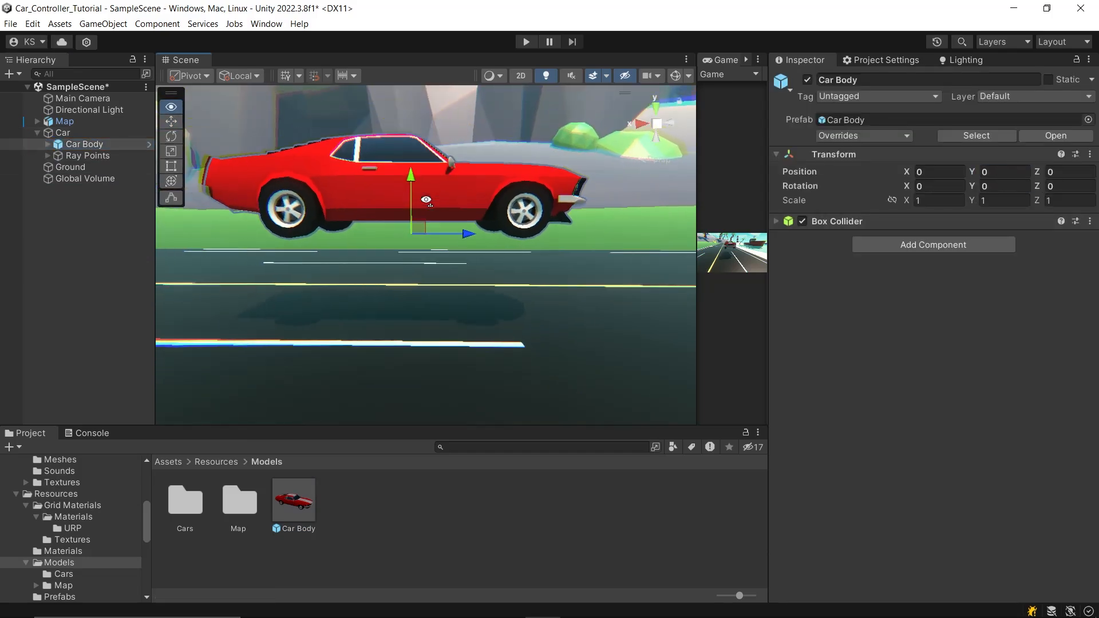
{"action": "left_click", "coordinate": [39, 145]}
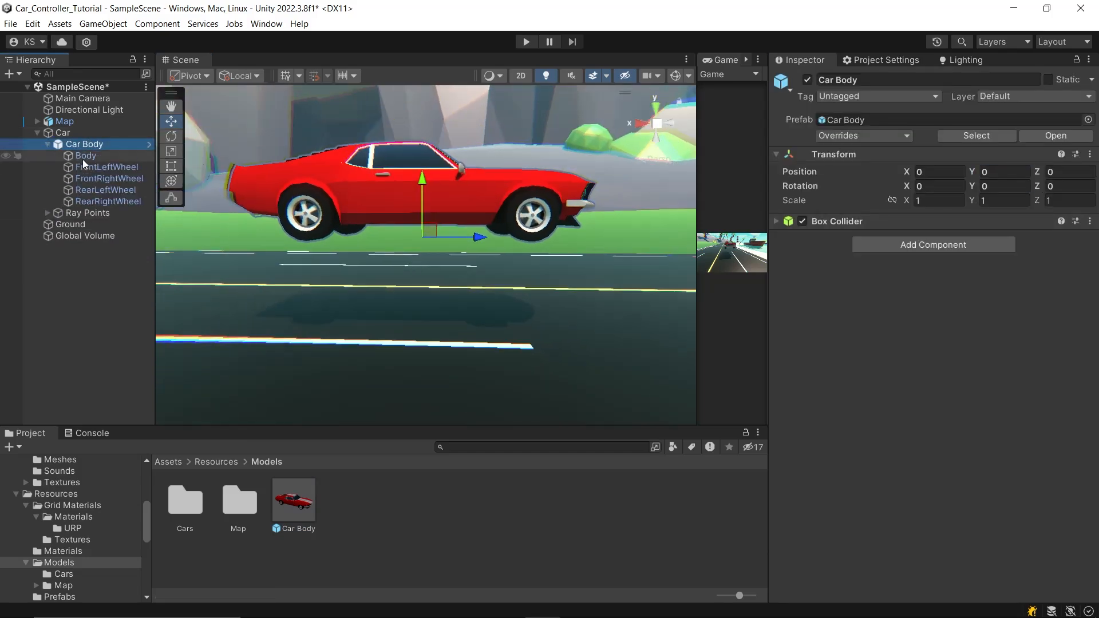
{"action": "left_click", "coordinate": [110, 168]}
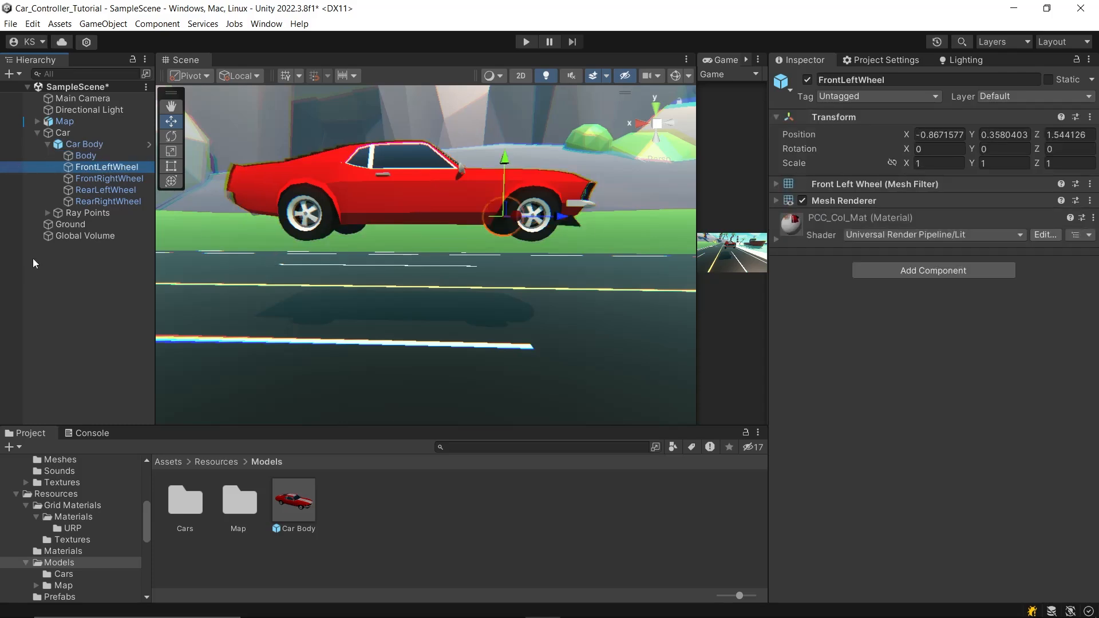
{"action": "left_click", "coordinate": [109, 202]}
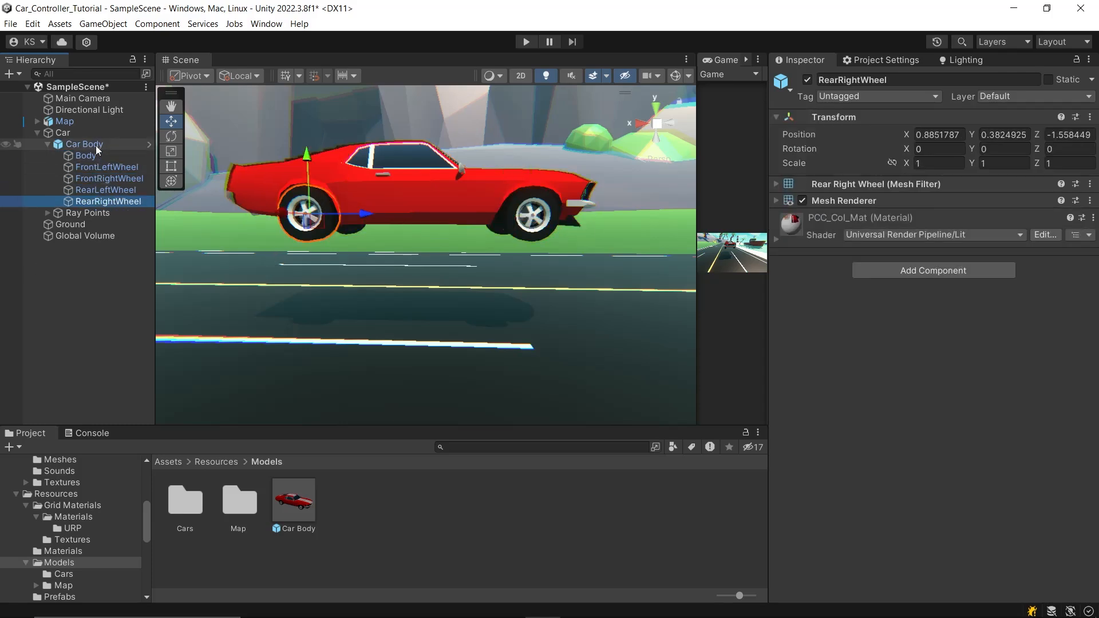
{"action": "left_click", "coordinate": [63, 132]}
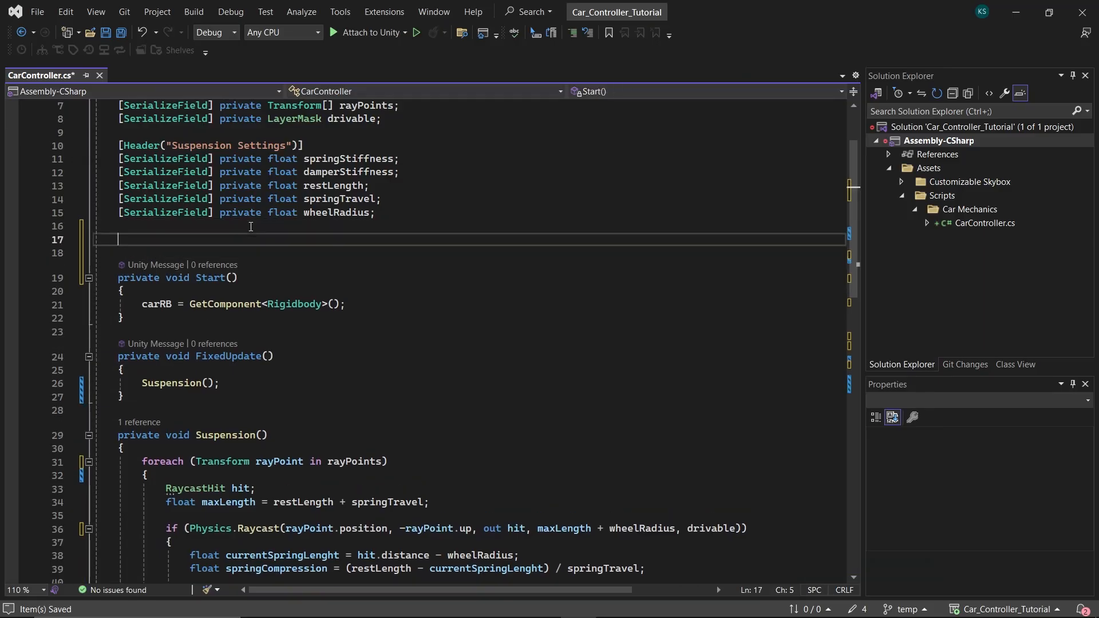
Step: Declare 'private int[] wheelsIsGrounded = new int[4];' and 'private bool isGrounded' fields
{"action": "type", "text": "private int["}
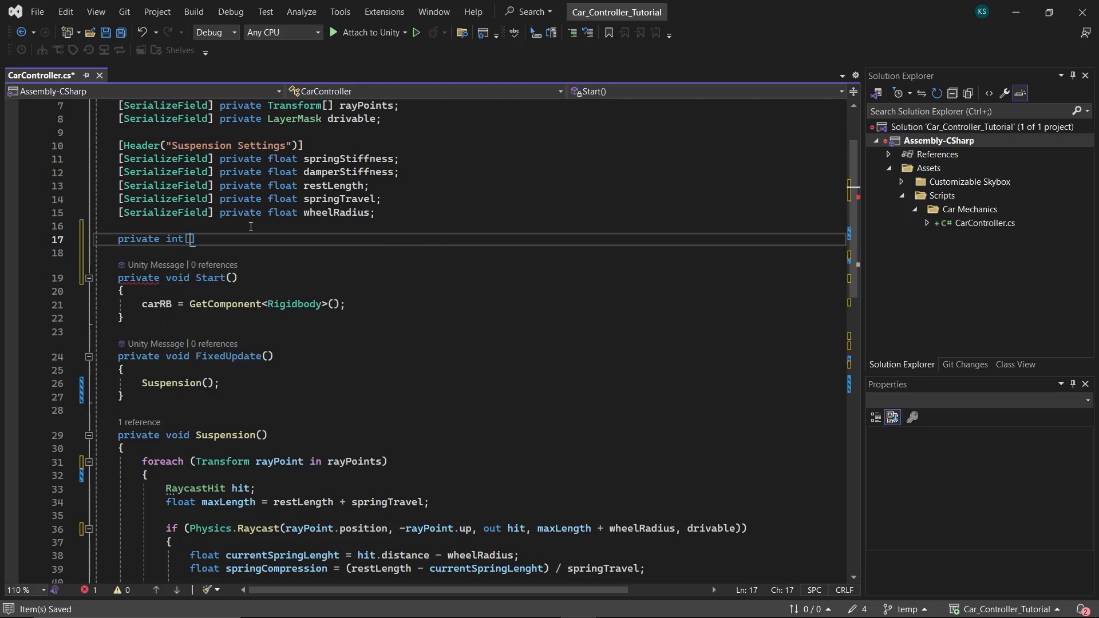
{"action": "type", "text": "wheels"}
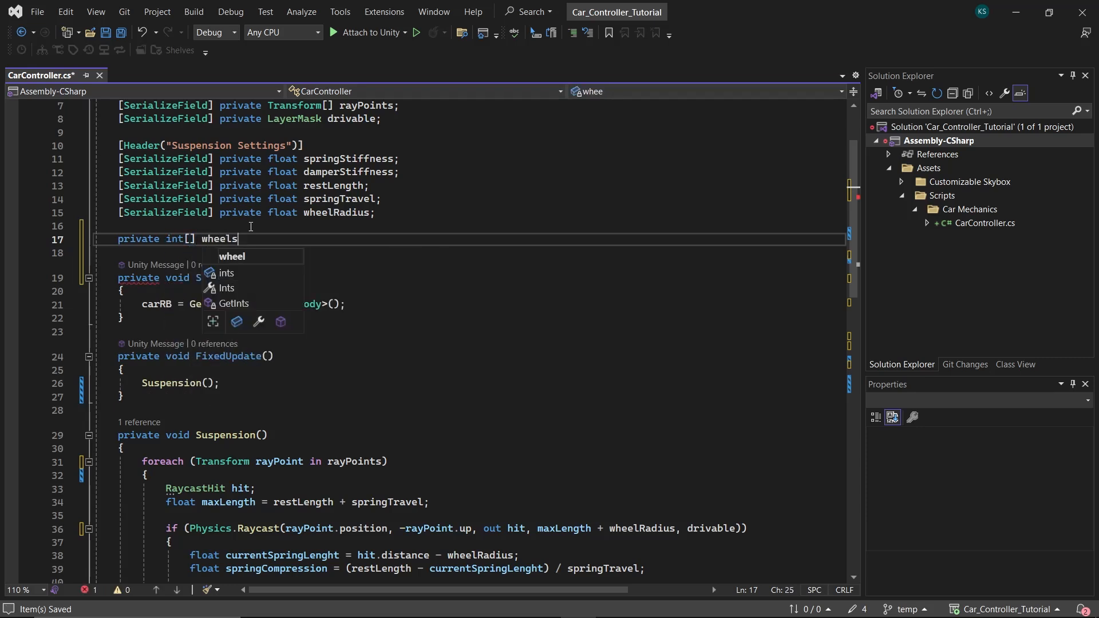
{"action": "type", "text": "IsGrounded"}
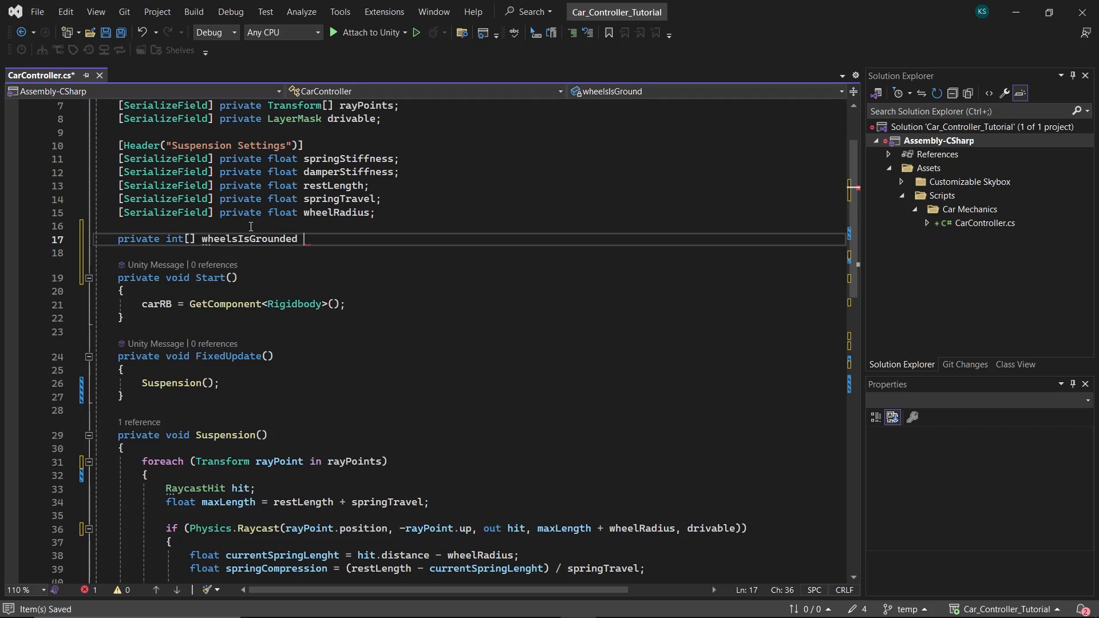
{"action": "type", "text": "= new int[4];"}
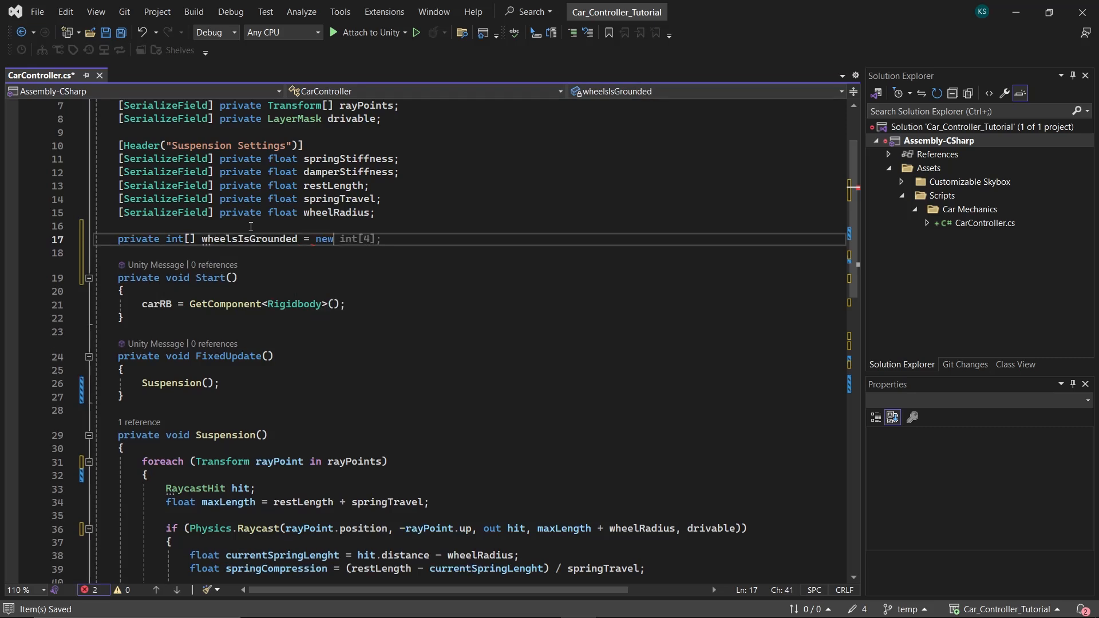
{"action": "type", "text": "privat"}
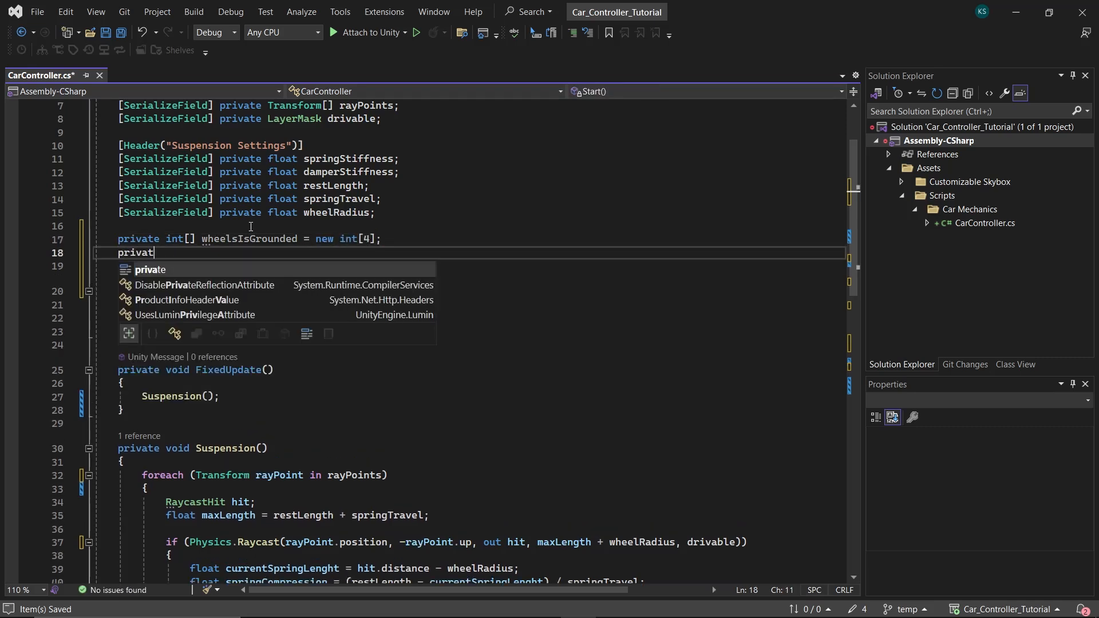
{"action": "type", "text": "e bool"}
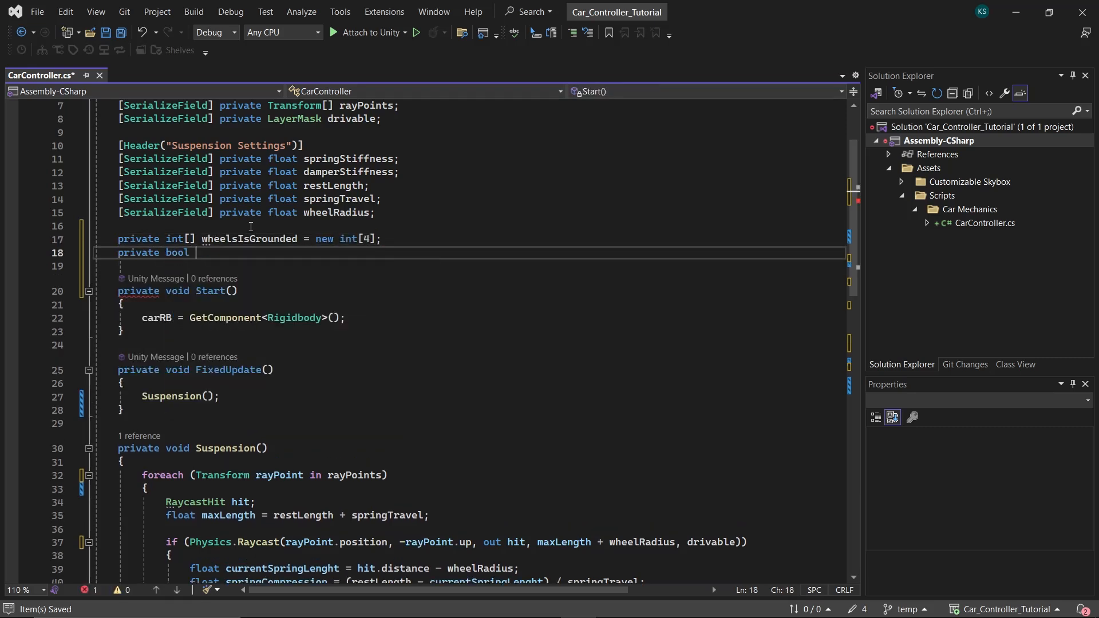
{"action": "type", "text": "isGrounded"}
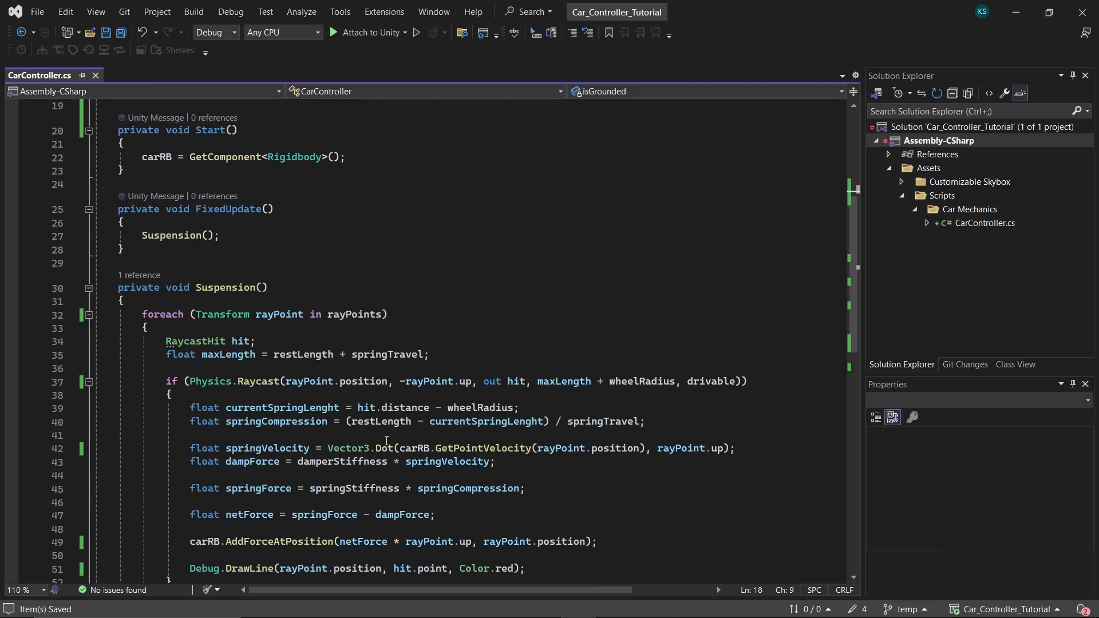
Step: Convert the suspension loop to an index-based for loop setting wheelsIsGrounded[i] = 1 on ray hits
{"action": "left_click", "coordinate": [185, 314]}
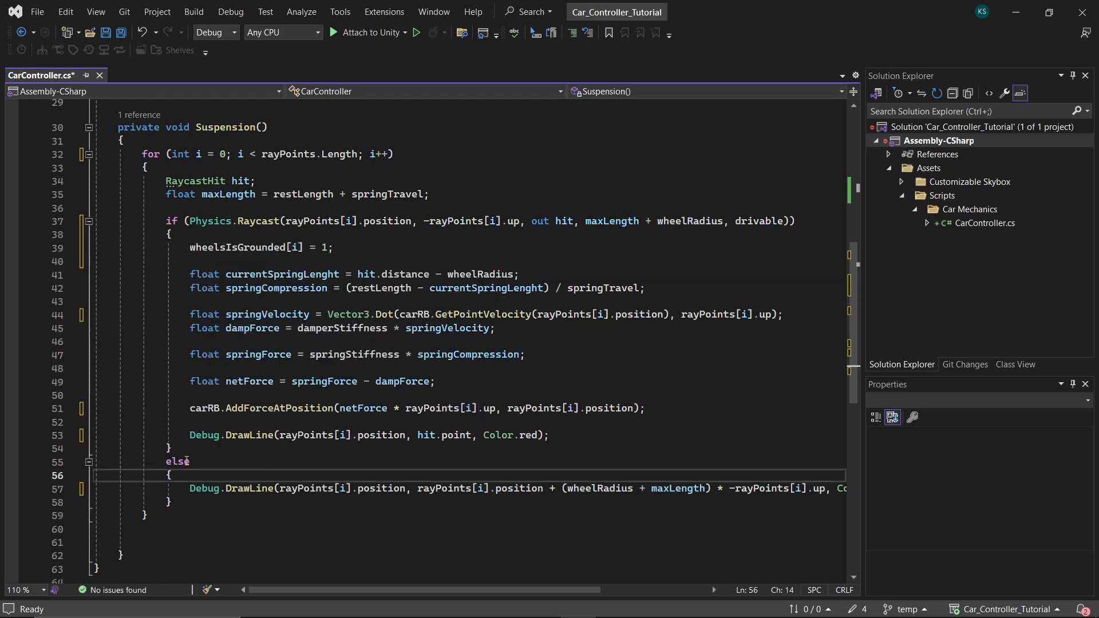
{"action": "type", "text": "wheelsIsGrounded[i] = 1"}
{"action": "type", "text": "#endregion"}
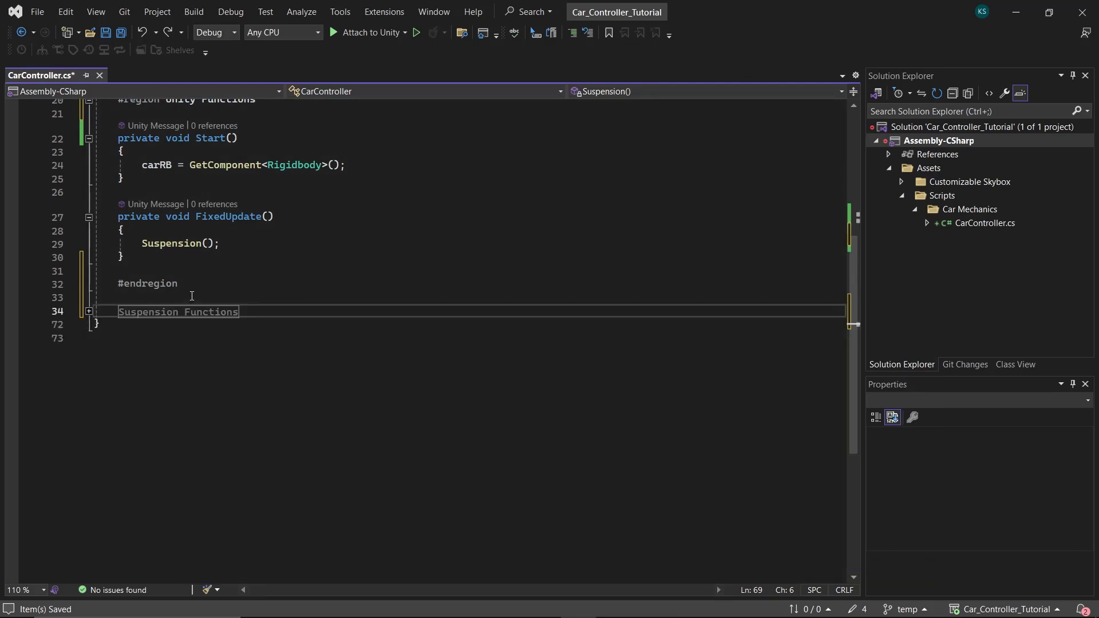
Step: Write GroundCheck() in a Car Status Check region, summing wheelsIsGrounded into tempGroundedWheels to set isGrounded
{"action": "type", "text": "#region Car Status Check"}
{"action": "type", "text": "private void"}
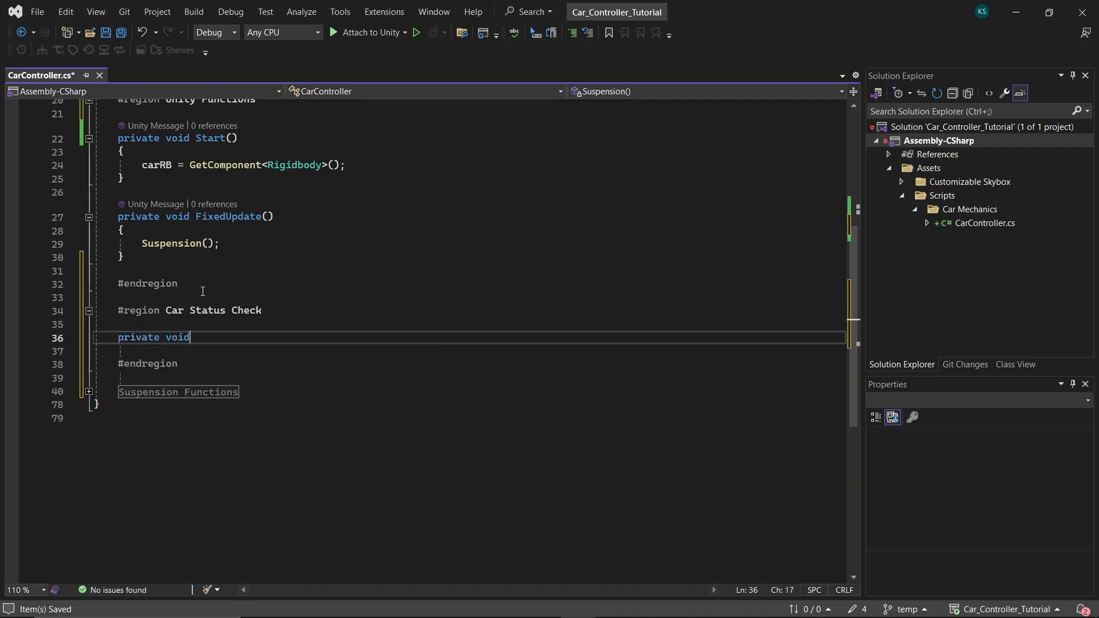
{"action": "type", "text": "GroundCheck()"}
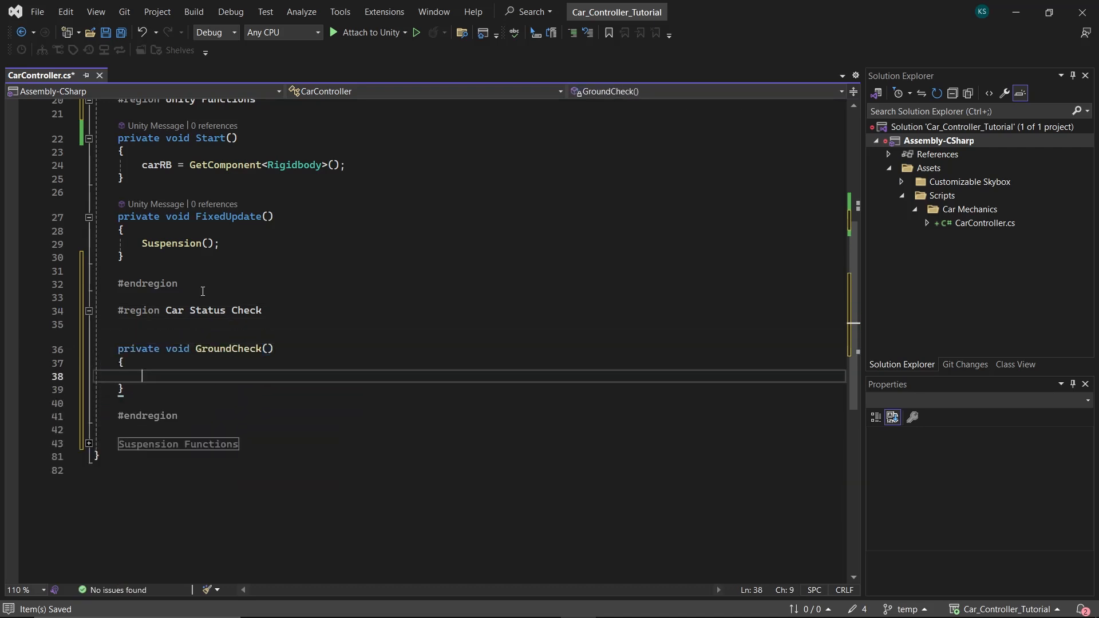
{"action": "type", "text": "int temp"}
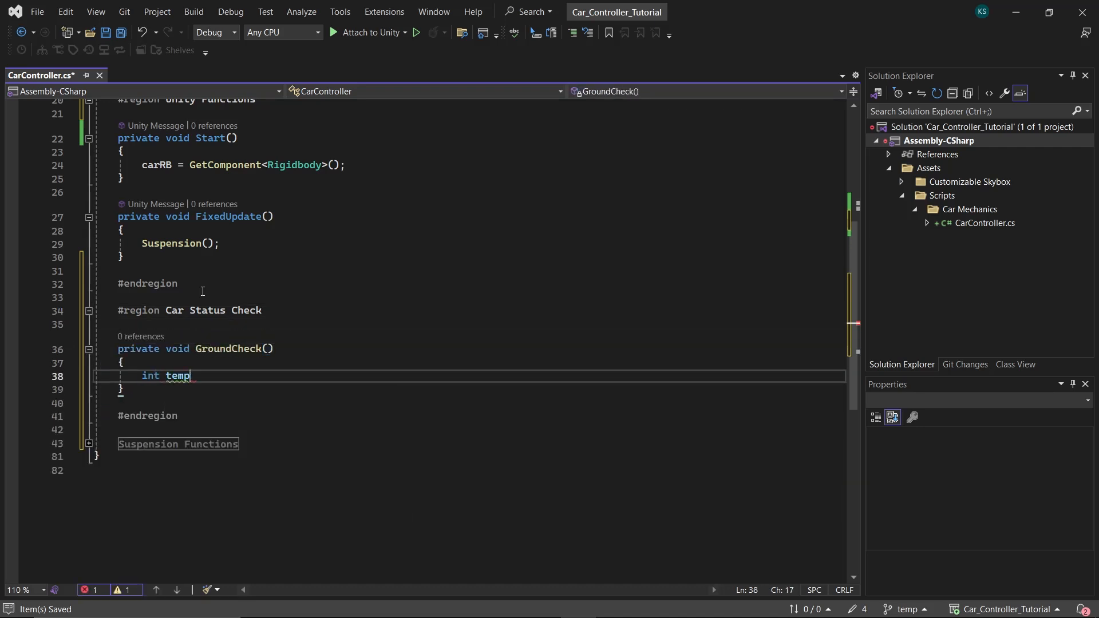
{"action": "type", "text": "GroundedWheels = 0;"}
{"action": "type", "text": "tempGroundedWheels+"}
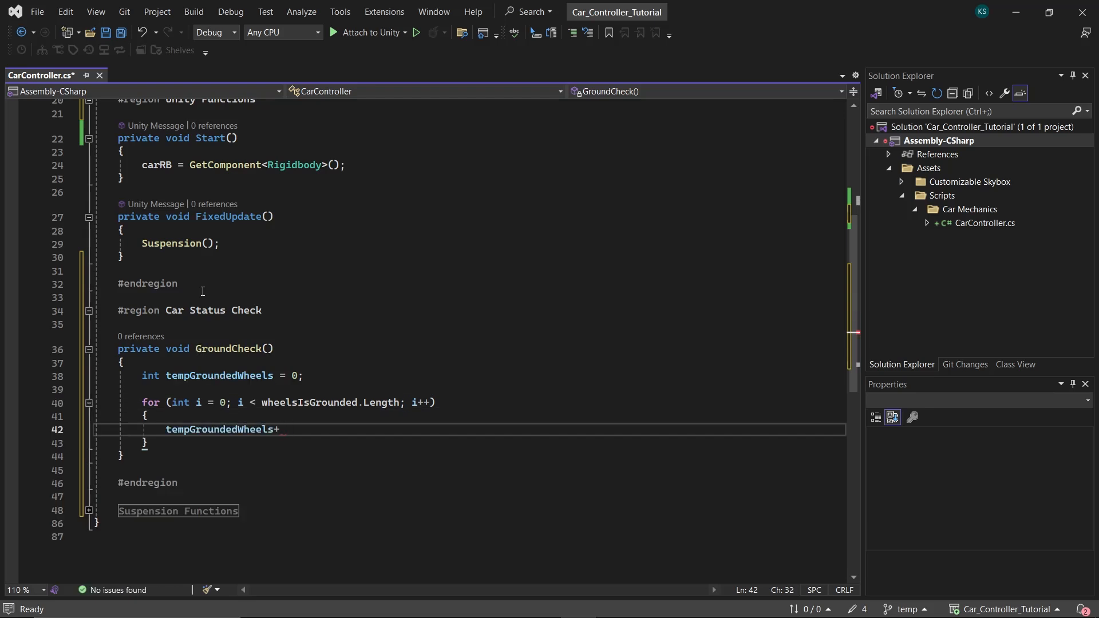
{"action": "type", "text": "= wheelsIsGrounded[i];"}
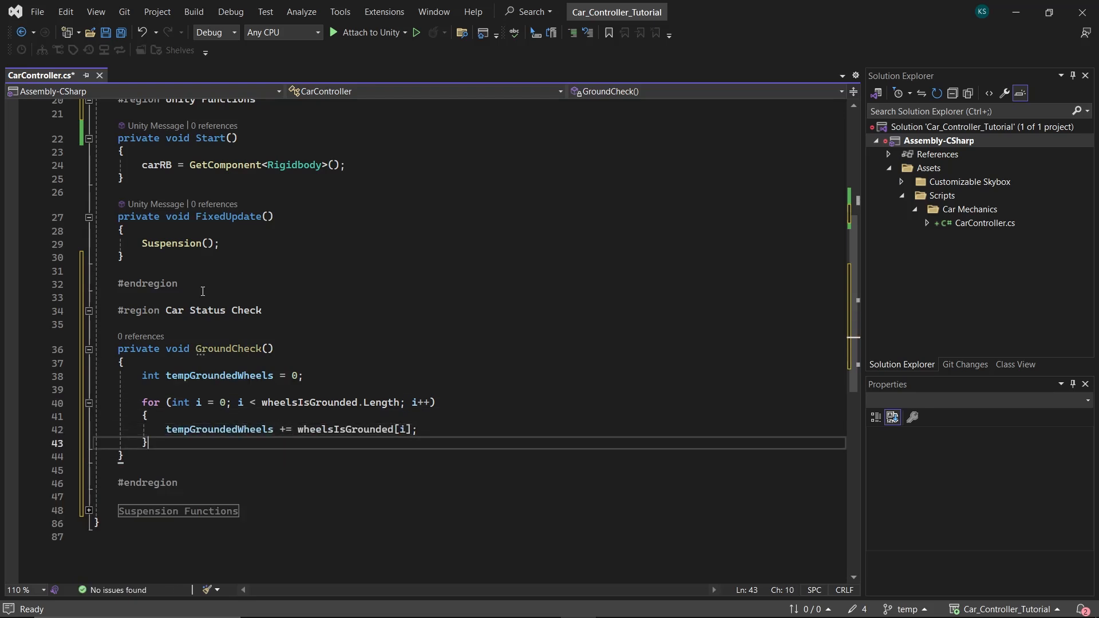
{"action": "type", "text": "if(tempGroundedWheels > 1"}
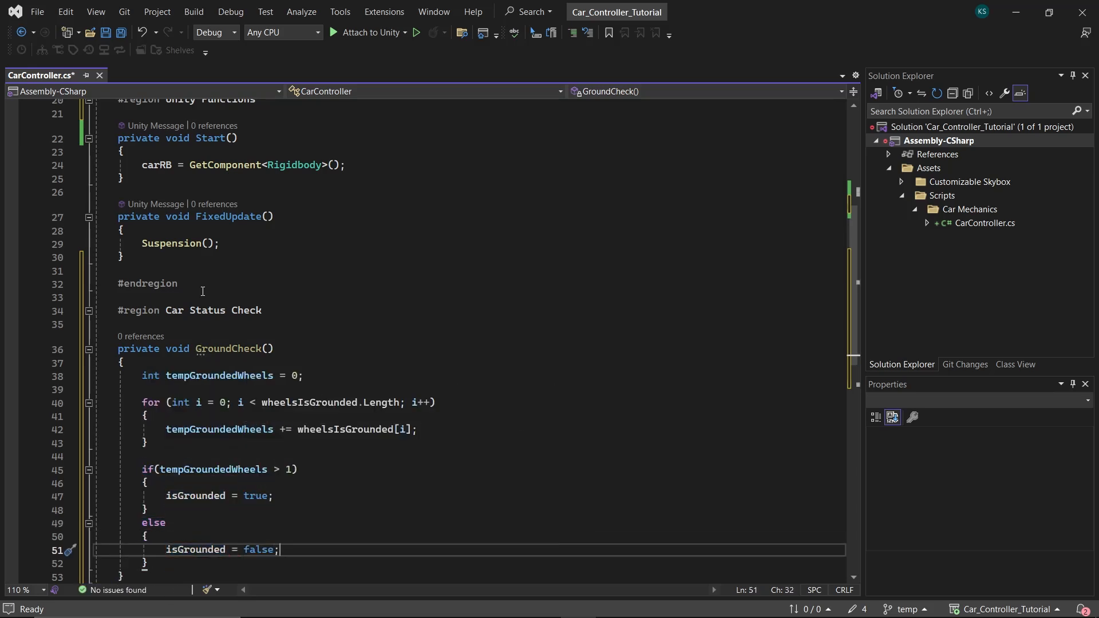
Step: Call GroundCheck() from FixedUpdate so it runs every physics step
{"action": "type", "text": "GroundCheck();"}
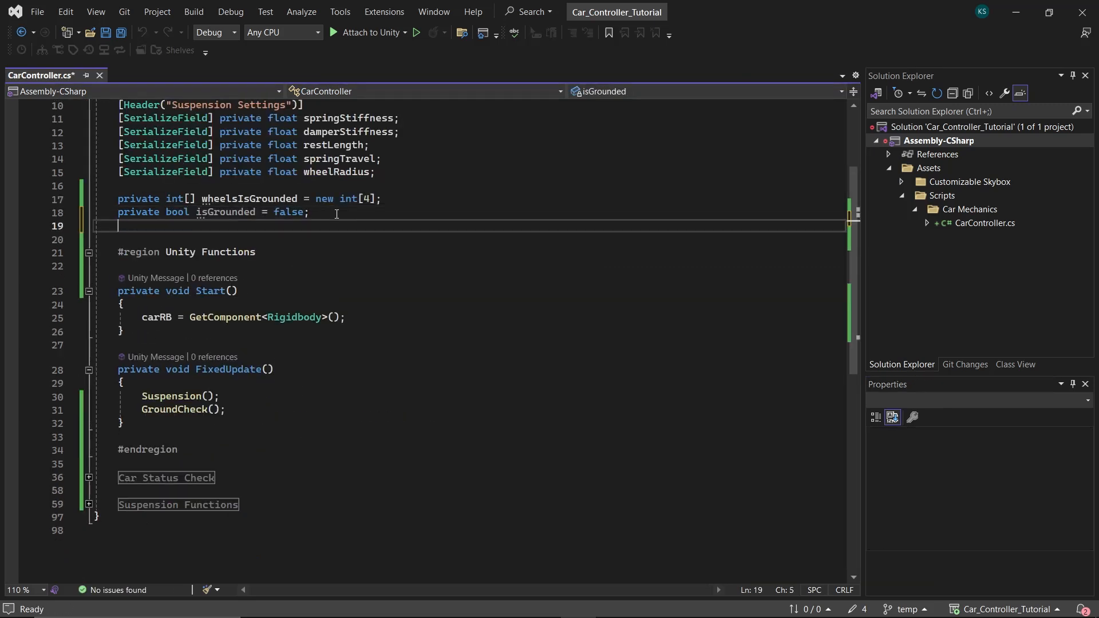
Step: Add a headed Input section with a 'private float moveInput = 0' field and an Input Handling region
{"action": "type", "text": "[Header()]"}
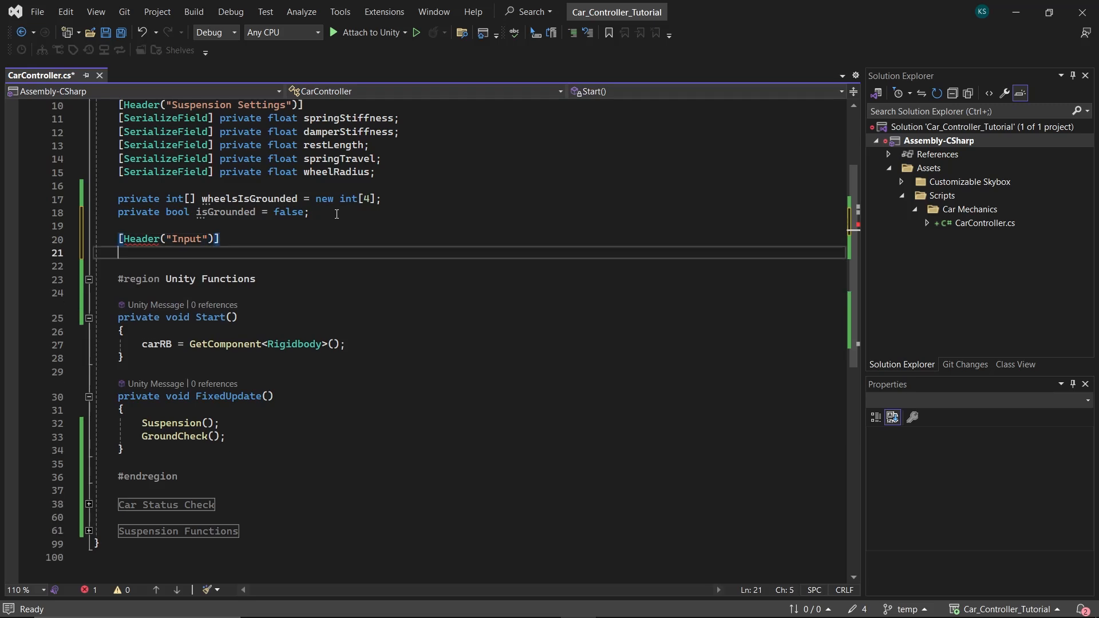
{"action": "type", "text": "private float moveINput"}
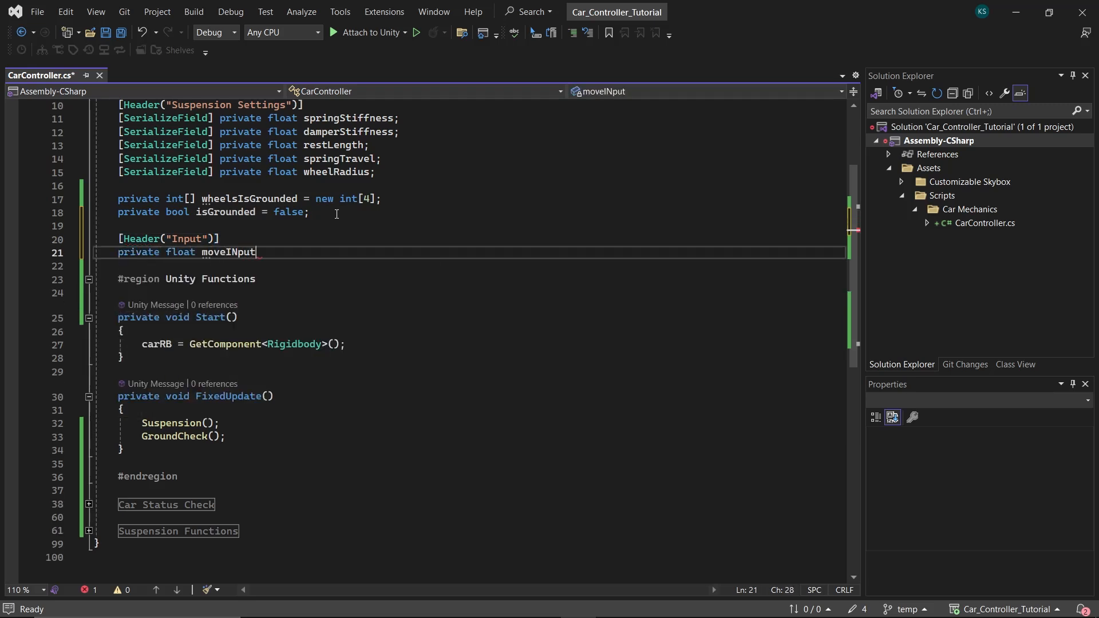
{"action": "type", "text": "= 0;"}
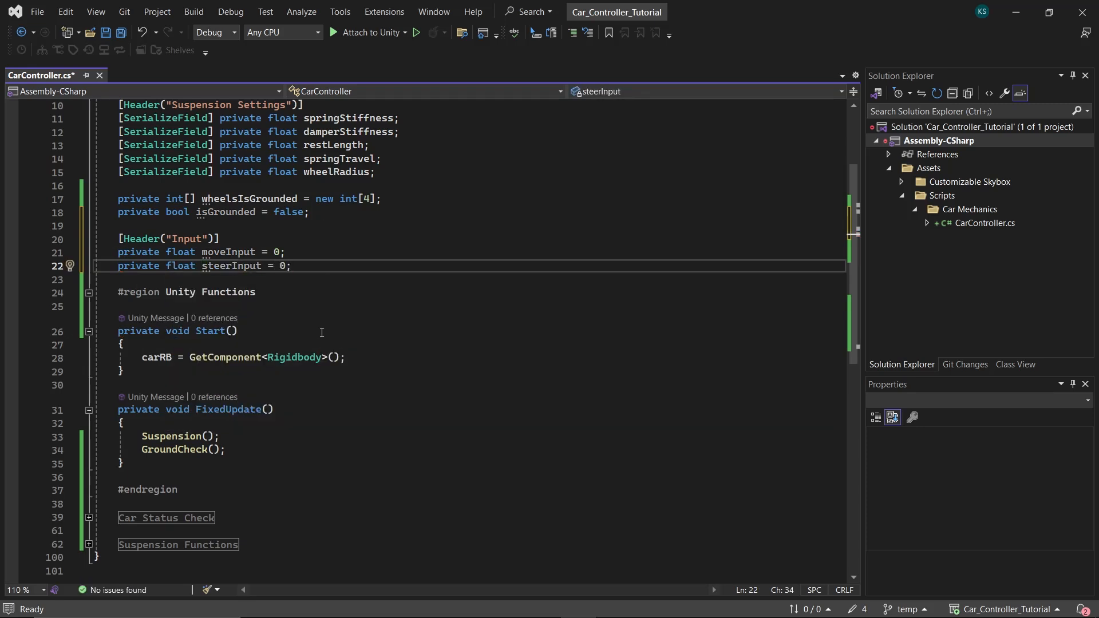
{"action": "type", "text": "#region Input Handling"}
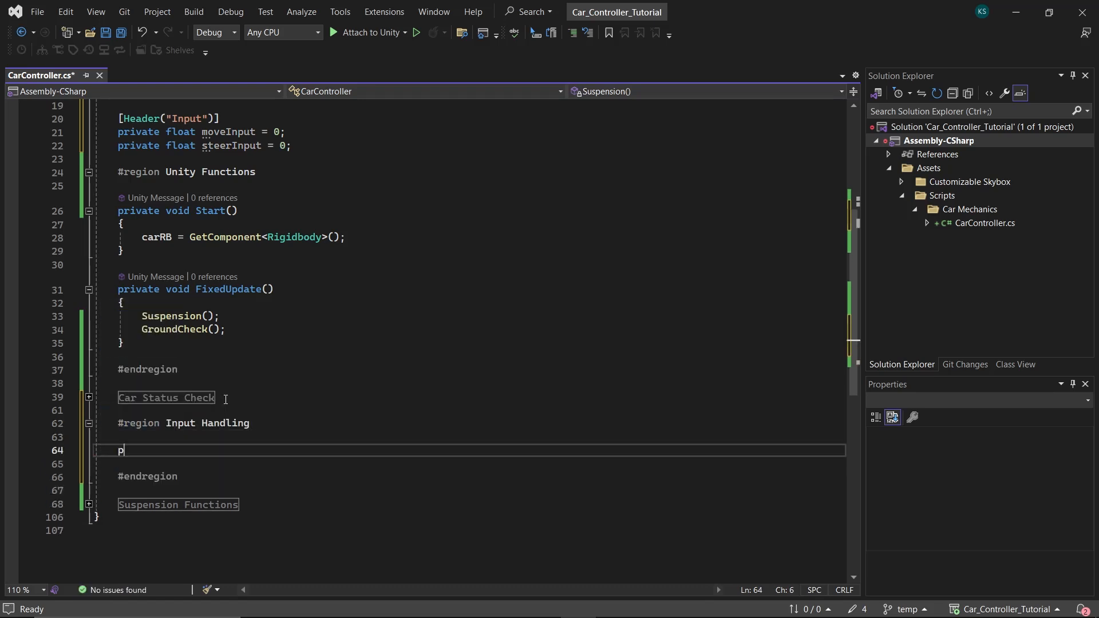
Step: Write GetPlayerInput reading Input.GetAxis Vertical into moveInput and Horizontal into steerInput
{"action": "type", "text": "rivate void GetPlayerInput("}
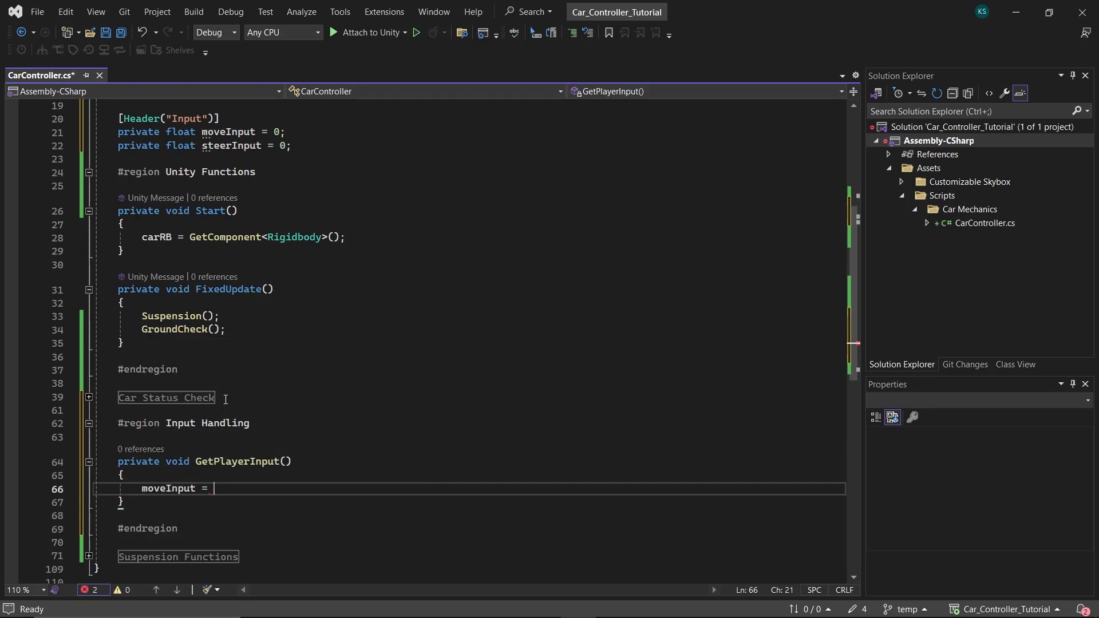
{"action": "type", "text": "Input.Get"}
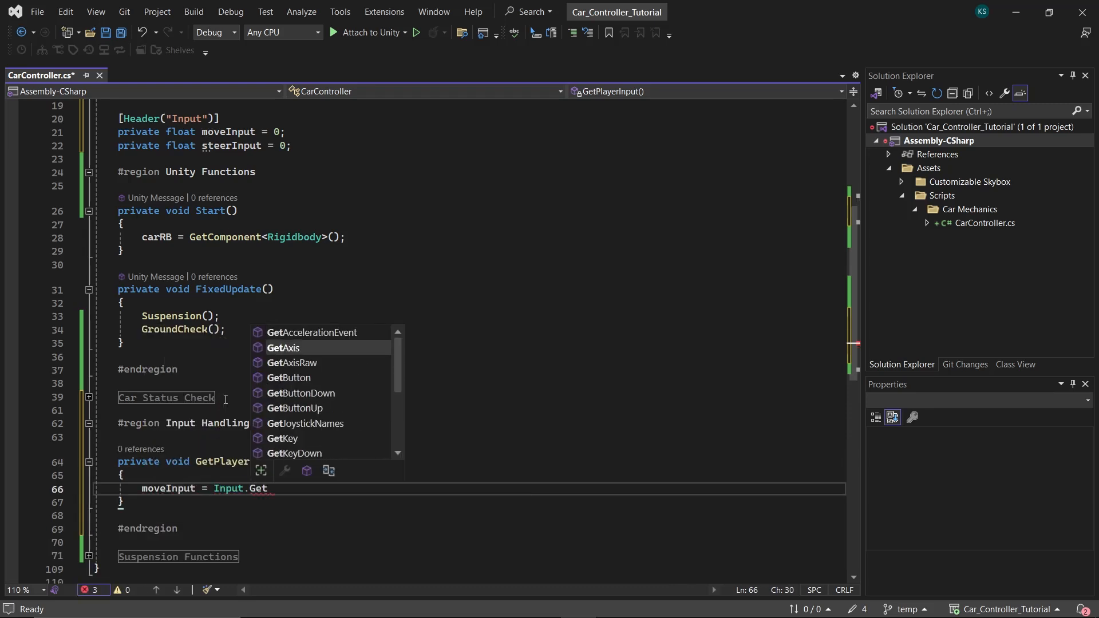
{"action": "type", "text": "steerInput = Input.GetAxis(\""}
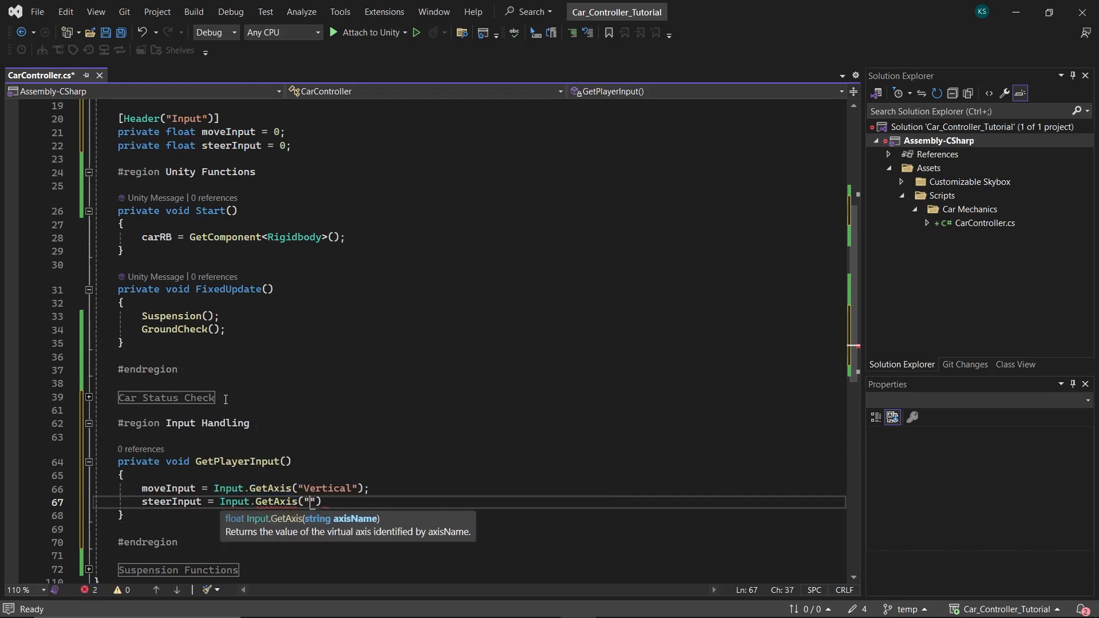
{"action": "type", "text": "Horizontal"}
{"action": "type", "text": "private"}
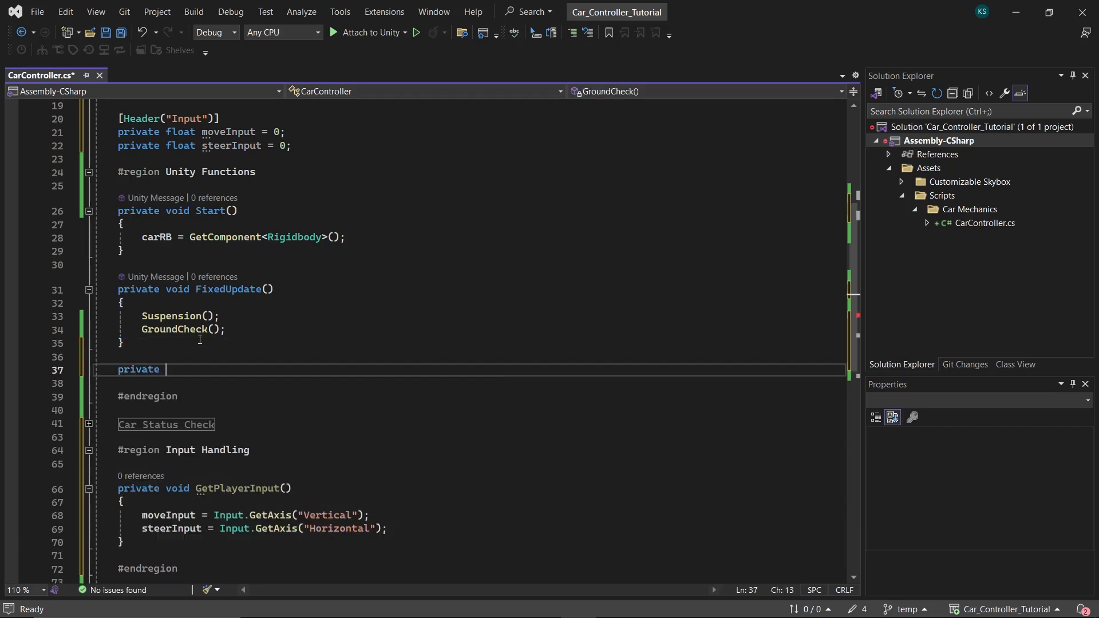
Step: Add an Update() method and Car Settings fields maxSpeed = 100f and deceleration = 10f
{"action": "type", "text": "void Update()"}
{"action": "type", "text": "[SerializeField"}
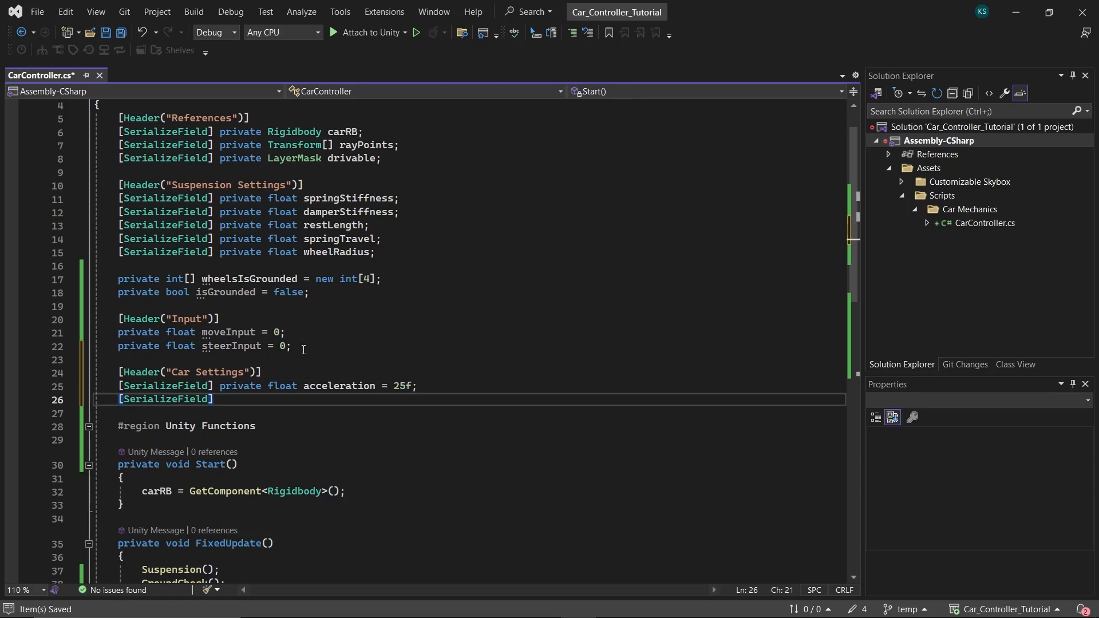
{"action": "type", "text": "private float maxSpeed = 100f;"}
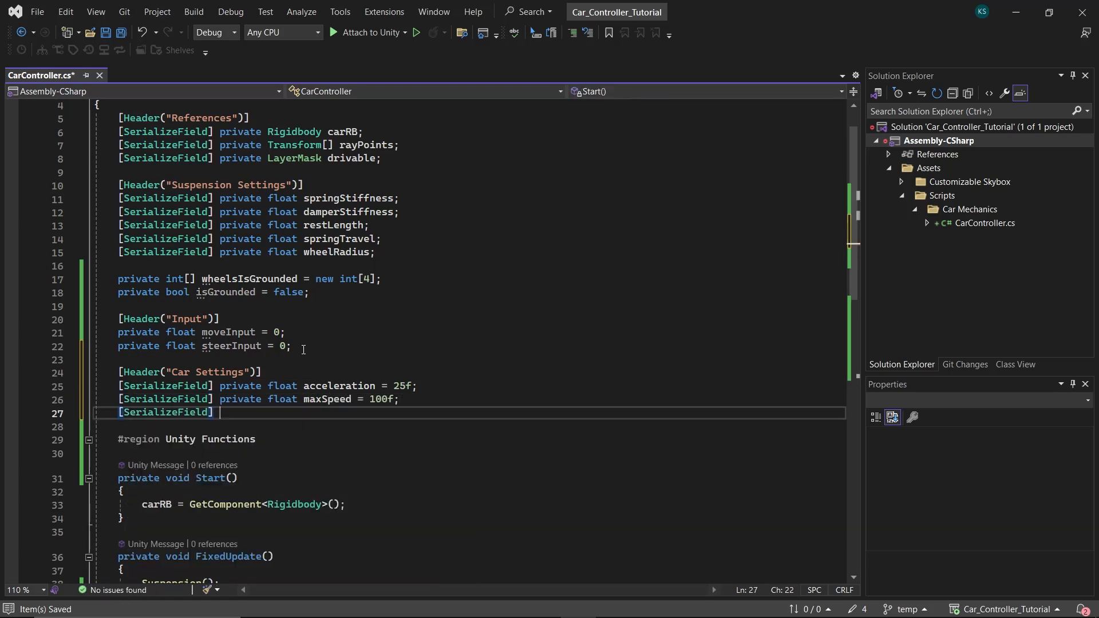
{"action": "type", "text": "private float deceleration = 0;"}
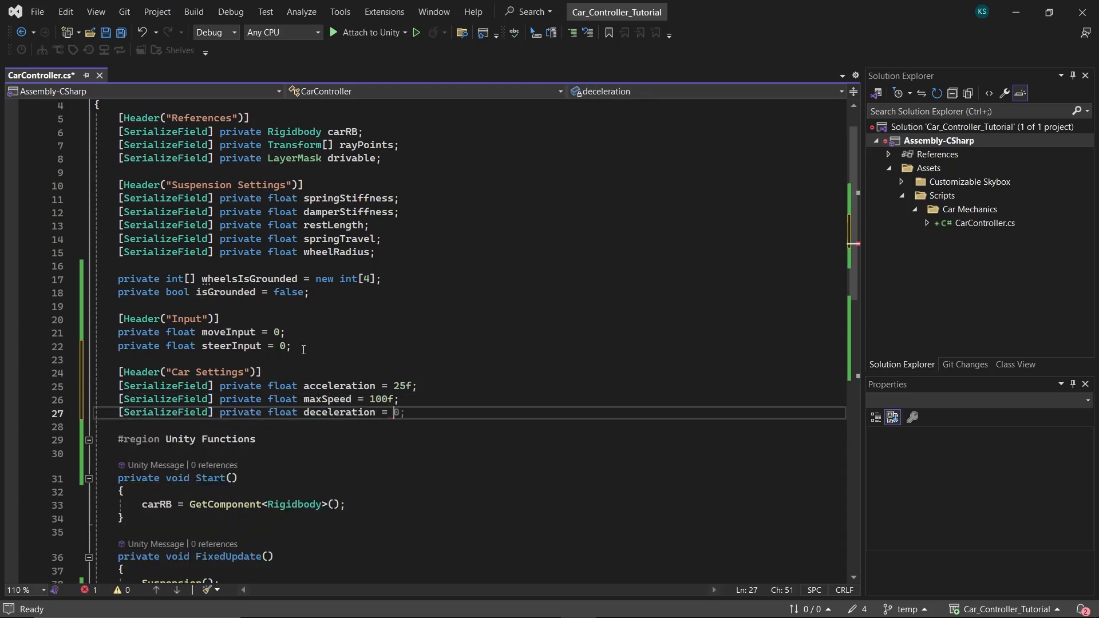
{"action": "type", "text": "10f;"}
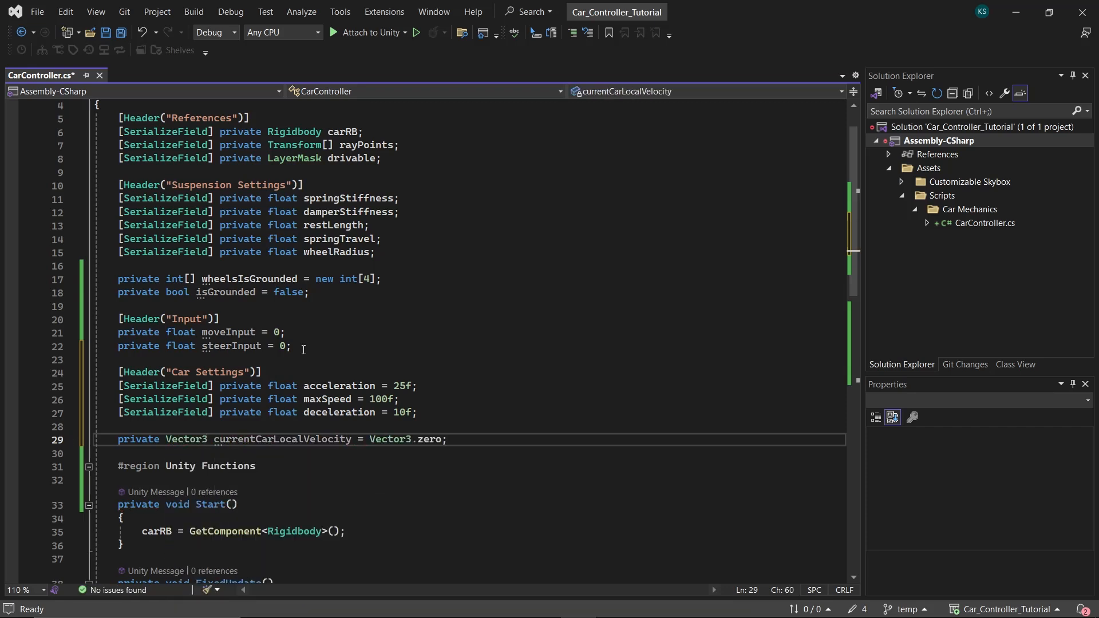
Step: Declare the velocity-tracking field 'private float carVelocityRatio = 0'
{"action": "type", "text": "private"}
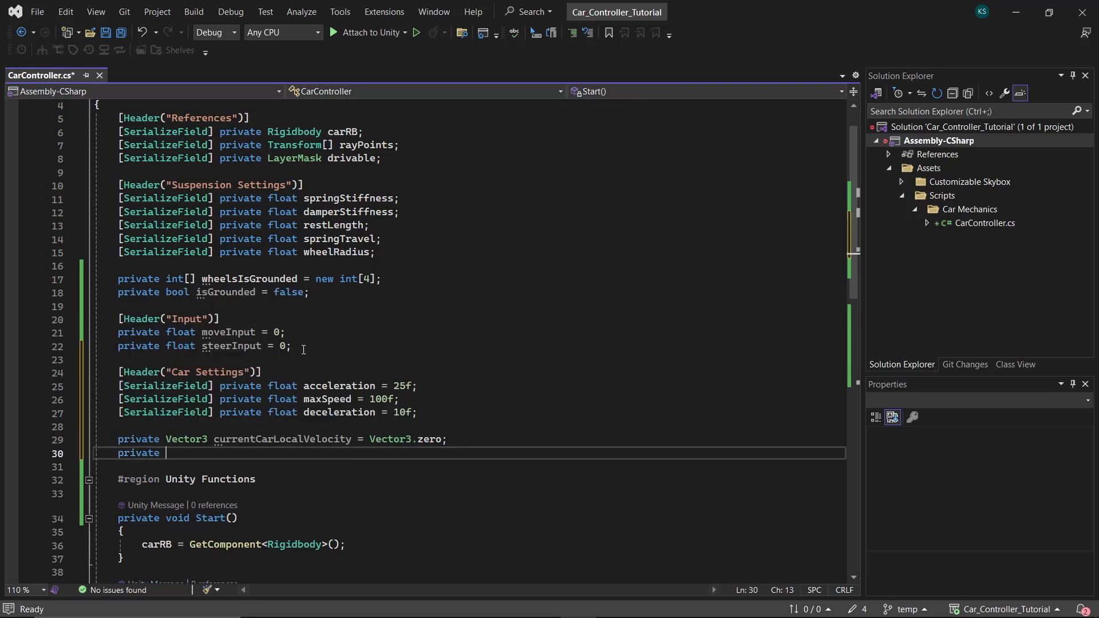
{"action": "type", "text": "float carVelocity"}
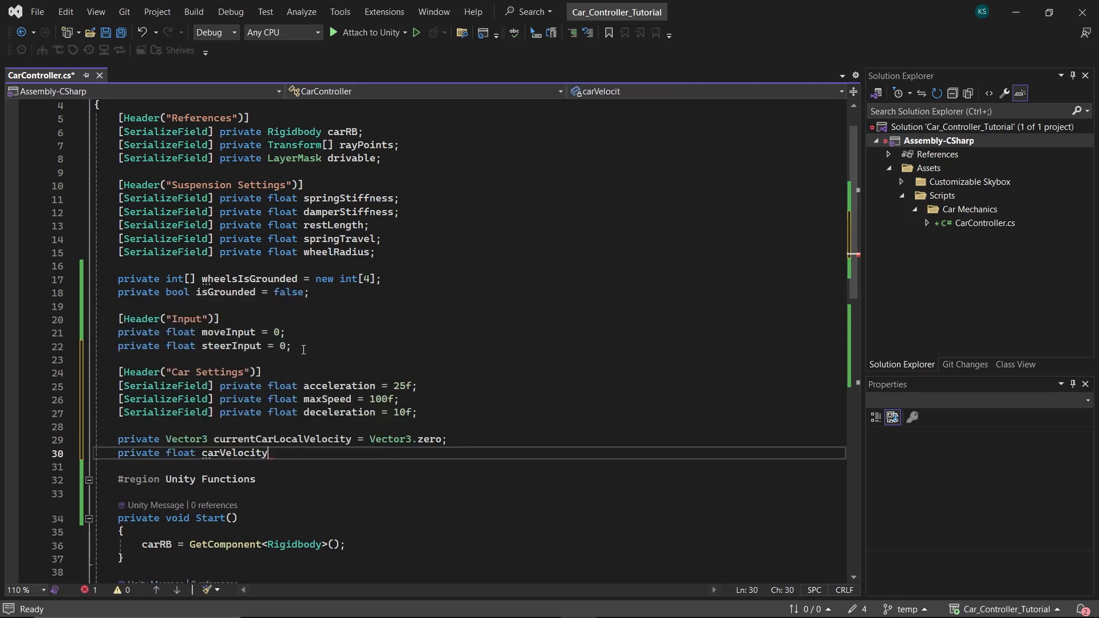
{"action": "type", "text": "Ratio = 0;"}
{"action": "type", "text": "private void CalculateCarVelocity("}
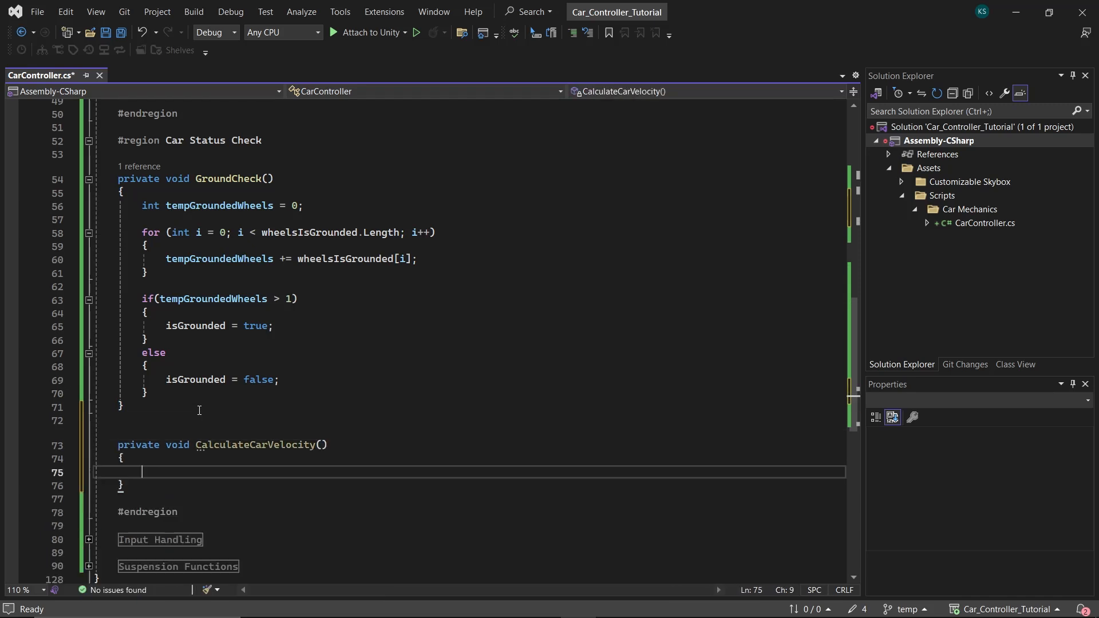
Step: Set currentCarLocalVelocity to transform.InverseTransformDirection(carRB.velocity)
{"action": "type", "text": "currentCarLocalVelocity = t"}
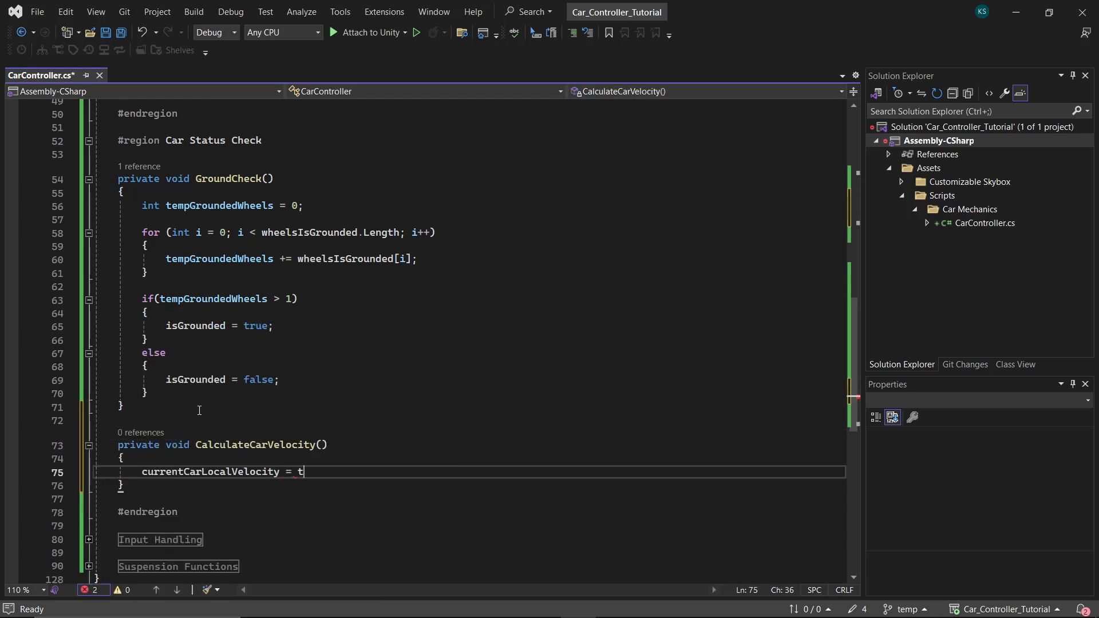
{"action": "type", "text": "ransform.InverseTransformDirection(transform.position);"}
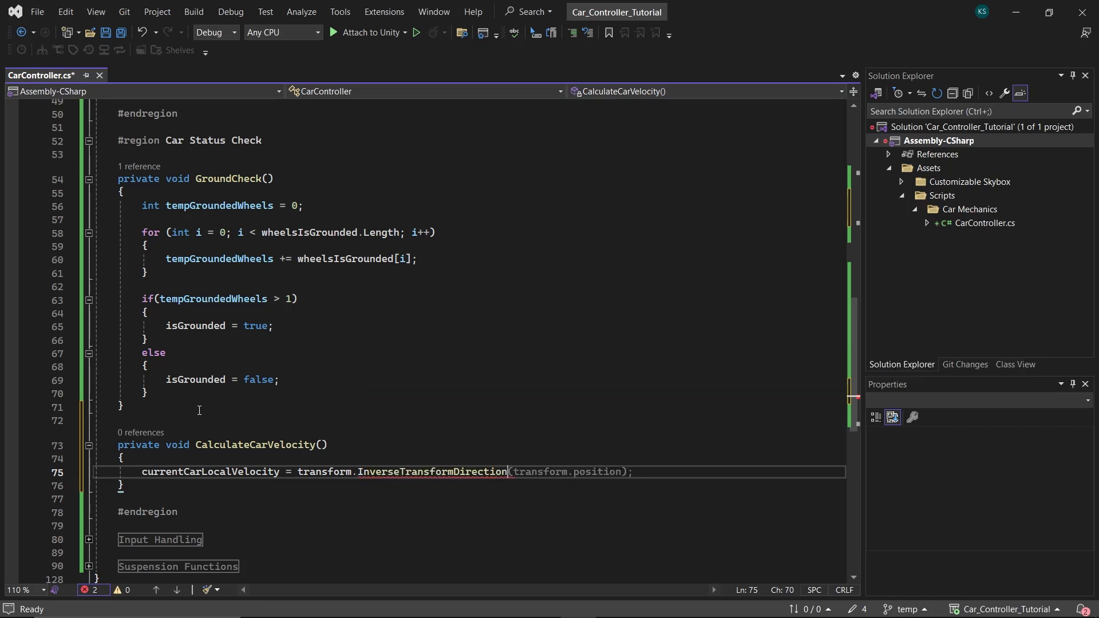
{"action": "type", "text": "carRB.)"}
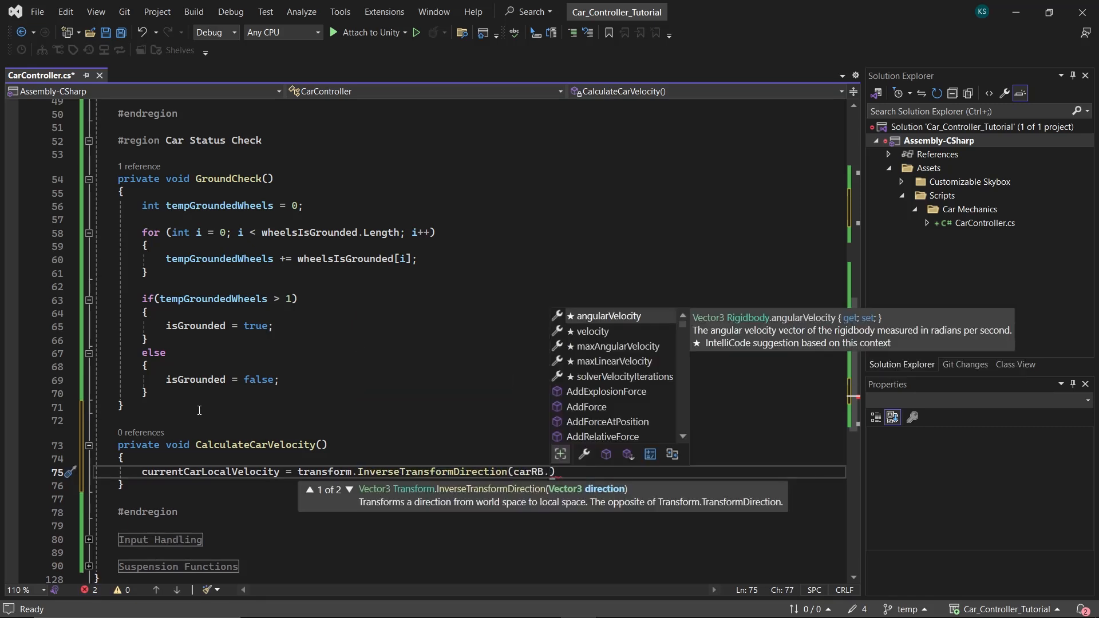
{"action": "type", "text": "velocity);"}
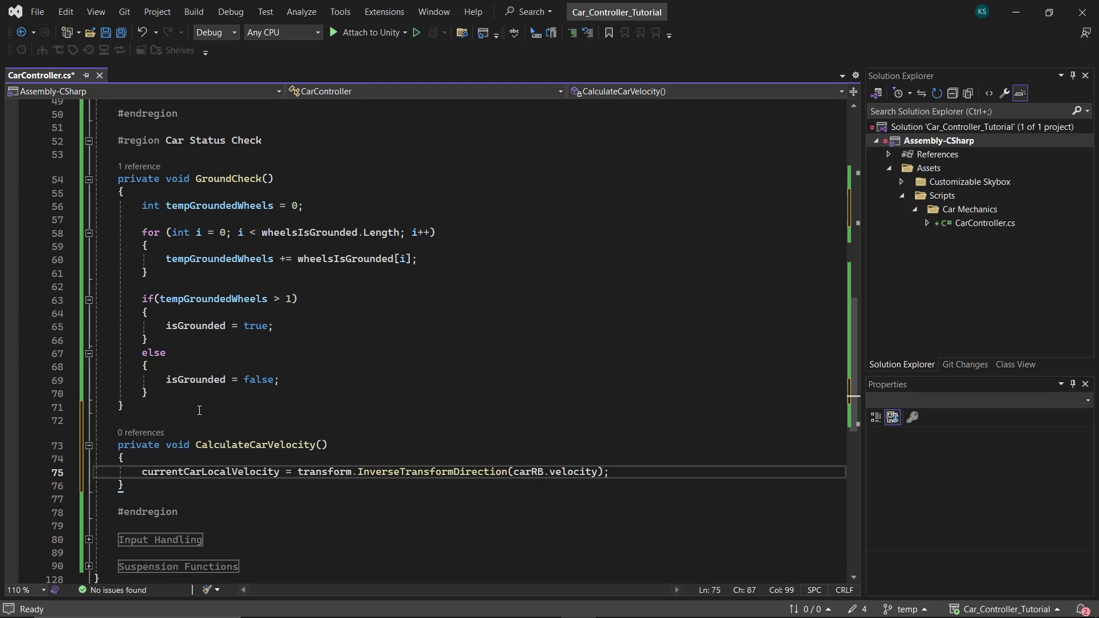
Step: Compute carVelocityRatio as local z velocity over maxSpeed and call CalculateCarVelocity from FixedUpdate
{"action": "type", "text": "ca"}
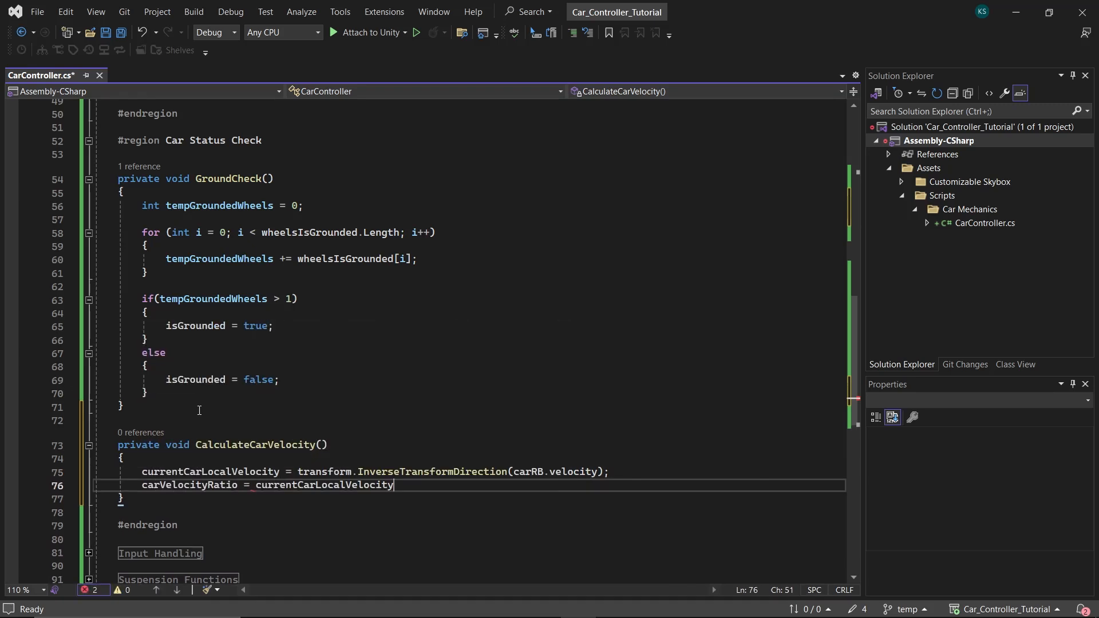
{"action": "type", "text": ".z / maxSpeed"}
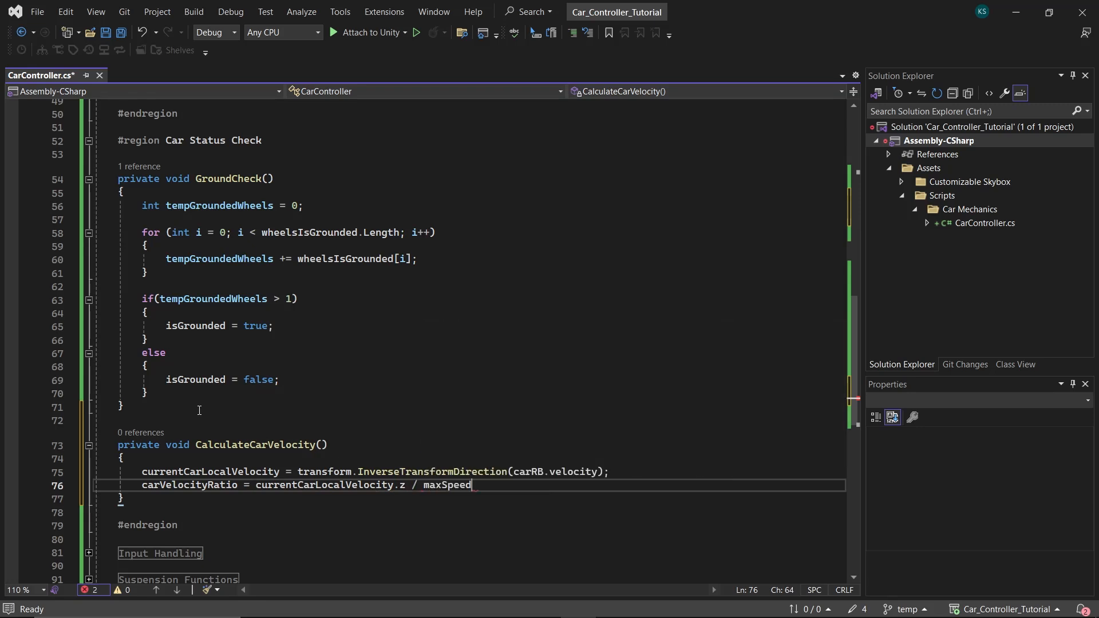
{"action": "type", "text": ";"}
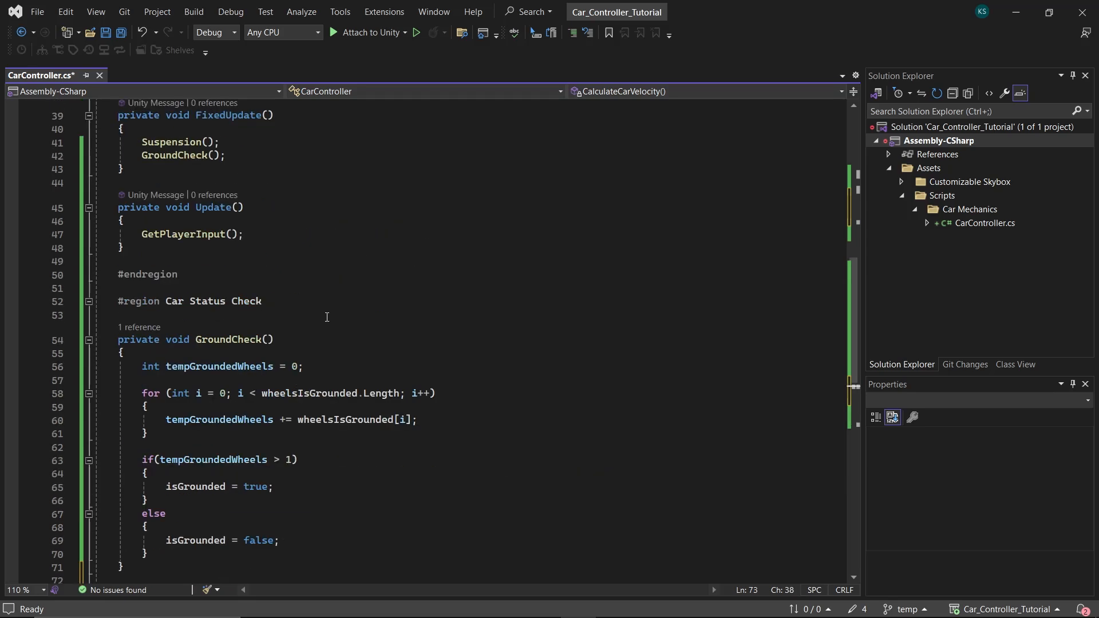
{"action": "type", "text": "CalculateCarVelocity"}
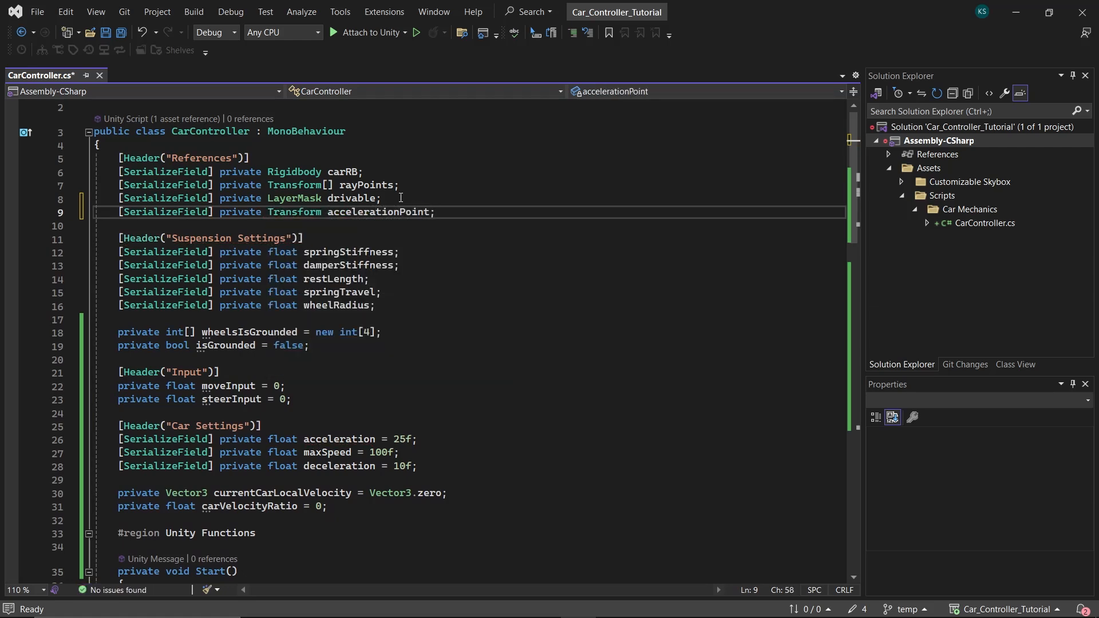
Step: Create a Movement region containing an empty Acceleration() method
{"action": "type", "text": "#region M"}
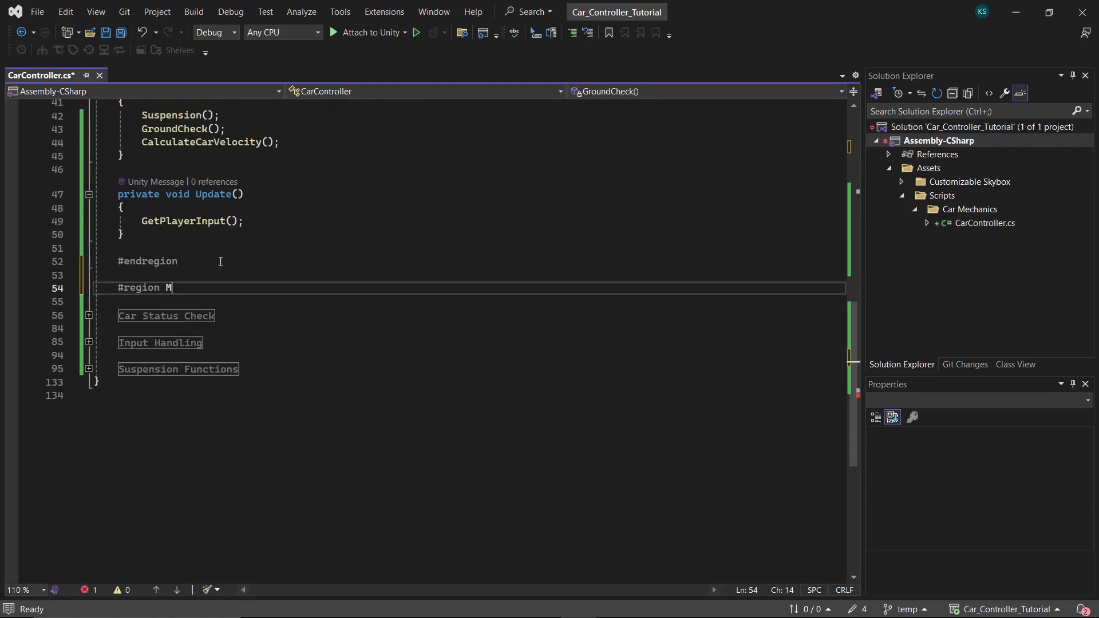
{"action": "type", "text": "ovement"}
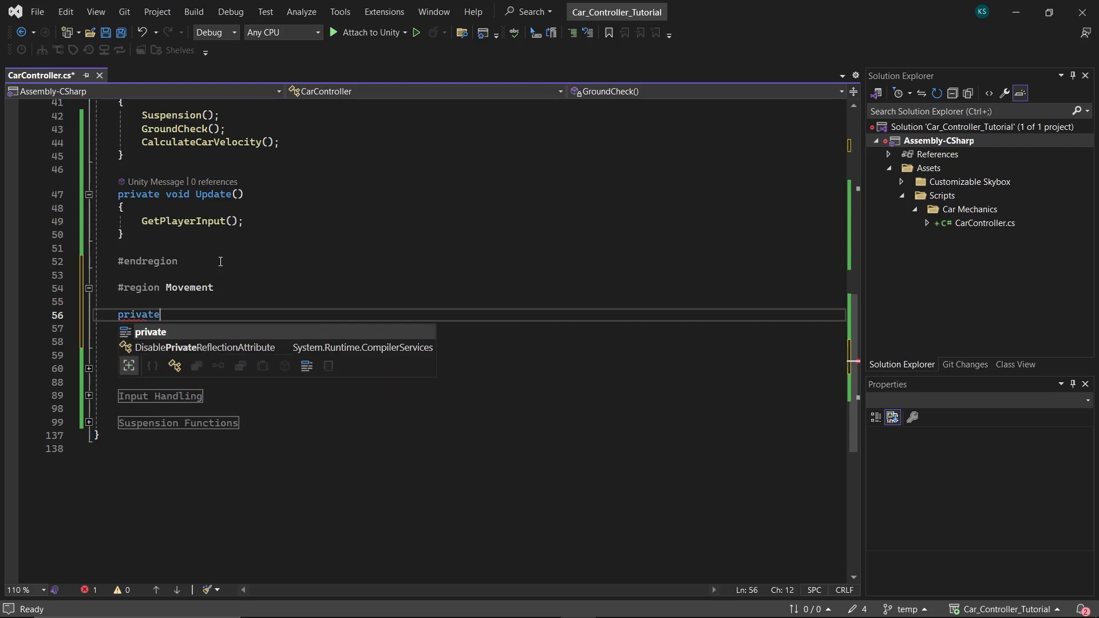
{"action": "type", "text": "void Acceleration() { }"}
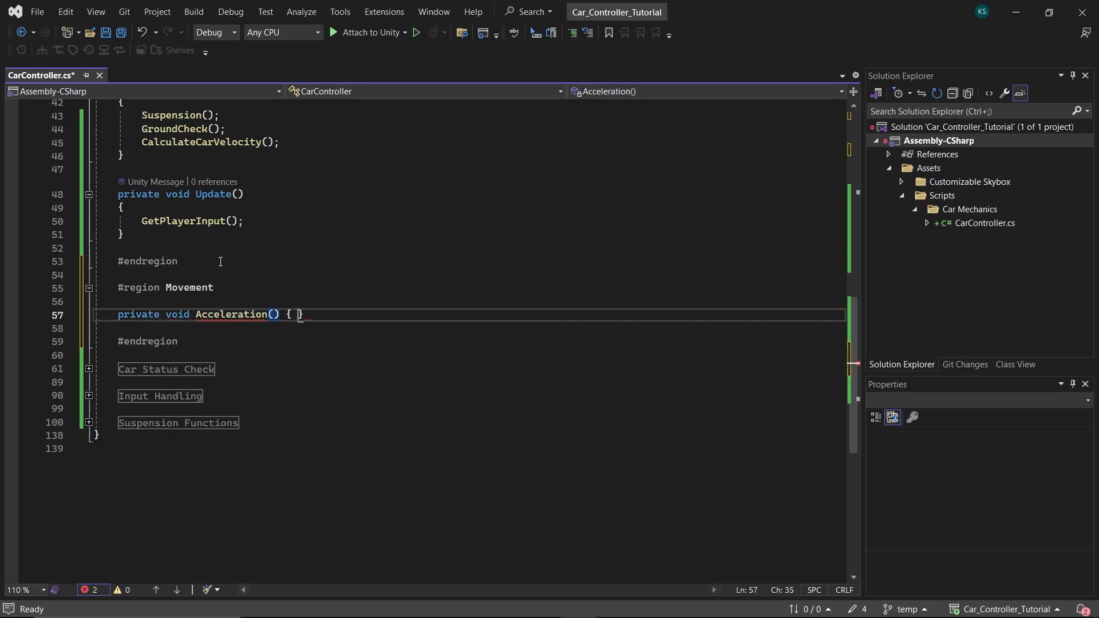
Step: Apply carRB.AddForceAtPosition(acceleration * moveInput * transform.forward, accelerationPoint.position, ForceMode.Force)
{"action": "type", "text": "carRB.AddForceAtPosition()"}
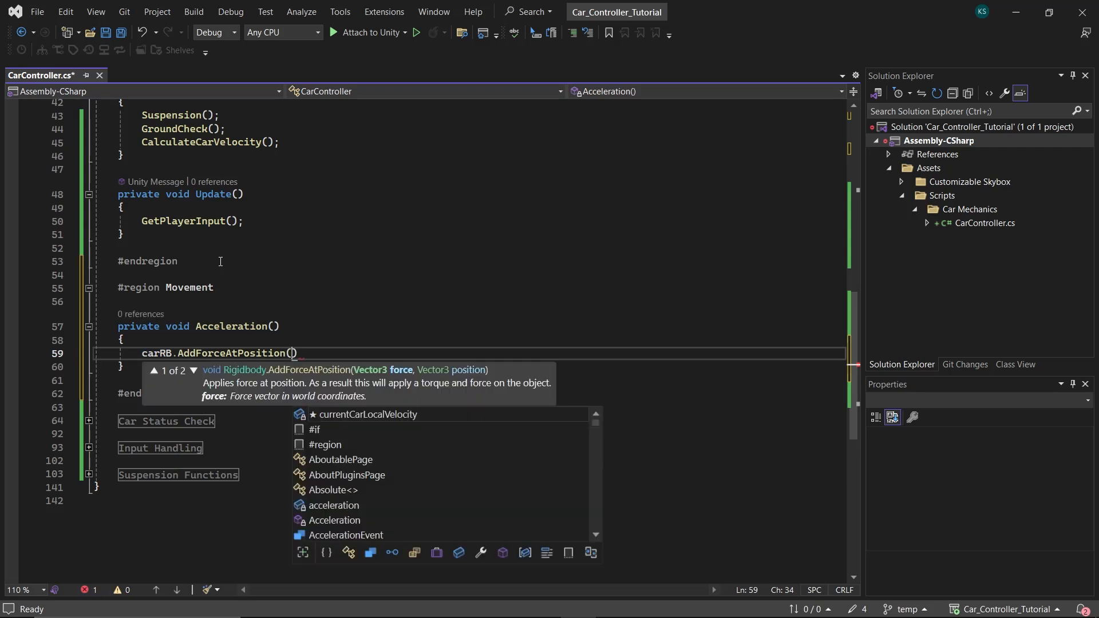
{"action": "type", "text": "acceleration * moveInput * transform."}
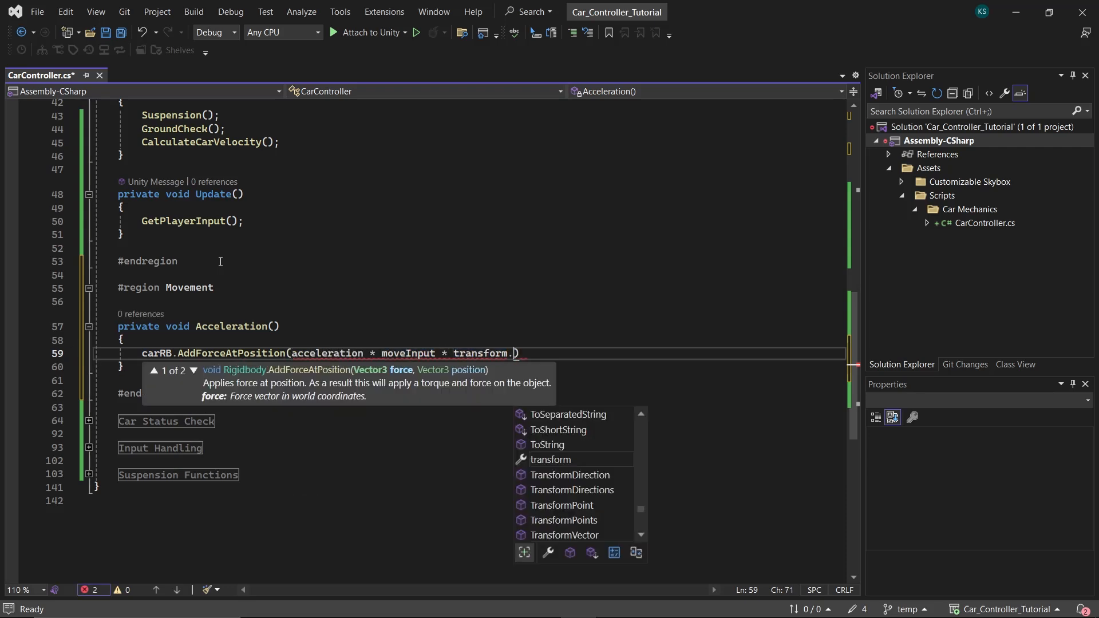
{"action": "type", "text": "forward,"}
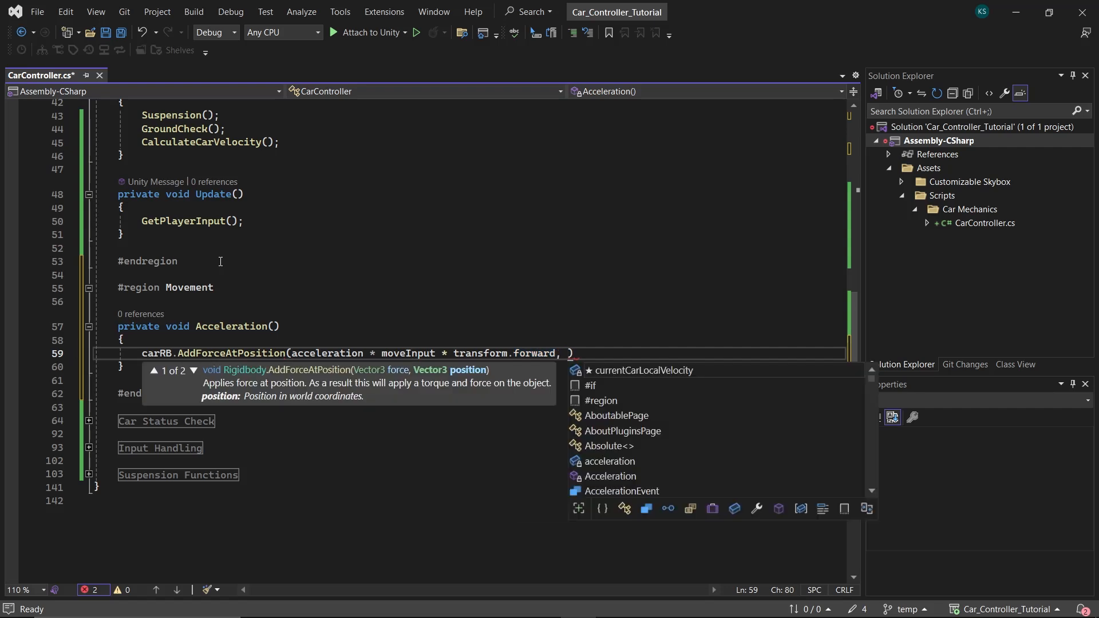
{"action": "type", "text": "accelerationPoint."}
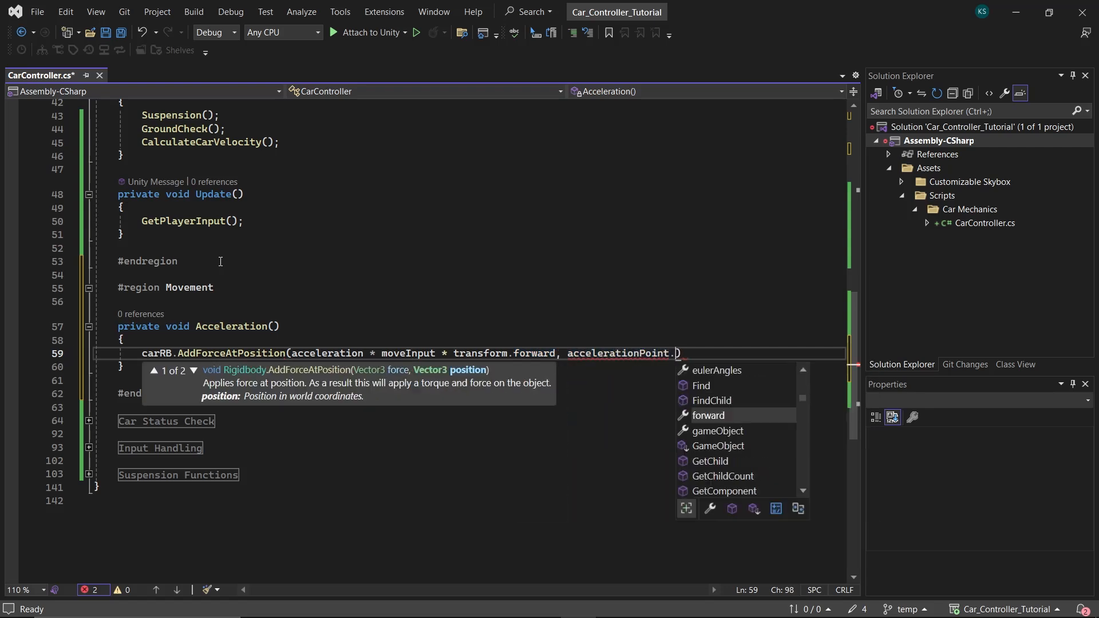
{"action": "type", "text": "position, ForceMode.Acceleration"}
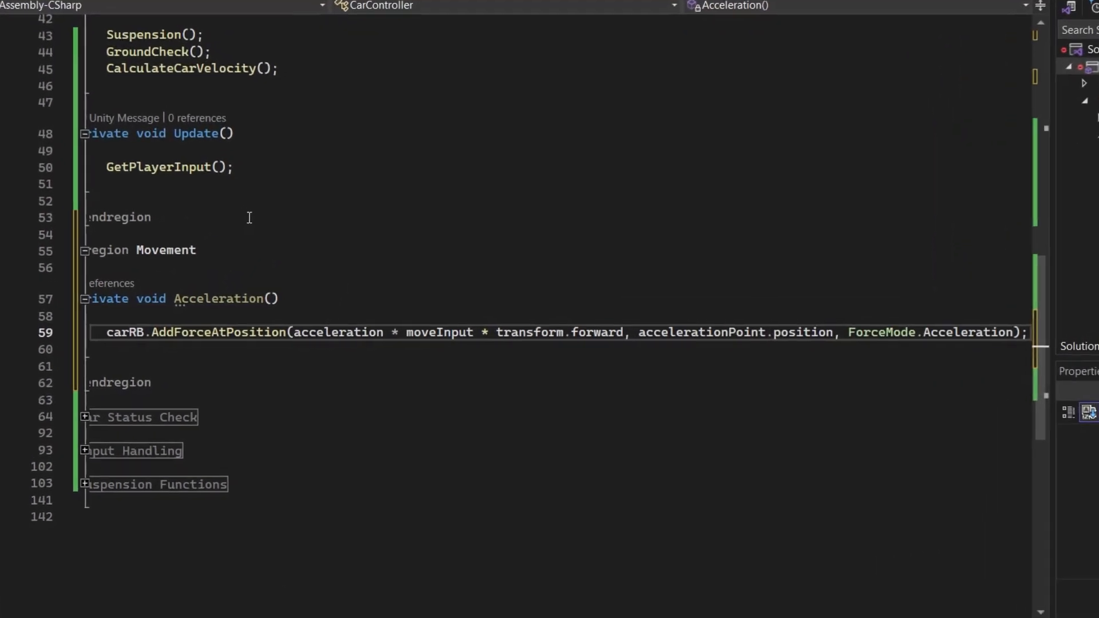
Step: Switch the Acceleration force mode to ForceMode.Acceleration and begin a new private method below it
{"action": "double_click", "coordinate": [338, 332]}
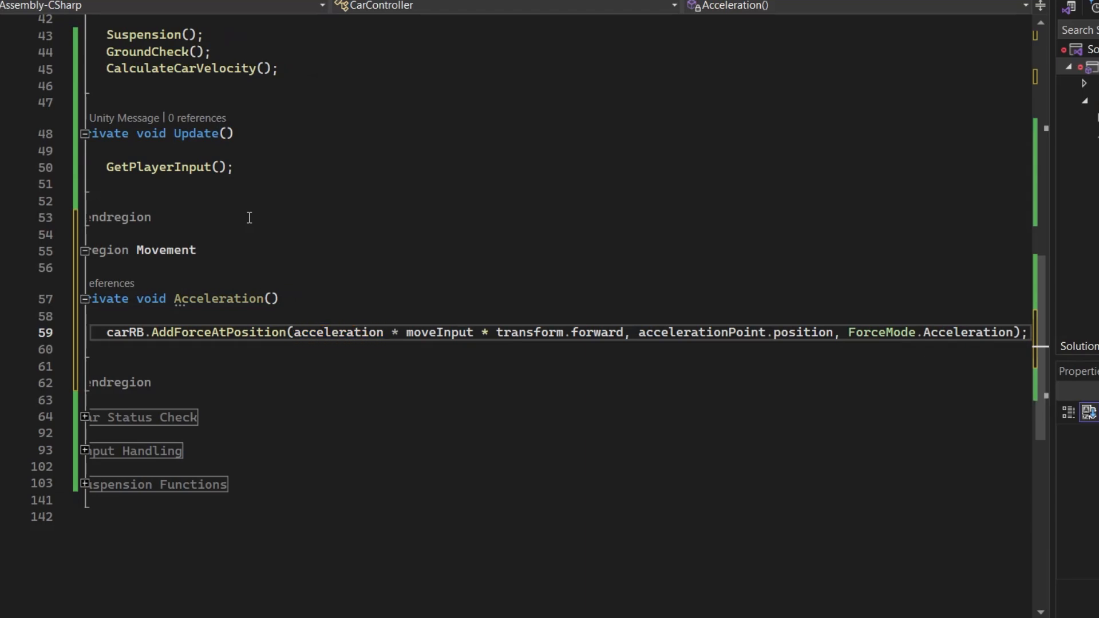
{"action": "double_click", "coordinate": [440, 332]}
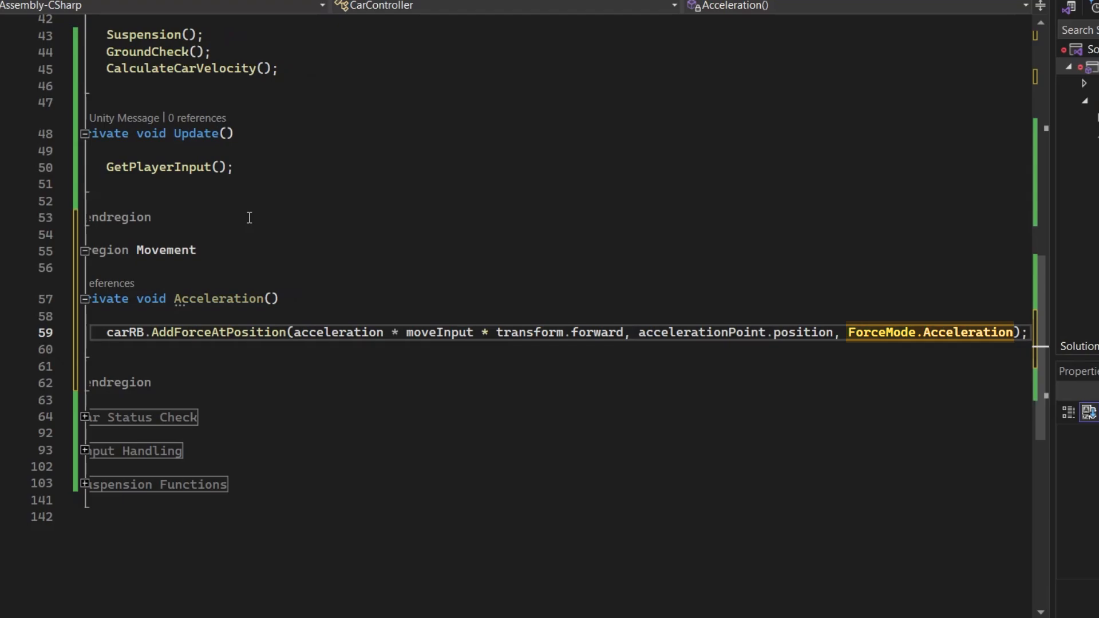
{"action": "type", "text": "private"}
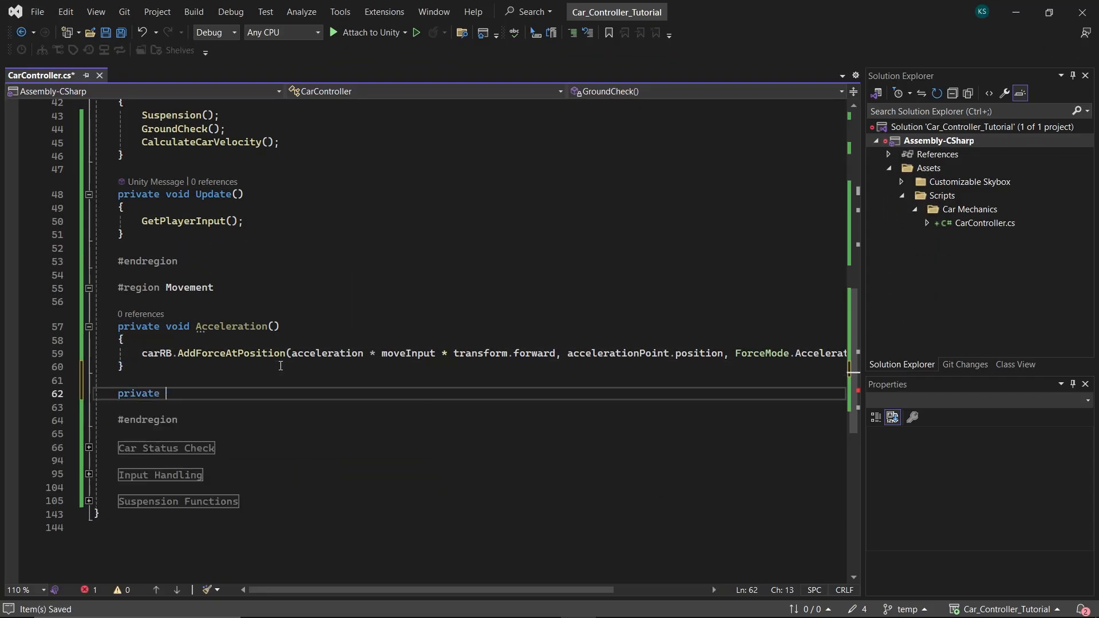
Step: Write Decelration() applying deceleration * moveInput along -transform.forward at accelerationPoint, and save
{"action": "type", "text": "void Decelration()"}
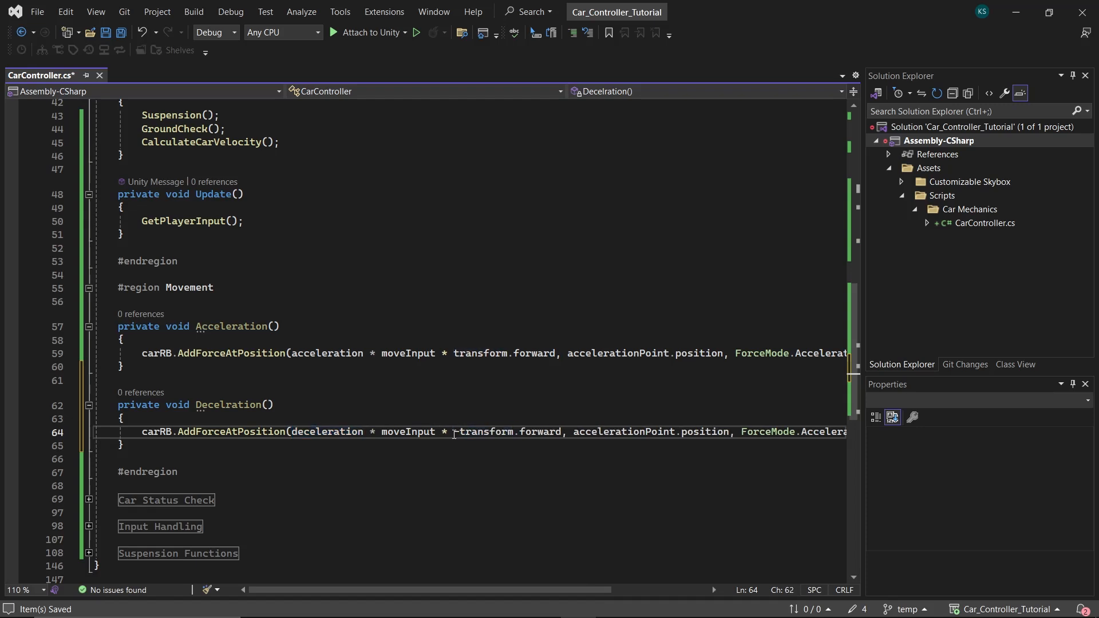
{"action": "double_click", "coordinate": [486, 432]}
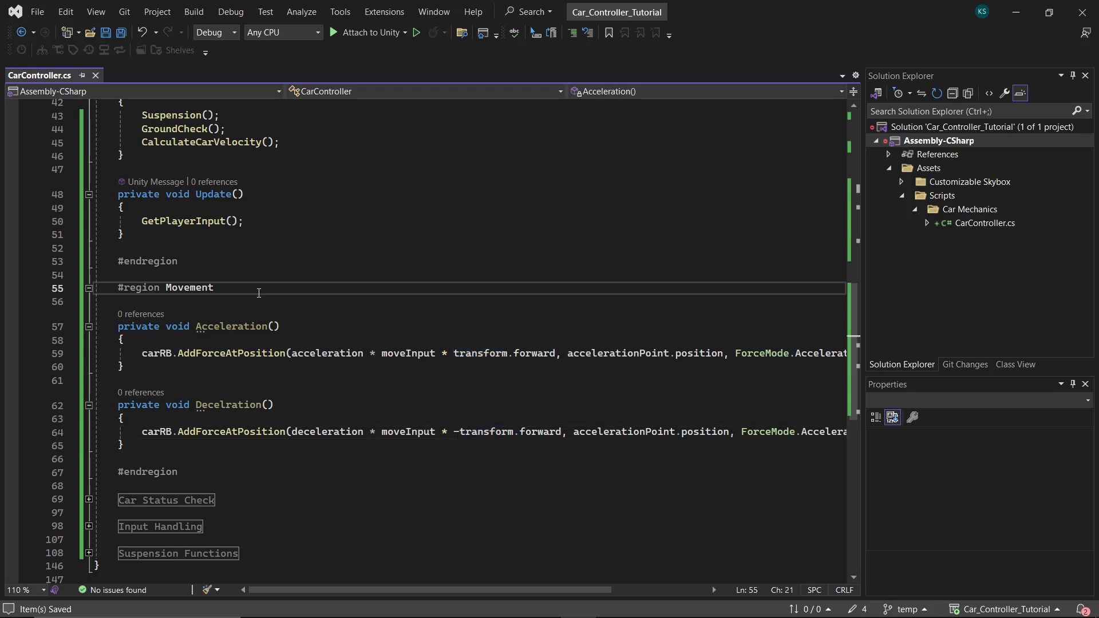
Step: Write a Movement() method calling Acceleration and Decelration when grounded, invoked from FixedUpdate
{"action": "type", "text": "private void"}
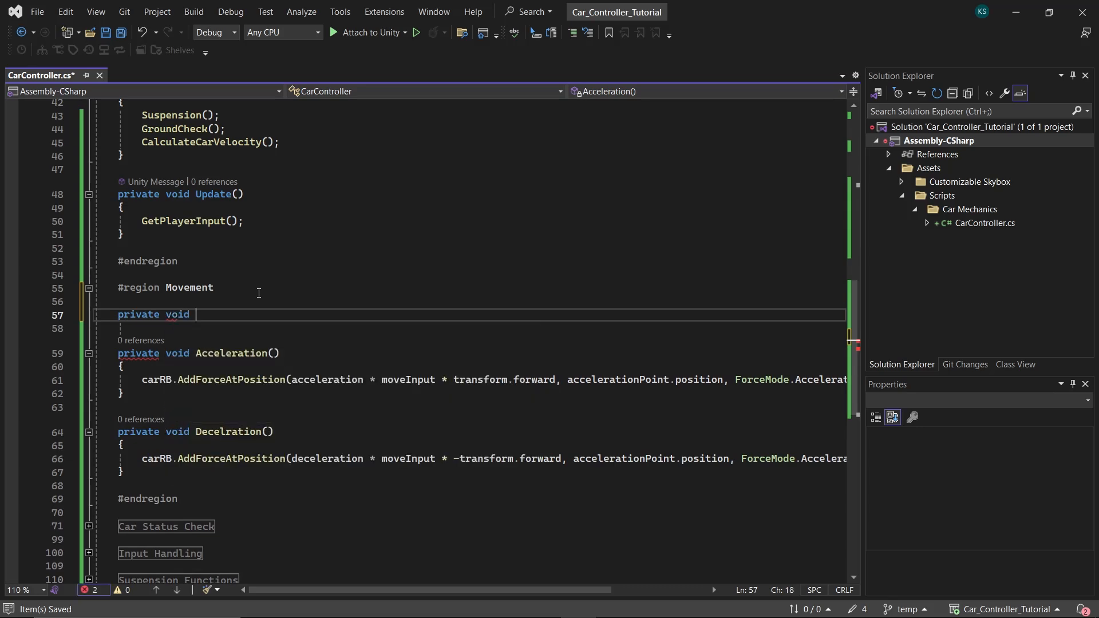
{"action": "type", "text": "Movement()"}
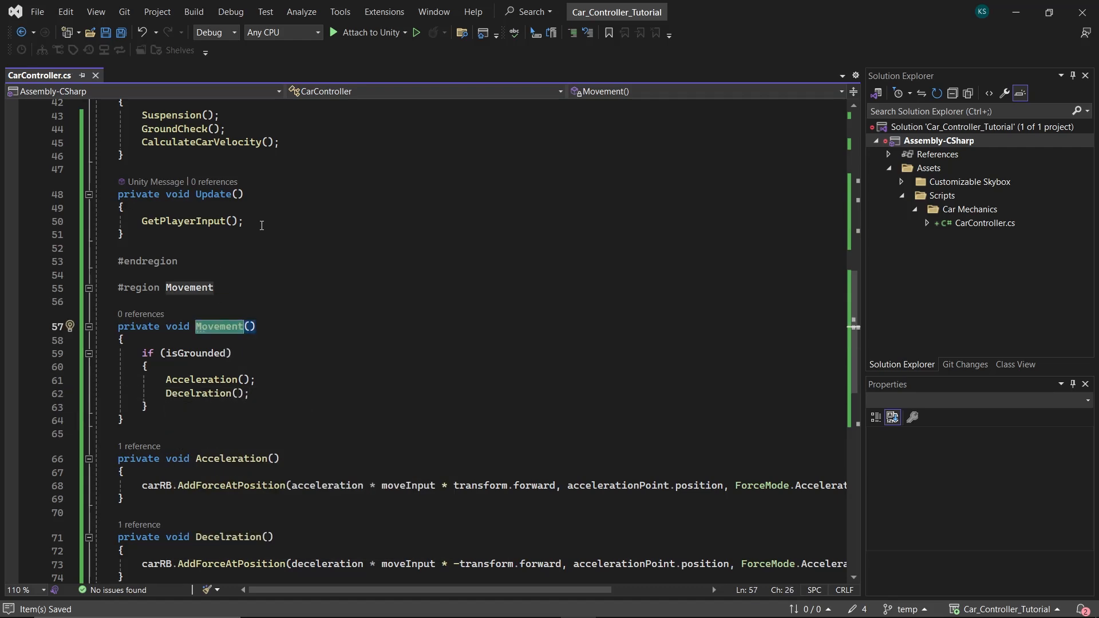
{"action": "type", "text": "Movement();"}
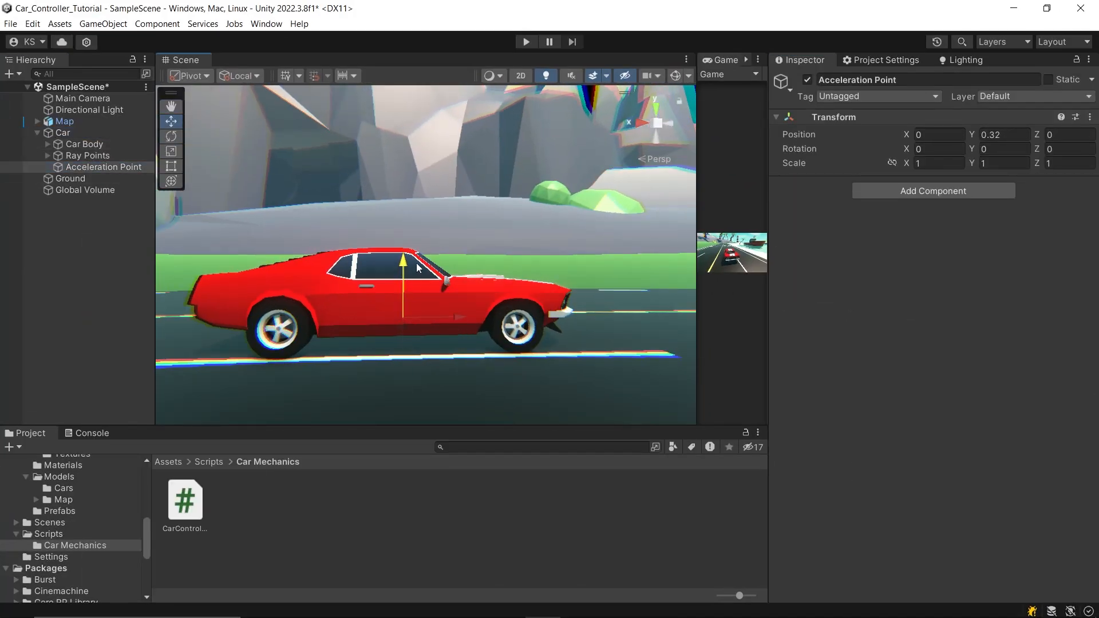
Step: Set the Acceleration Point's Transform Position Y to 0.65
{"action": "type", "text": "0.65"}
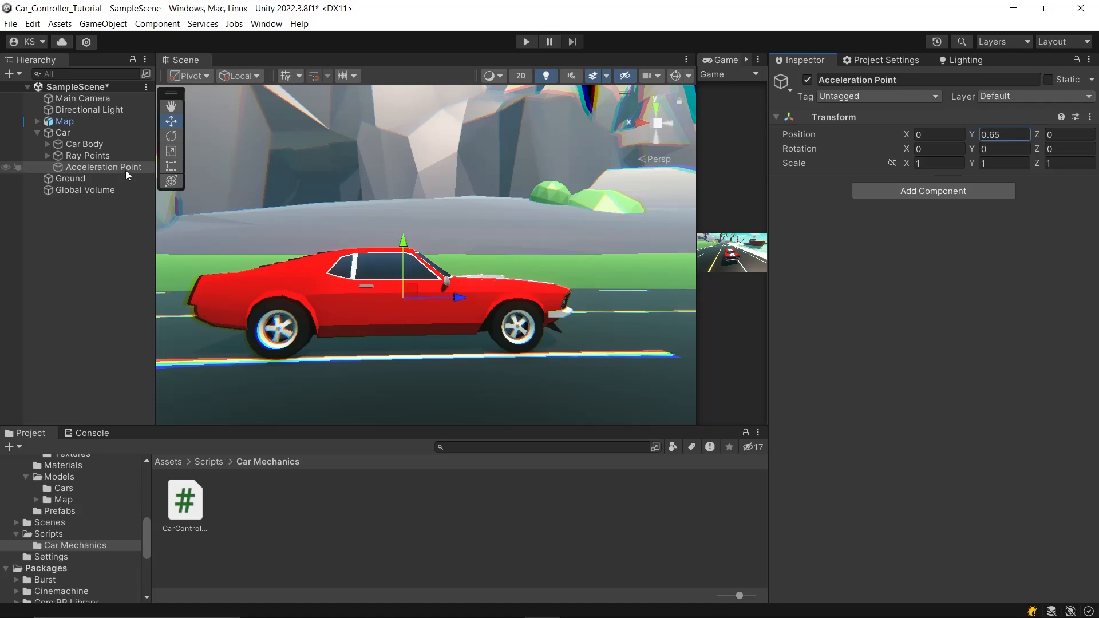
{"action": "left_click", "coordinate": [64, 133]}
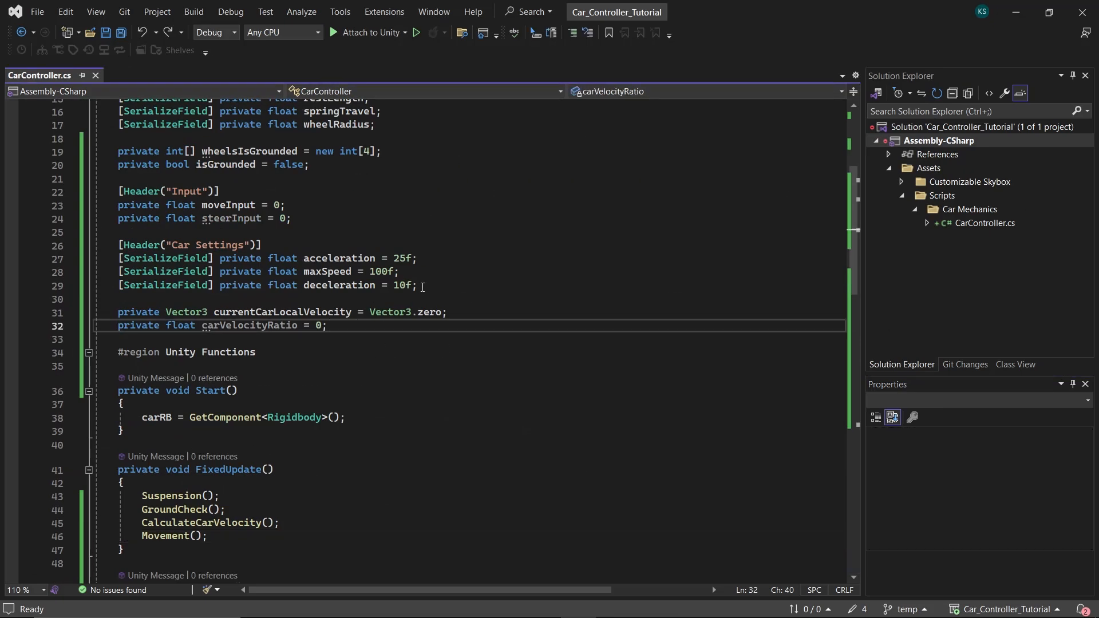
Step: Declare serialized fields steerStrength = 15f and an AnimationCurve turningCurve
{"action": "type", "text": "[SerializeField] private float steerStrength ="}
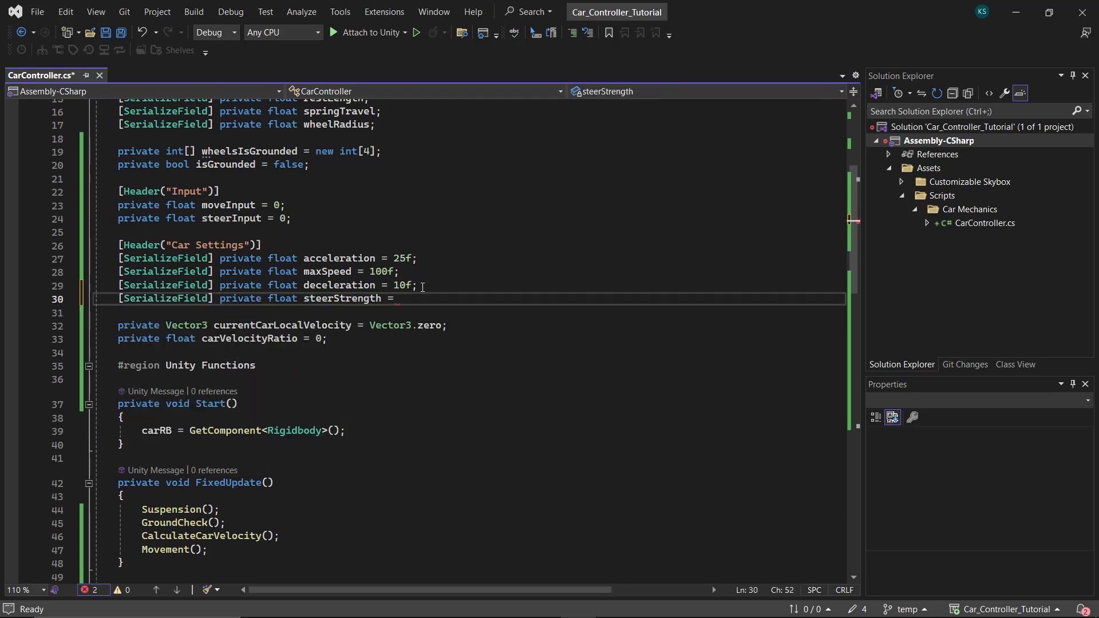
{"action": "type", "text": "15f;"}
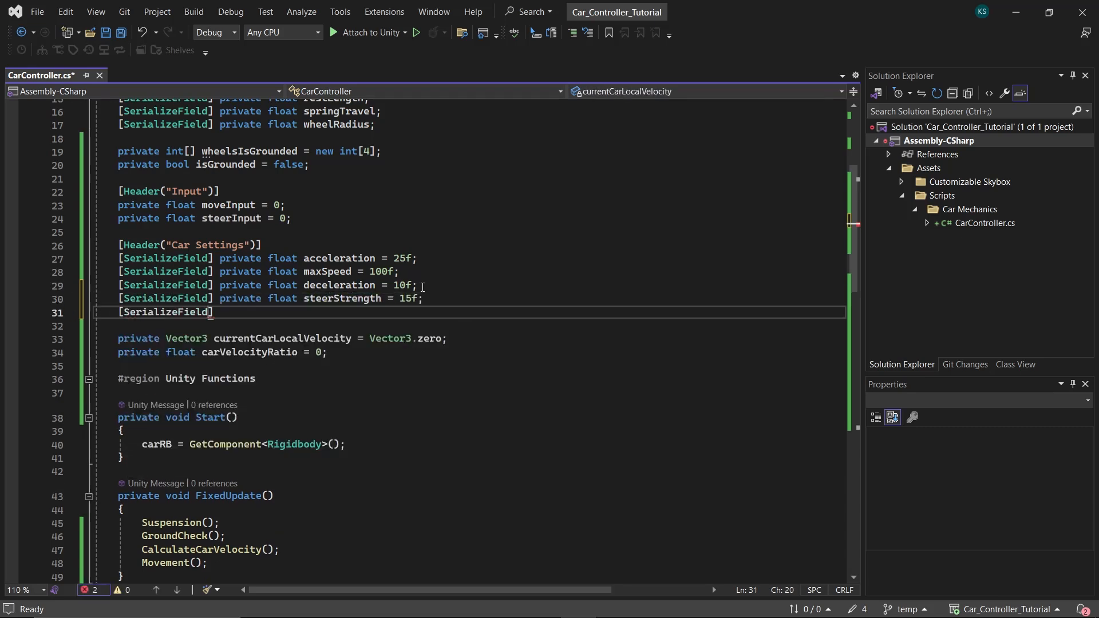
{"action": "type", "text": "private AnimationCurve"}
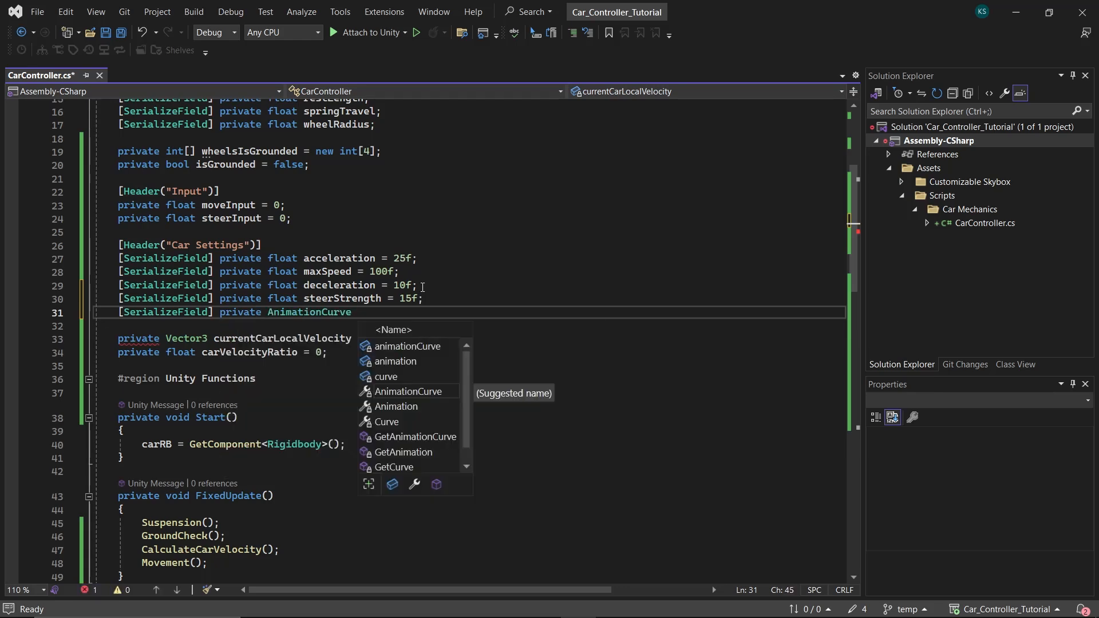
{"action": "type", "text": "turningCurve"}
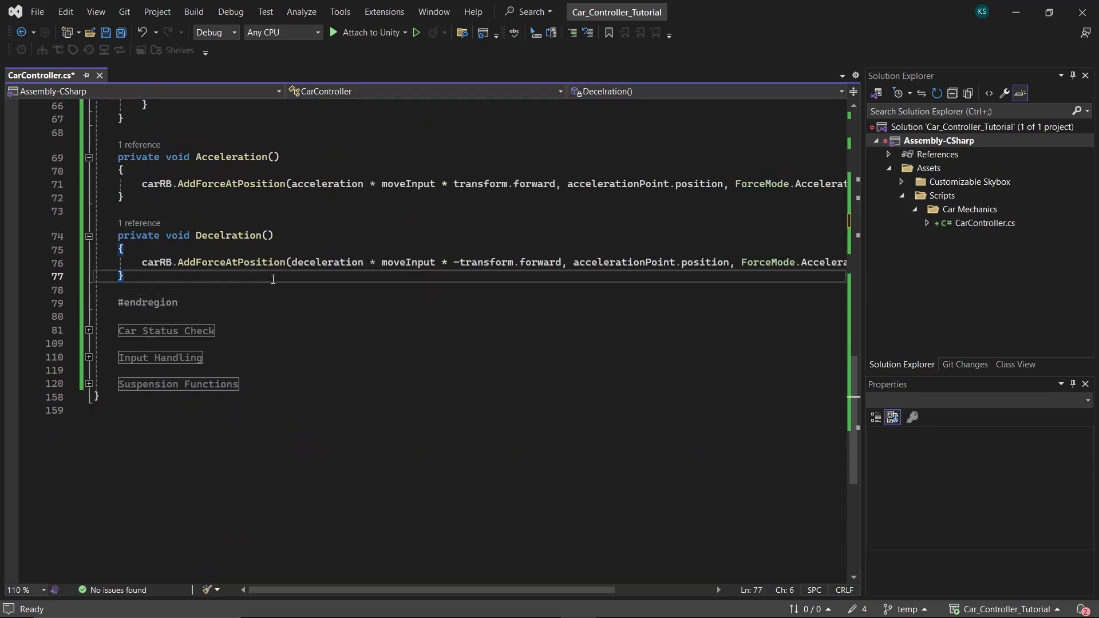
Step: Write Turn() applying carRB.AddTorque of steerStrength, steerInput, turning curve and velocity sign about transform.up
{"action": "type", "text": "private void Turn()"}
{"action": "type", "text": "carRB."}
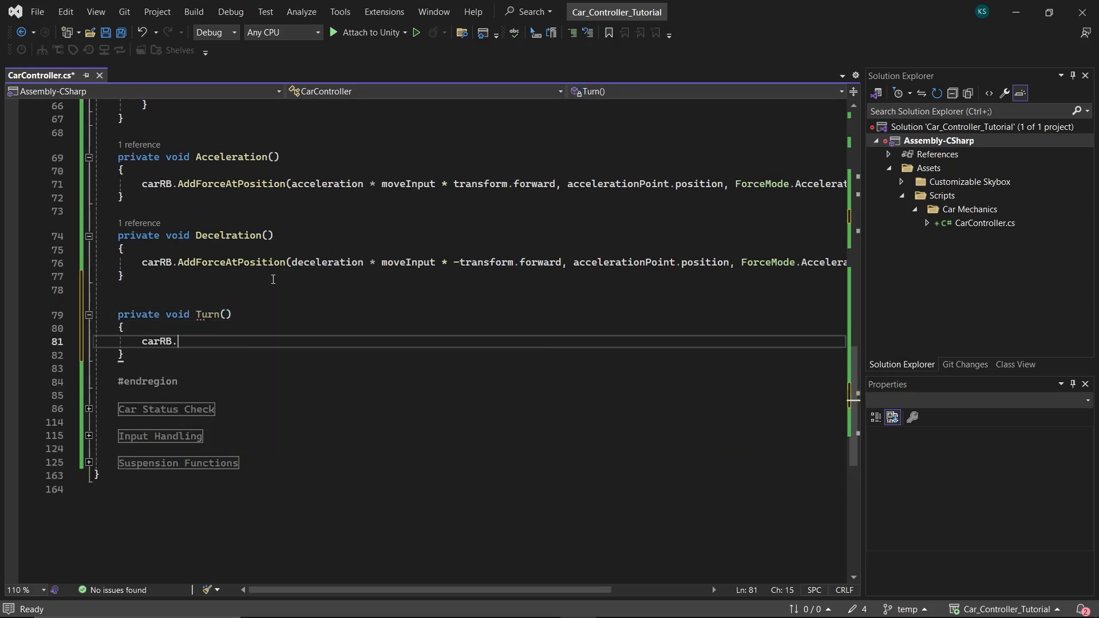
{"action": "type", "text": "AddTorque(steerStrength * steerInput"}
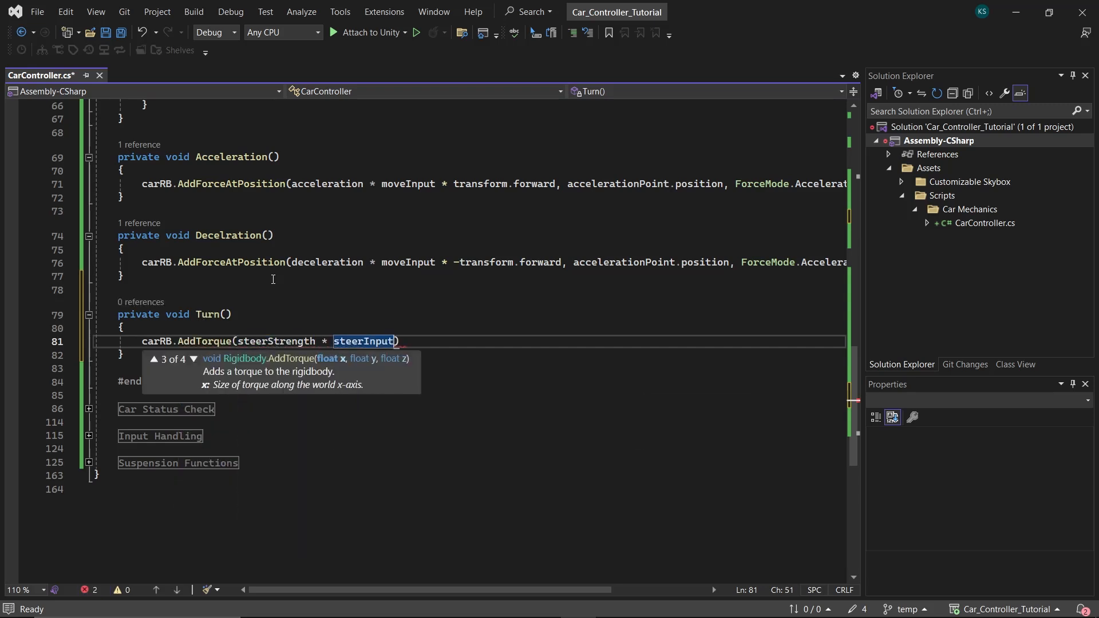
{"action": "type", "text": "* turningCurve.Evaluate(carVelocityRatio"}
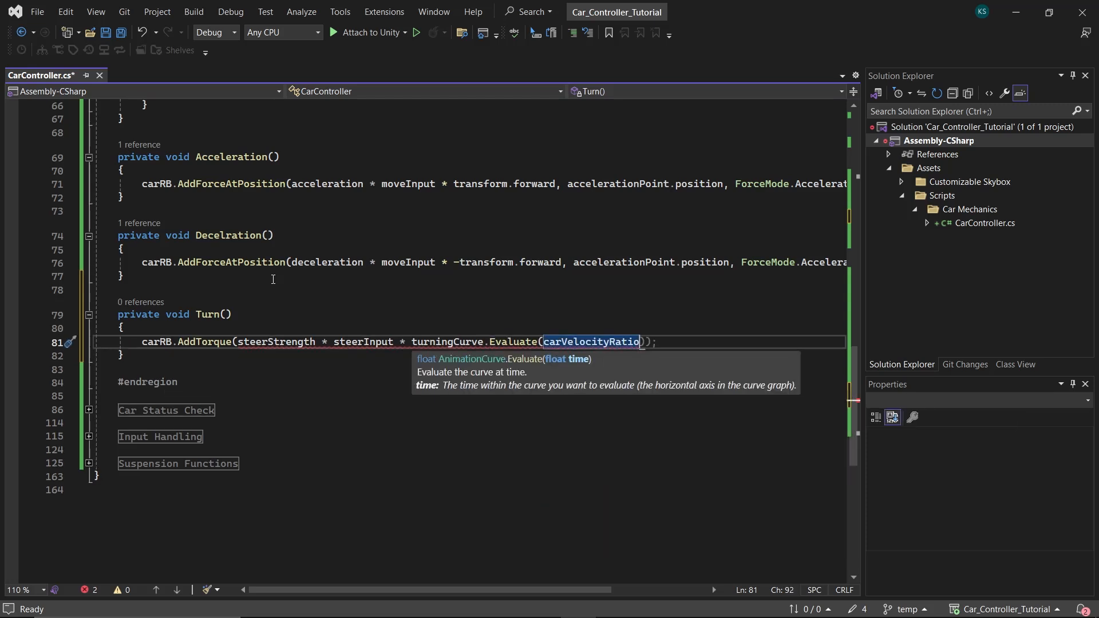
{"action": "type", "text": "* Mathf."}
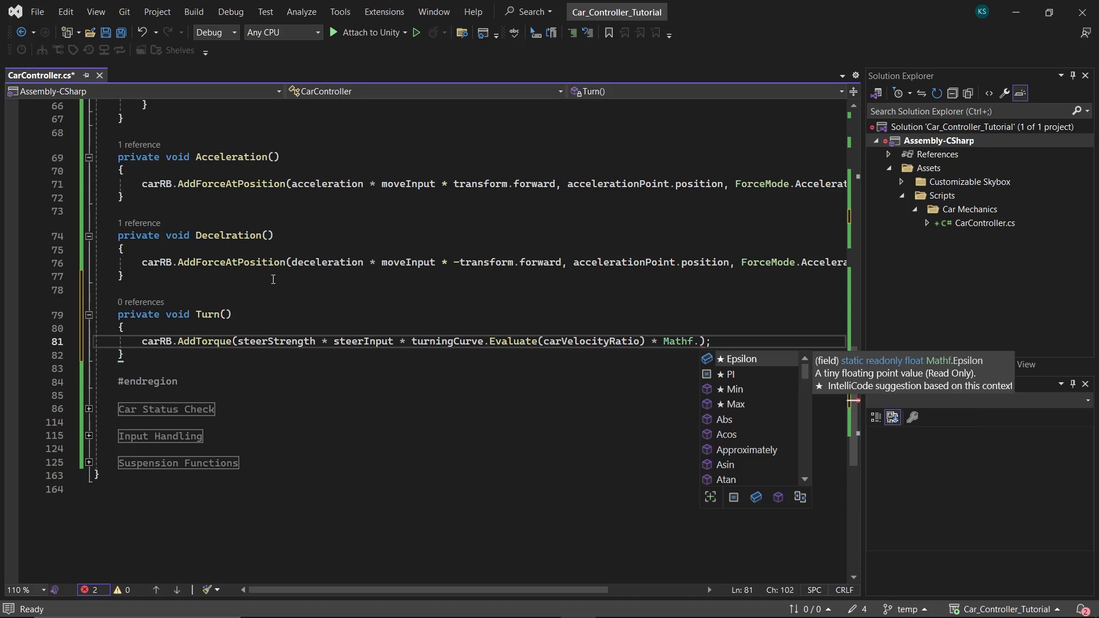
{"action": "type", "text": "Sign(carVelocityRatio)"}
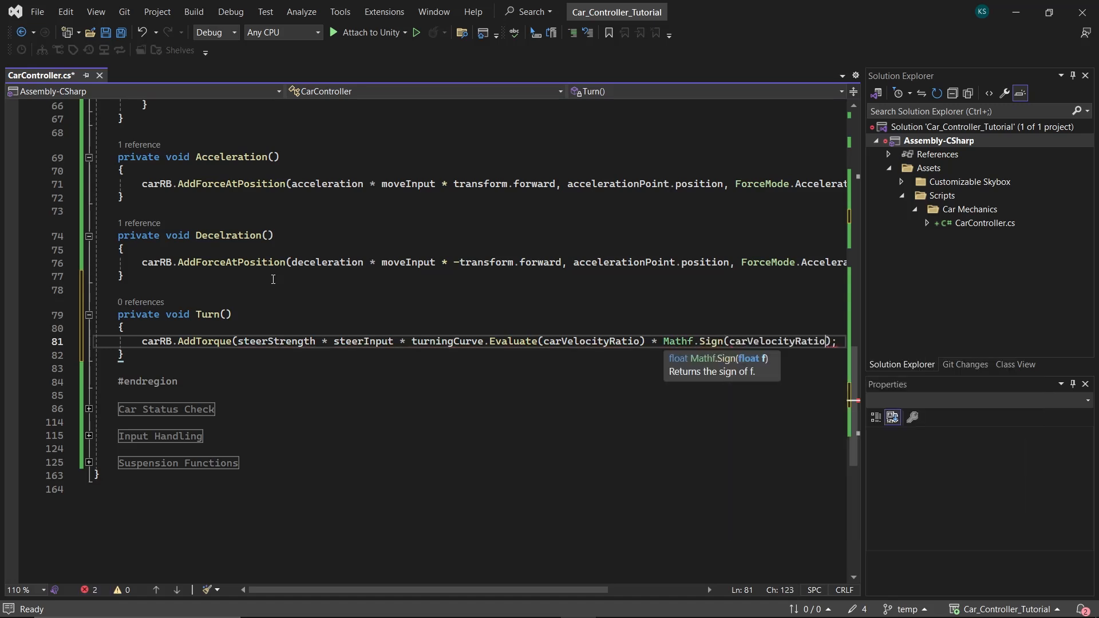
{"action": "type", "text": "* transform."}
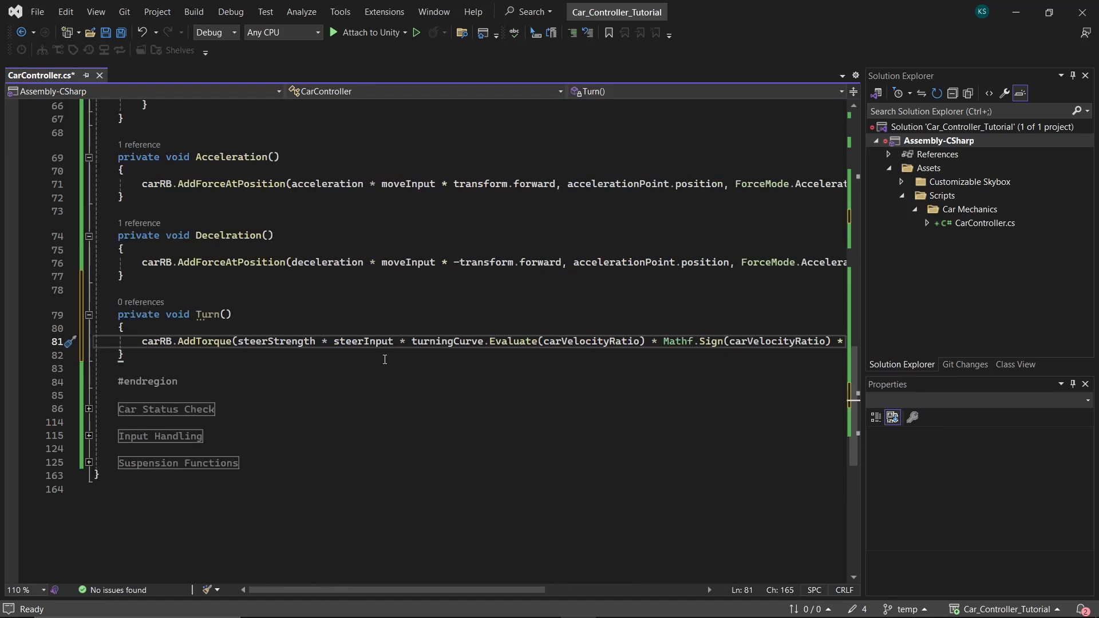
{"action": "double_click", "coordinate": [274, 341]}
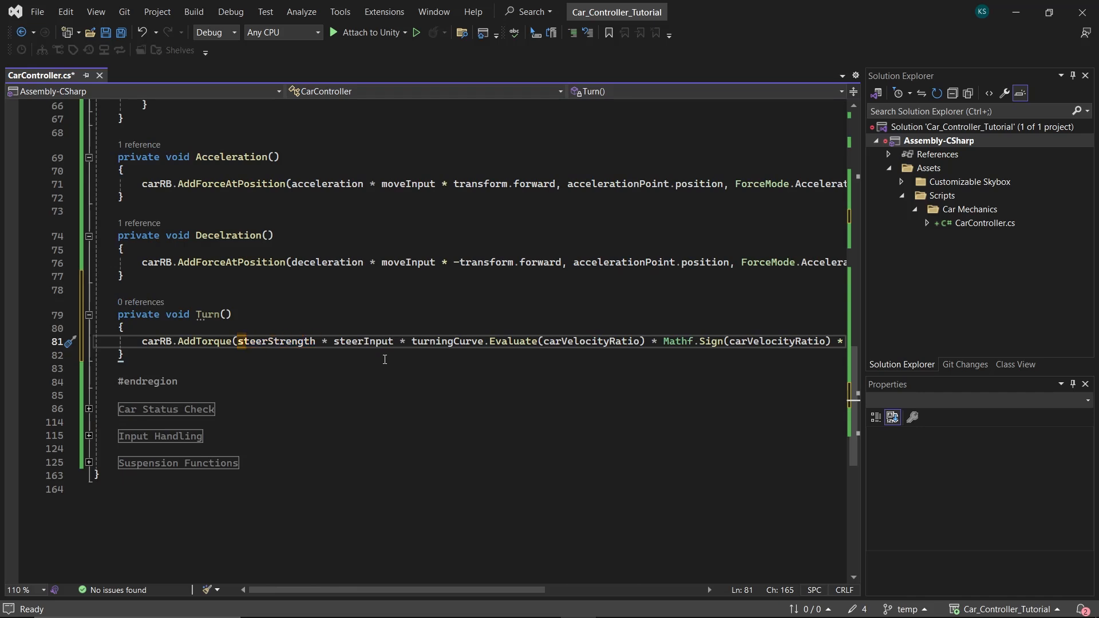
{"action": "double_click", "coordinate": [362, 341]}
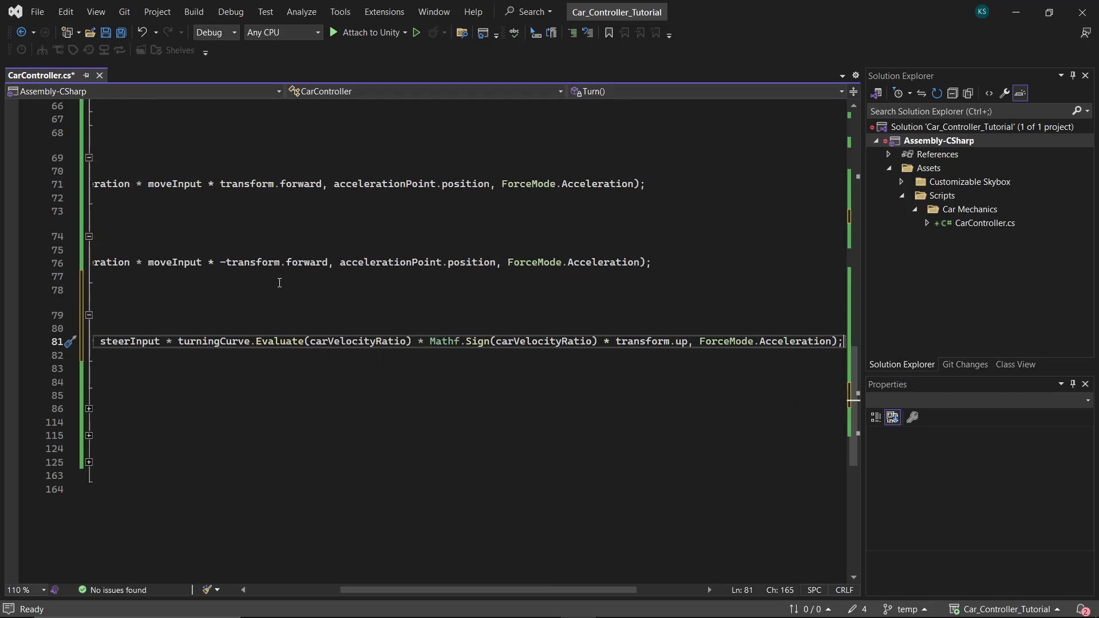
Step: Review the Turn() torque line and bring Unity back to see Steer Strength 15 and Turning Curve
{"action": "double_click", "coordinate": [511, 341]}
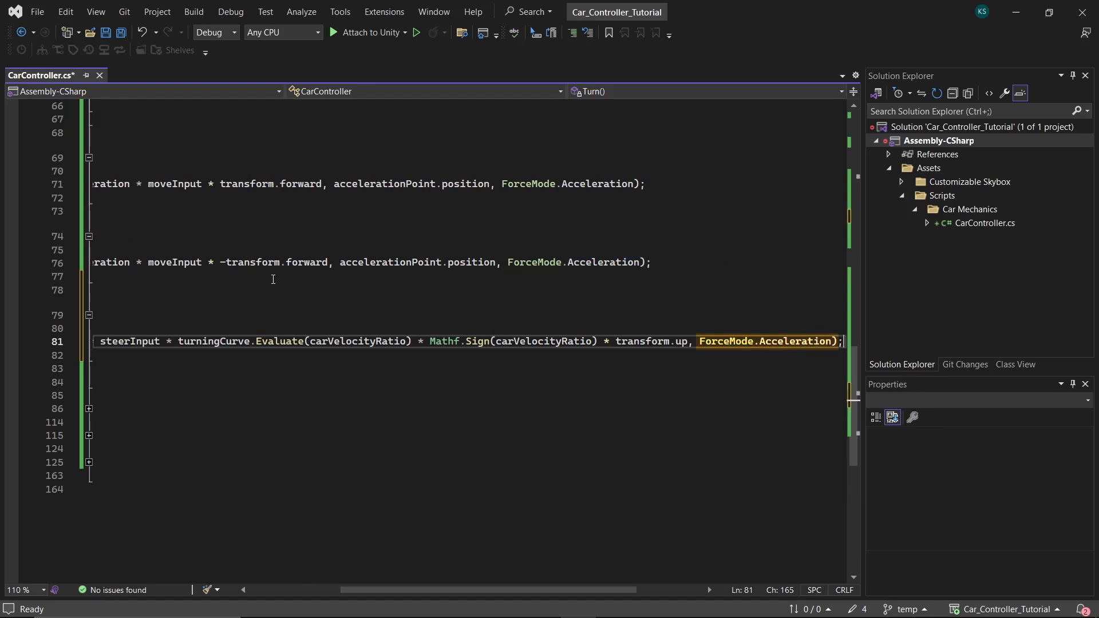
{"action": "scroll", "scroll_direction": "left", "scroll_amount": 3}
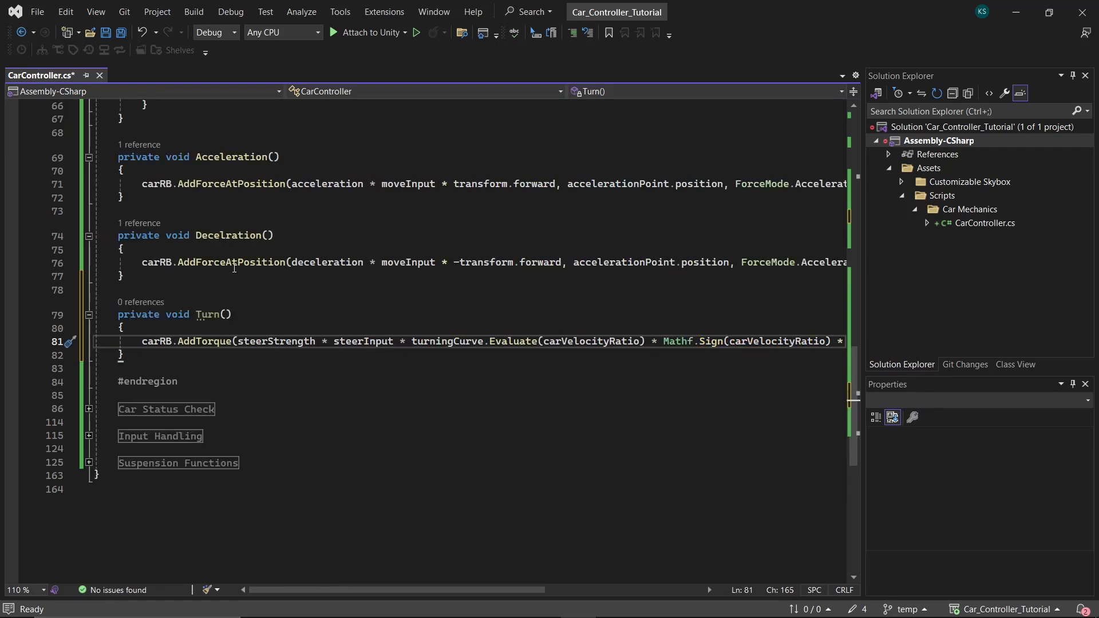
{"action": "type", "text": "T"}
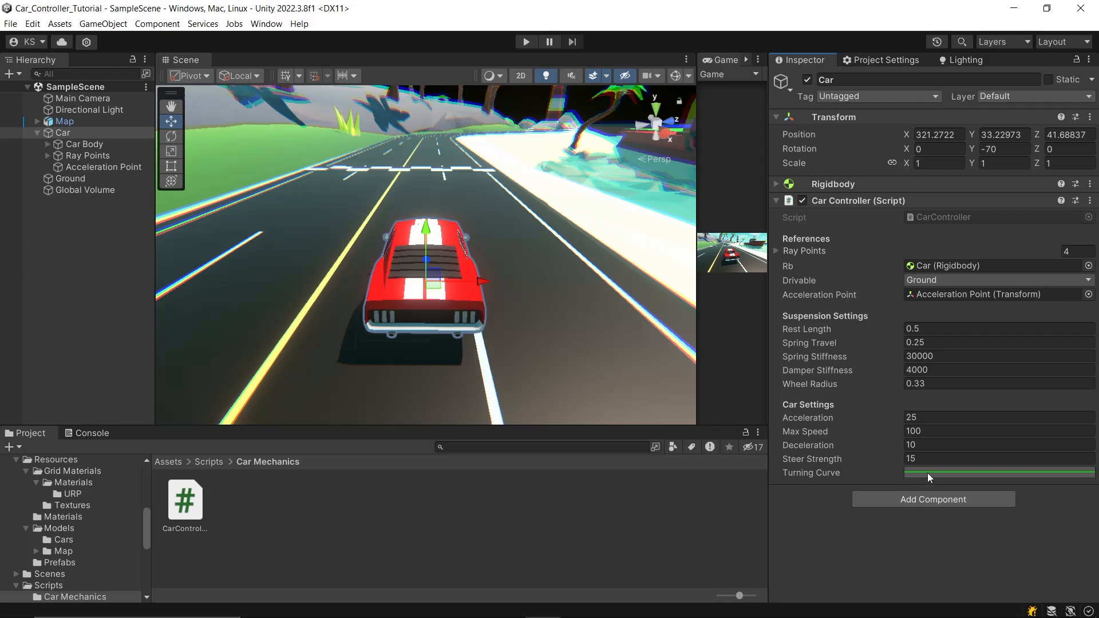
Step: Reshape the Turning Curve into an ease-out rising from 0 and flattening near 1
{"action": "left_click", "coordinate": [998, 477]}
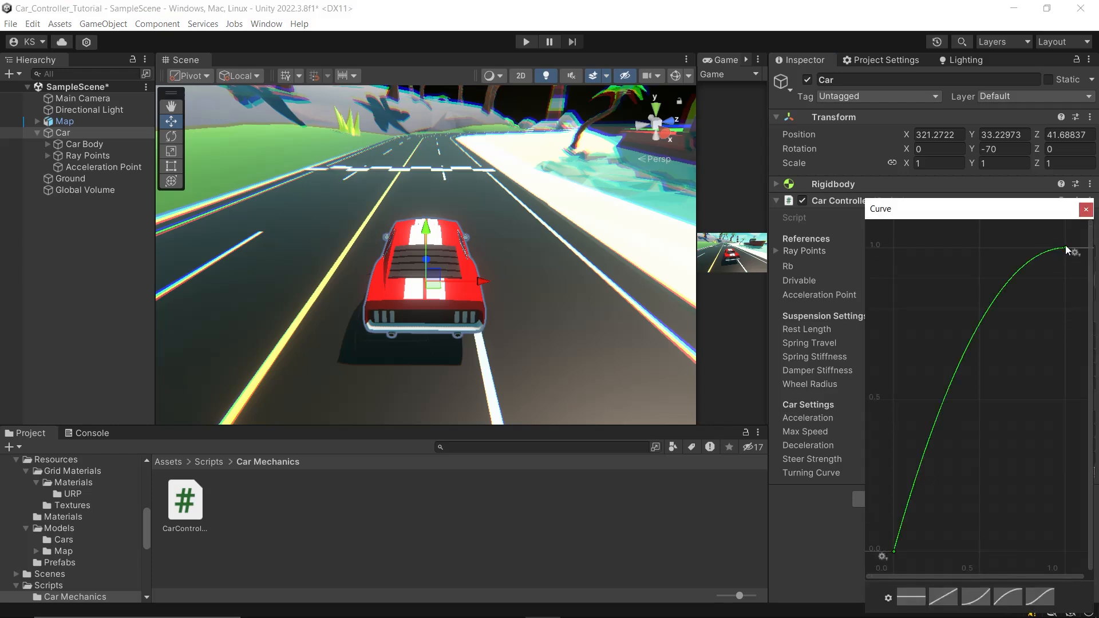
{"action": "left_click_drag", "start_coordinate": [1058, 248], "coordinate": [1002, 251]}
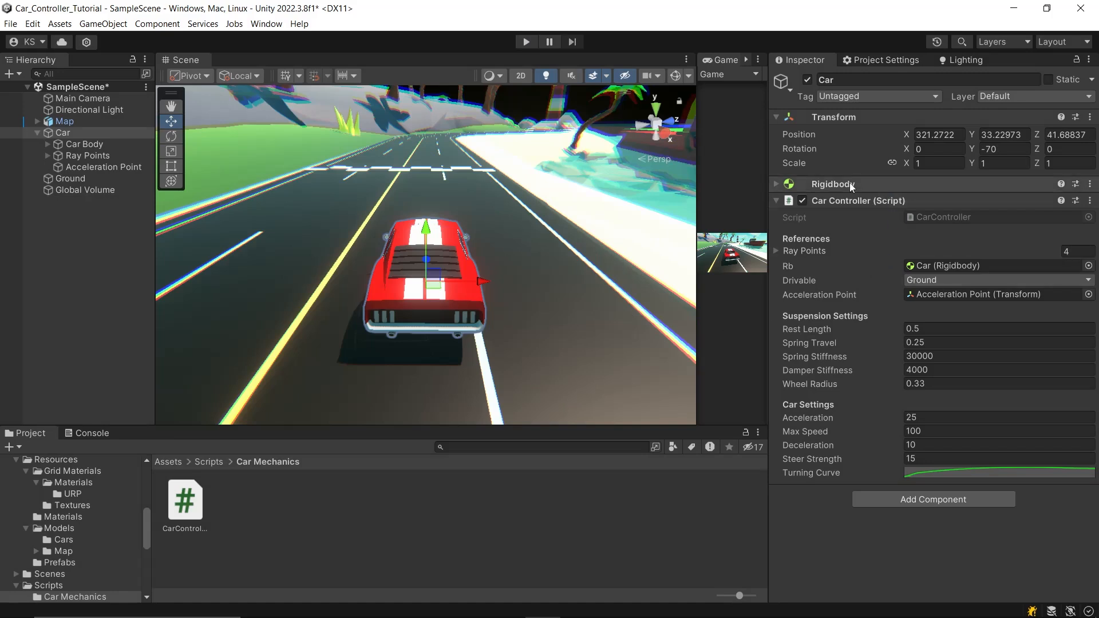
Step: Set the Rigidbody Angular Drag to 10 and edit the Car Controller's Steer Strength value
{"action": "left_click", "coordinate": [832, 183]}
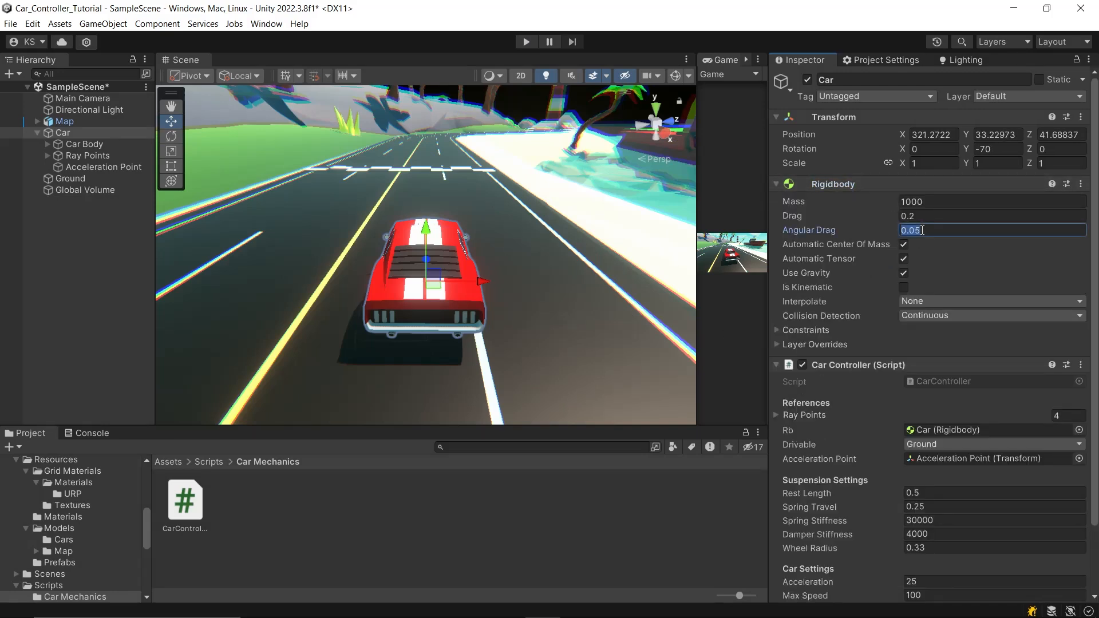
{"action": "type", "text": "10"}
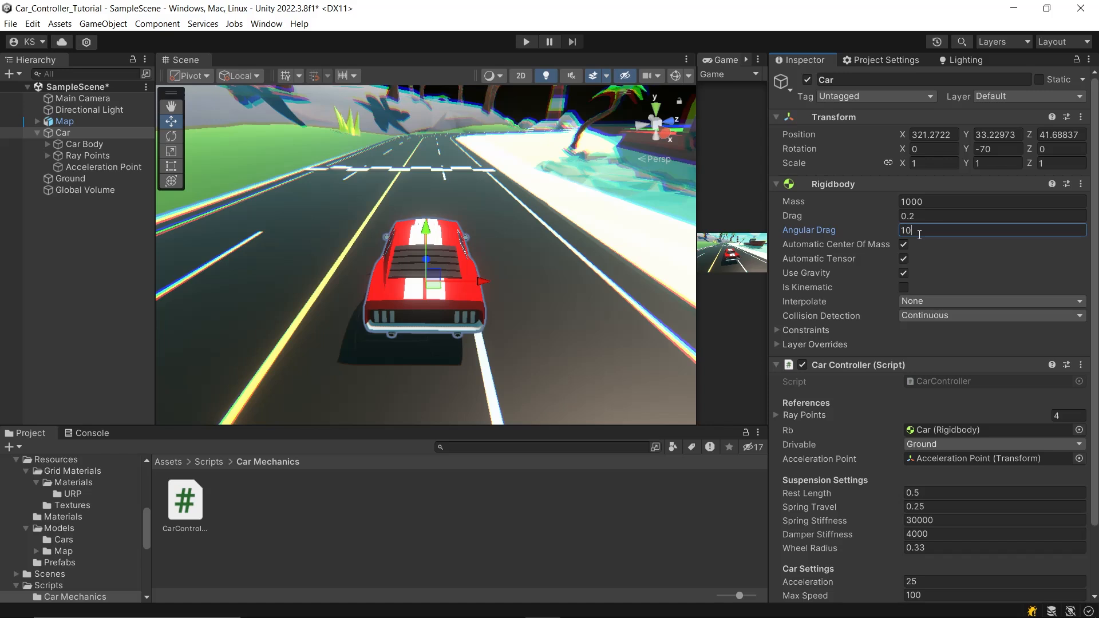
{"action": "left_click", "coordinate": [776, 183]}
{"action": "type", "text": "3"}
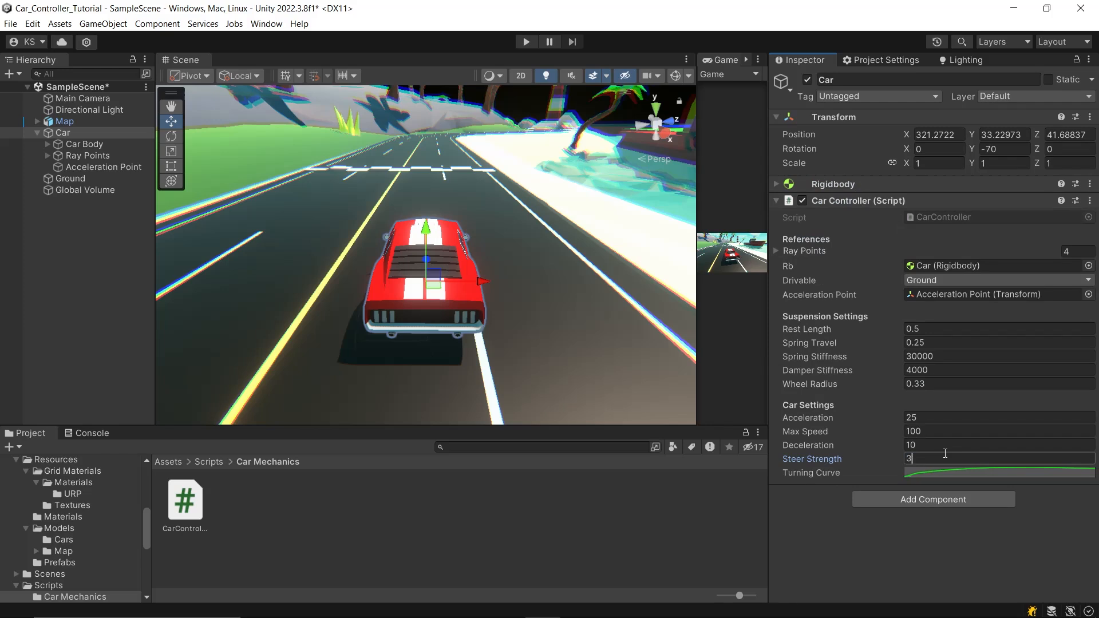
{"action": "type", "text": "0"}
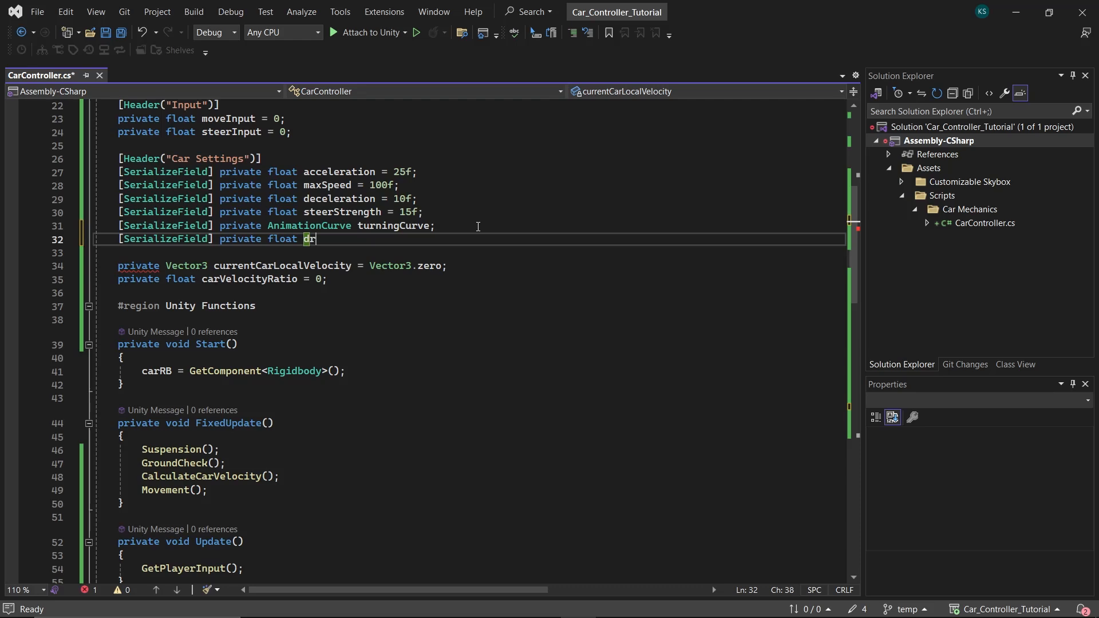
Step: Declare dragCoefficient = 1f and start SidewaysDrag() computing current sideways speed and drag magnitude
{"action": "type", "text": "ragCoefficient = 1f;"}
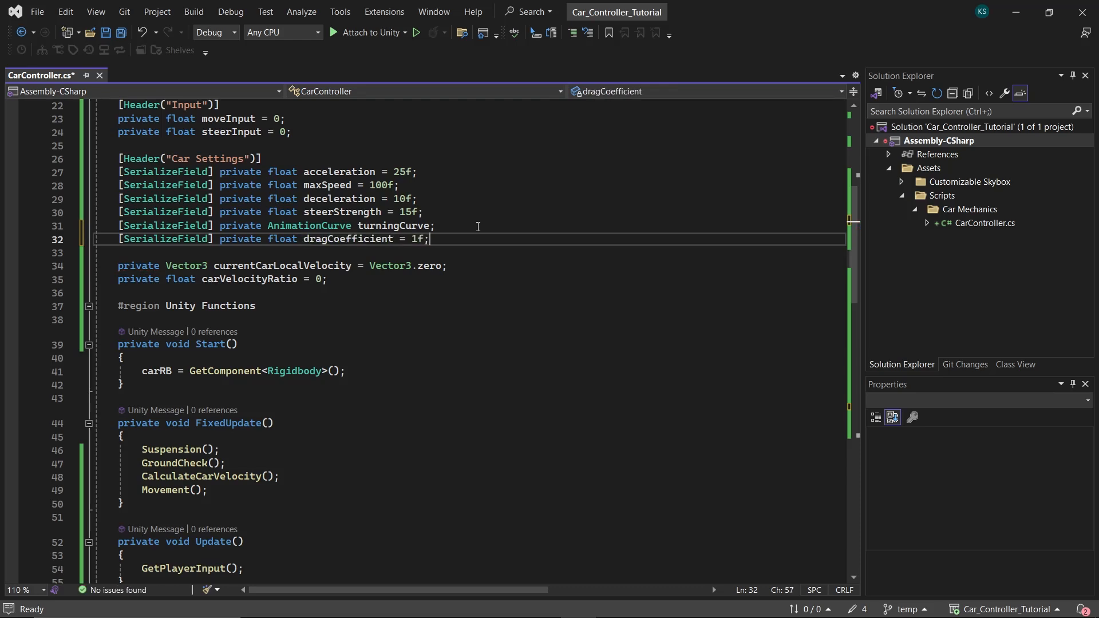
{"action": "scroll", "scroll_direction": "down", "scroll_amount": 3}
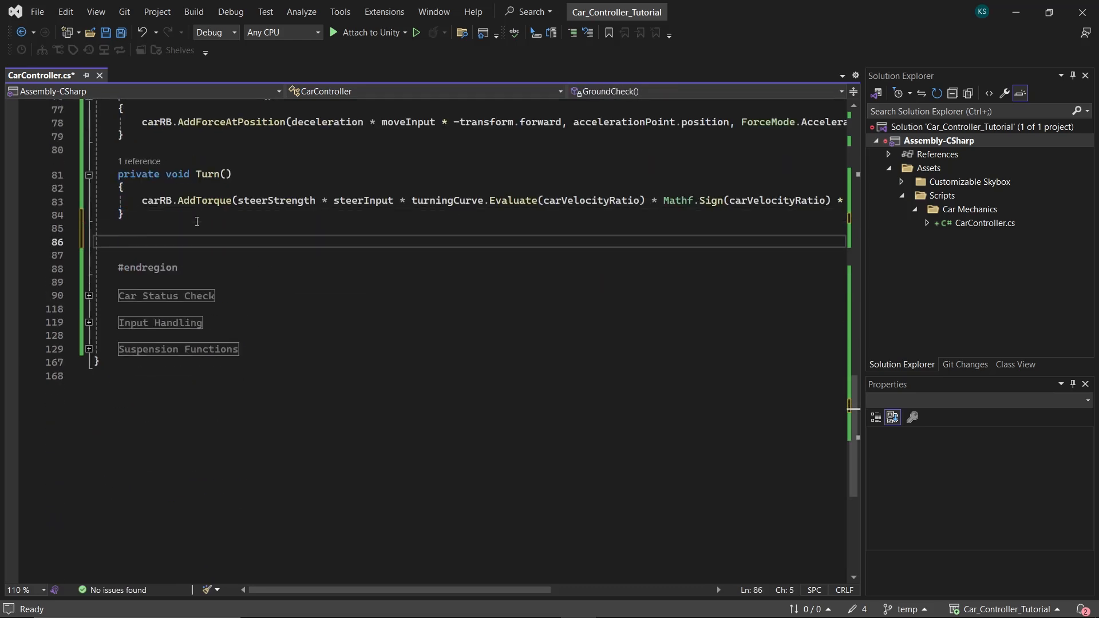
{"action": "type", "text": "private void SidewaysDrag("}
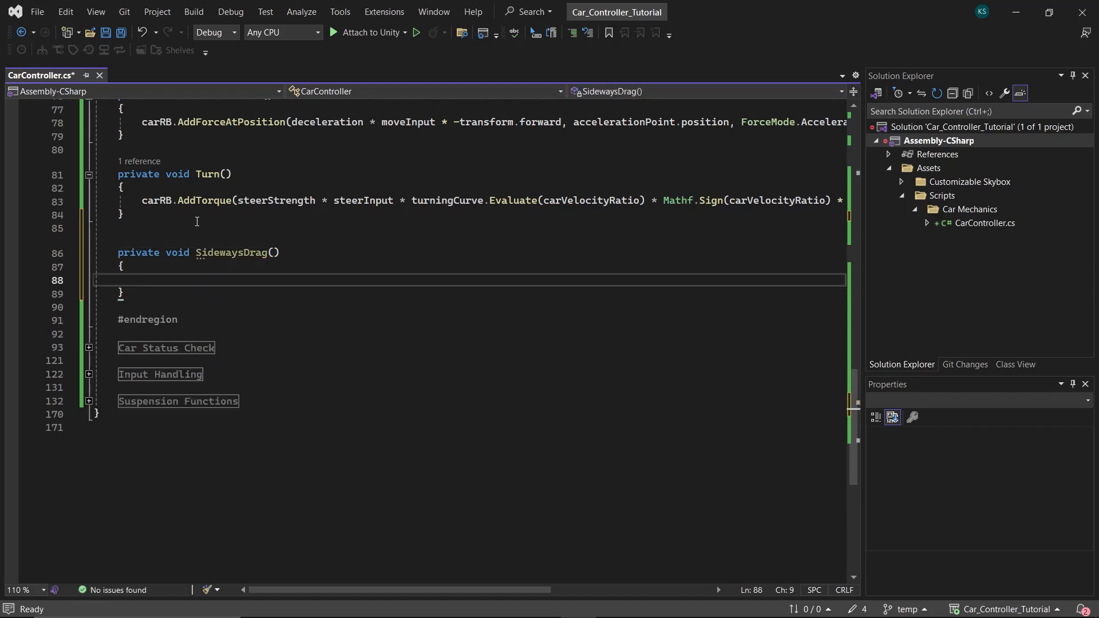
{"action": "type", "text": "float current"}
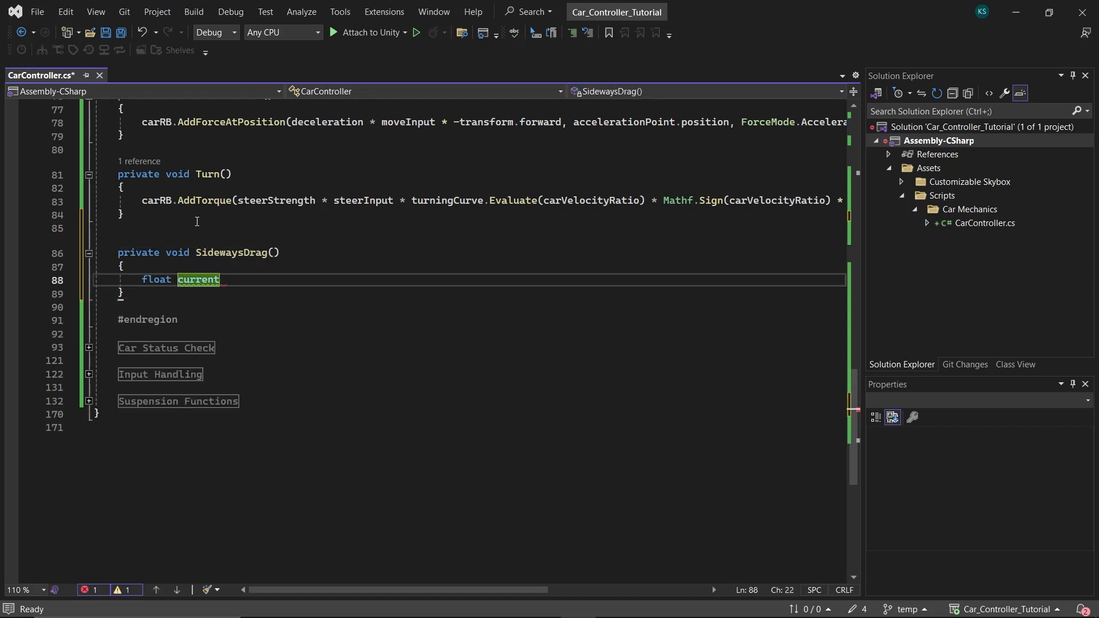
{"action": "type", "text": "SidewaysSpeed = currentCarLocalVelocity.x;"}
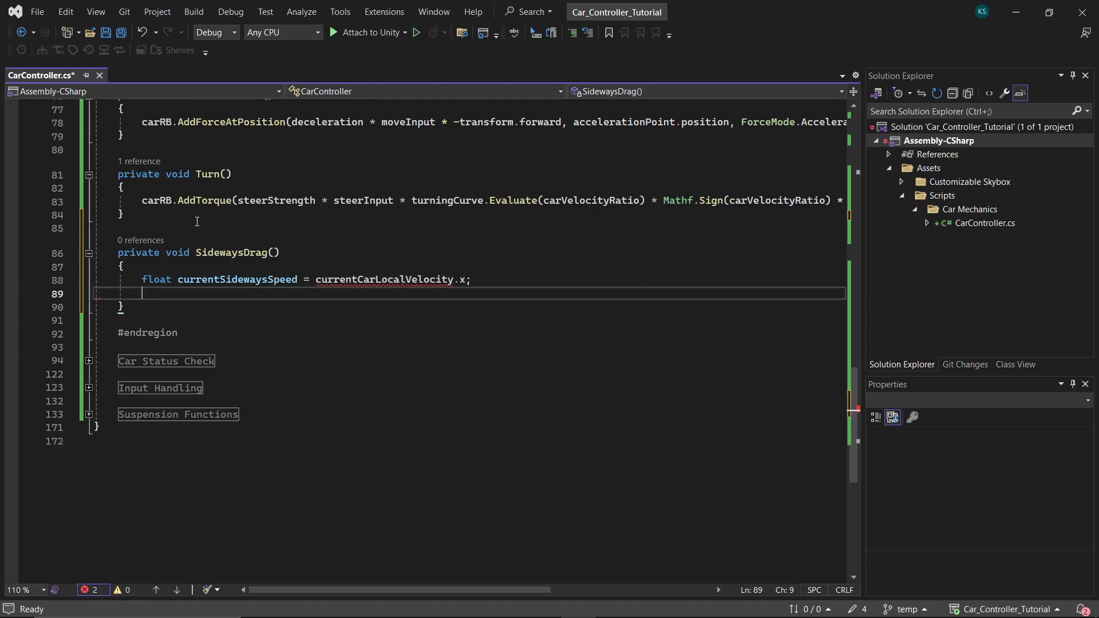
{"action": "type", "text": "float drag"}
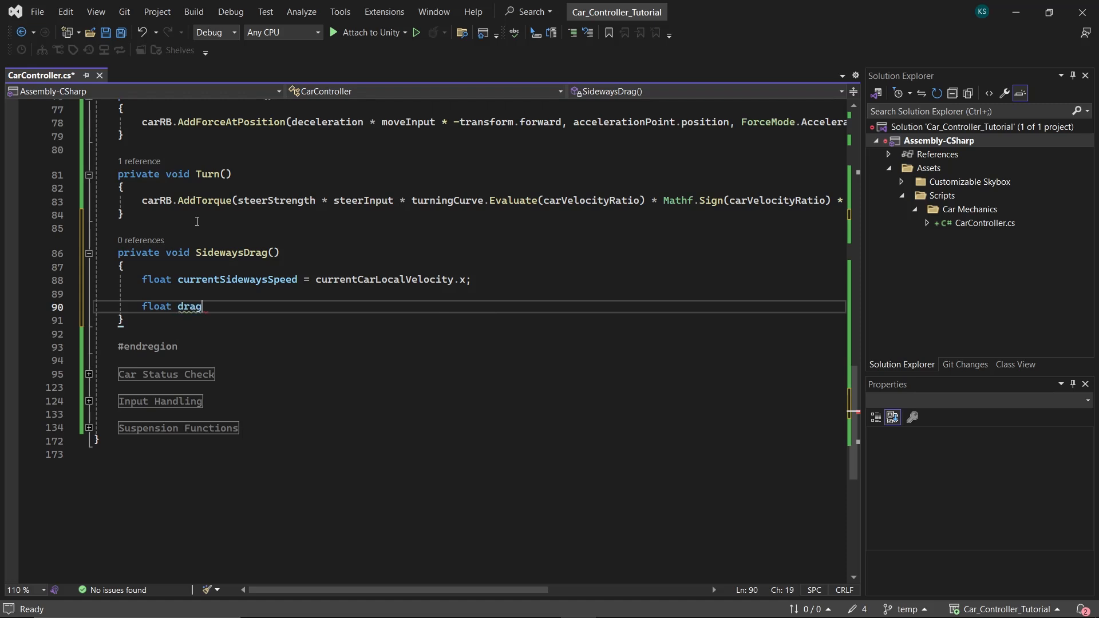
{"action": "type", "text": "Magnitude ="}
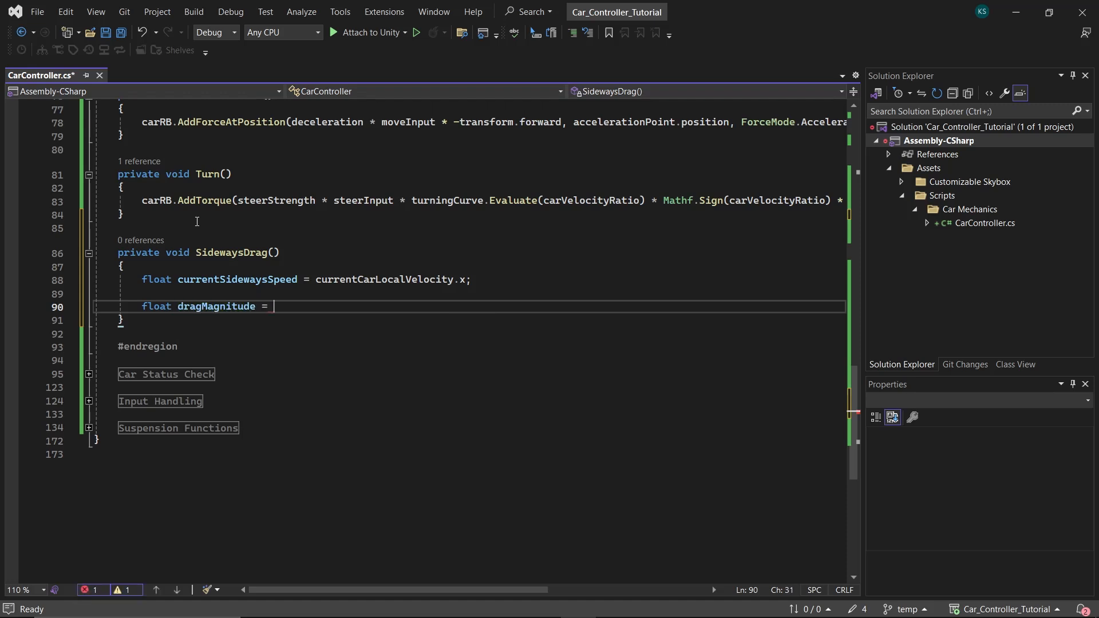
{"action": "type", "text": "currentSidewaysSpeed *"}
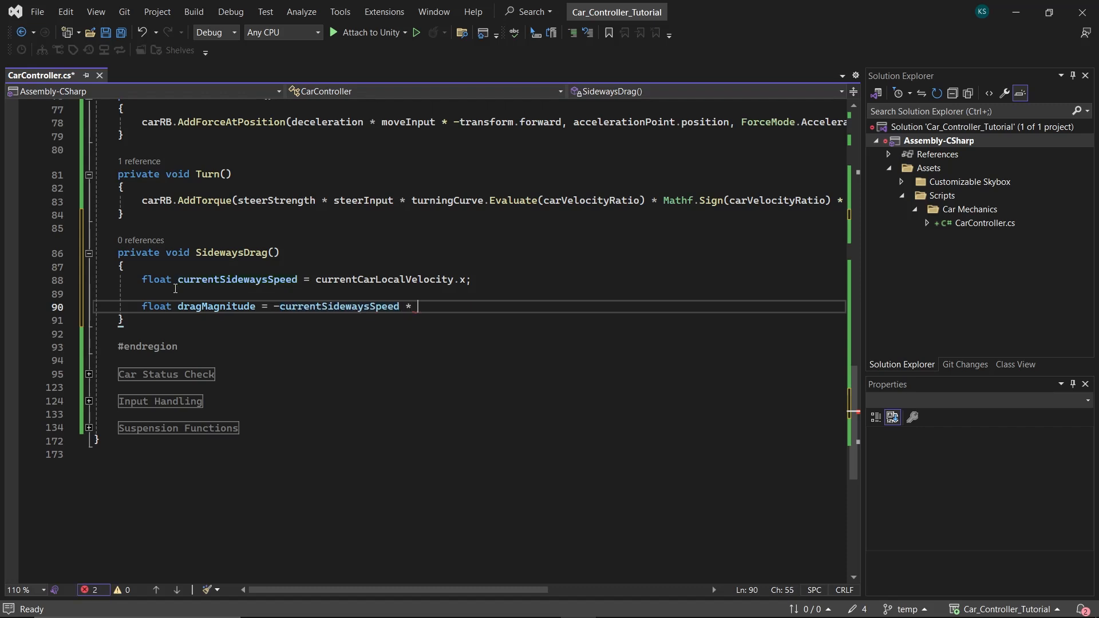
{"action": "type", "text": "dragCoefficient"}
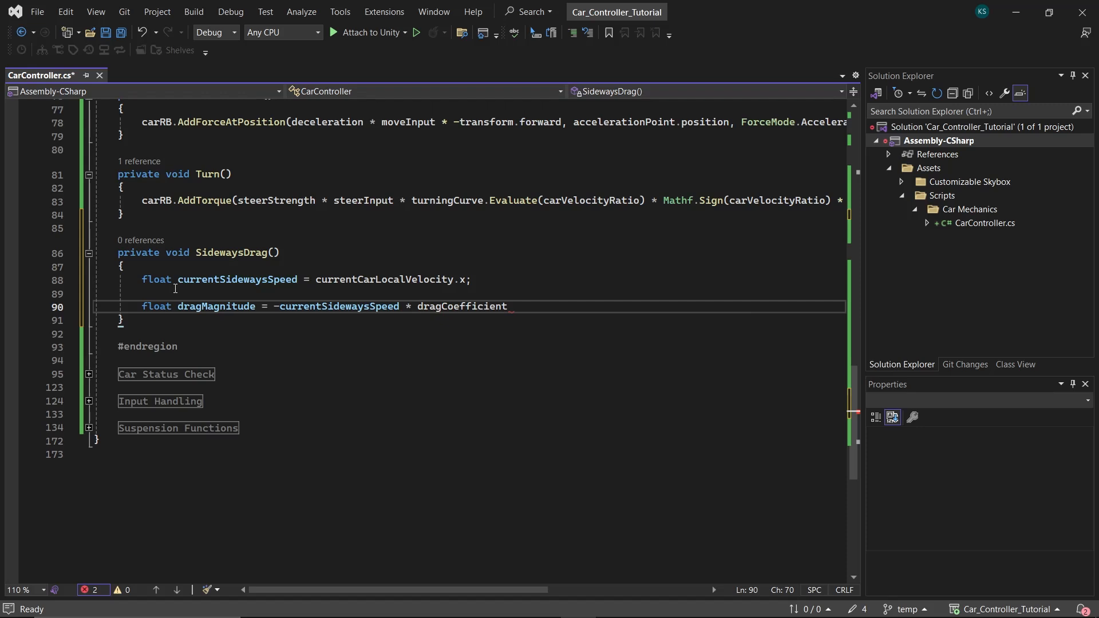
Step: Apply the drag force along transform.right with AddForceAtPosition at worldCenterOfMass using ForceMode.Acceleration
{"action": "type", "text": "Vector3"}
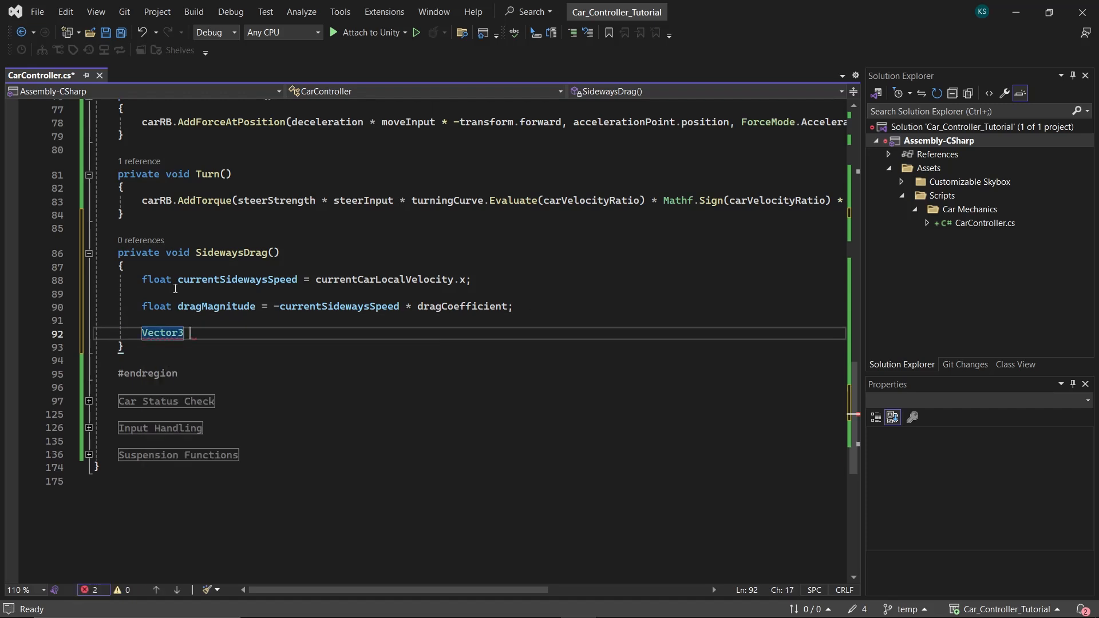
{"action": "type", "text": "dragForce ="}
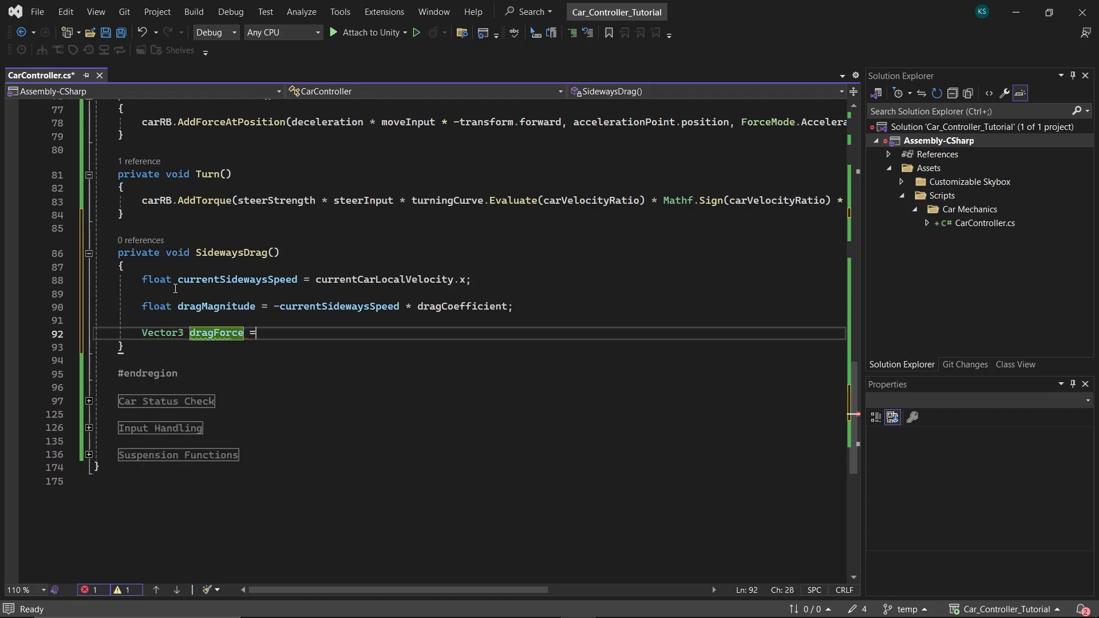
{"action": "type", "text": "transform.right"}
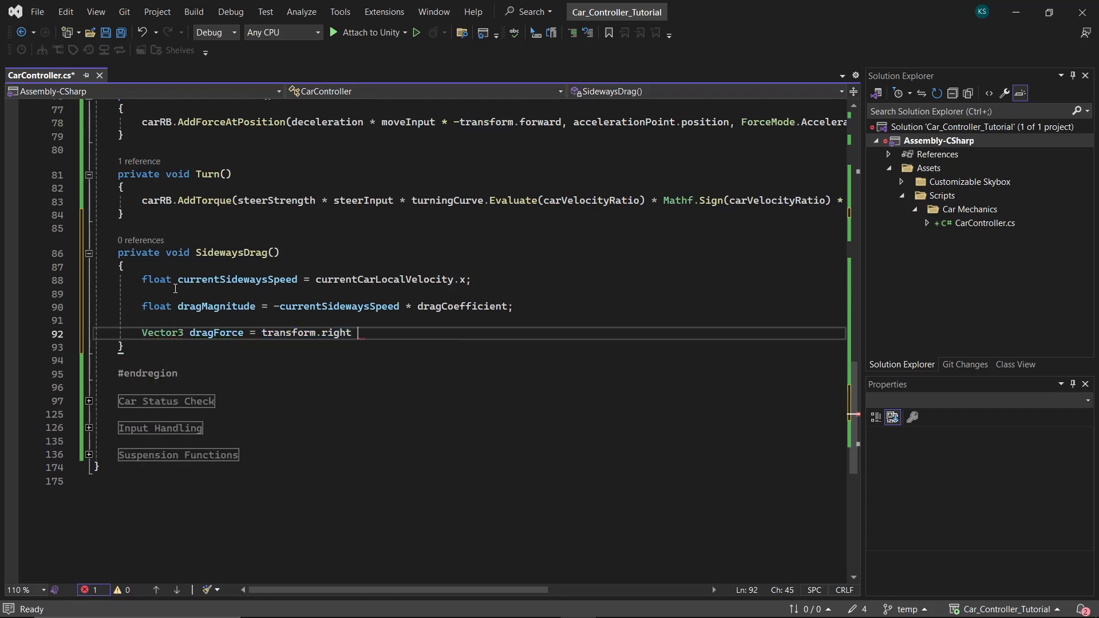
{"action": "type", "text": "* dragm"}
{"action": "type", "text": "carRB"}
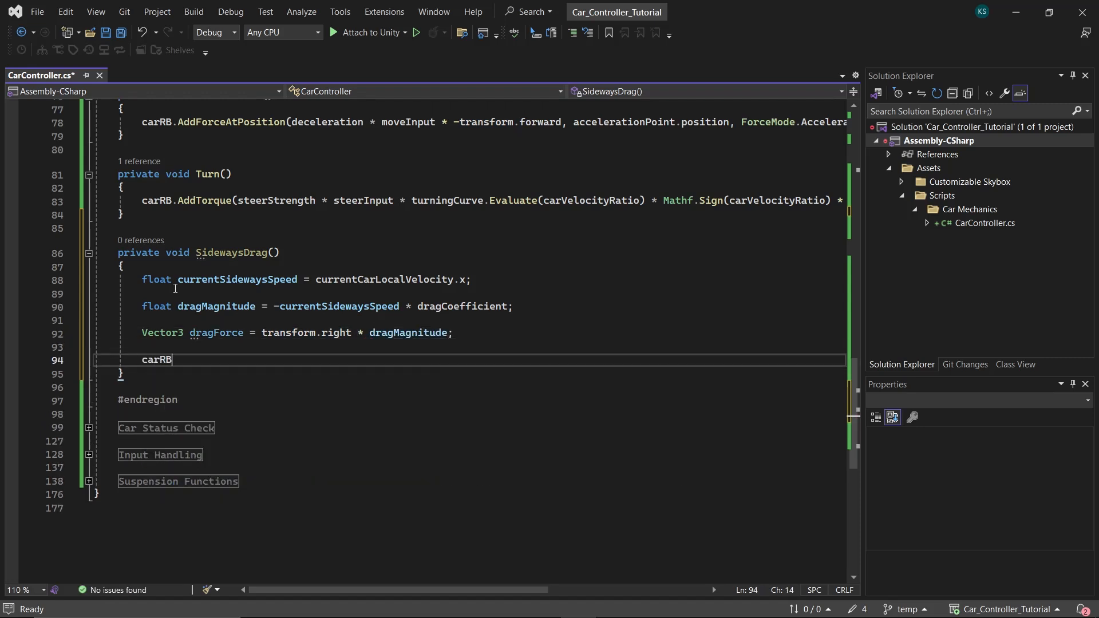
{"action": "type", "text": ".addfoa"}
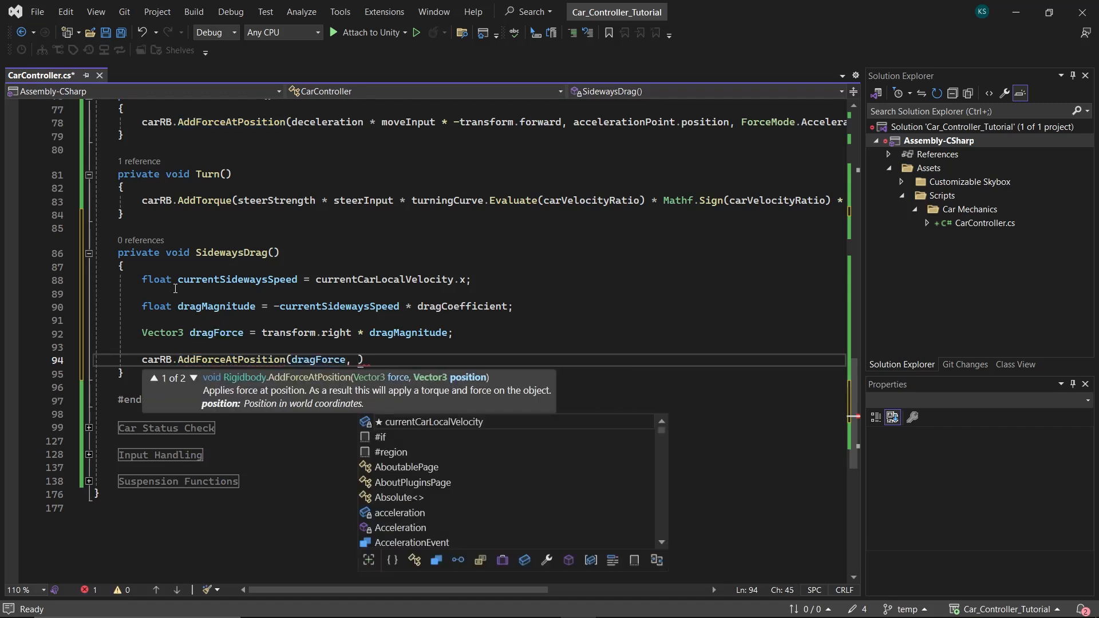
{"action": "type", "text": "carRB.worl"}
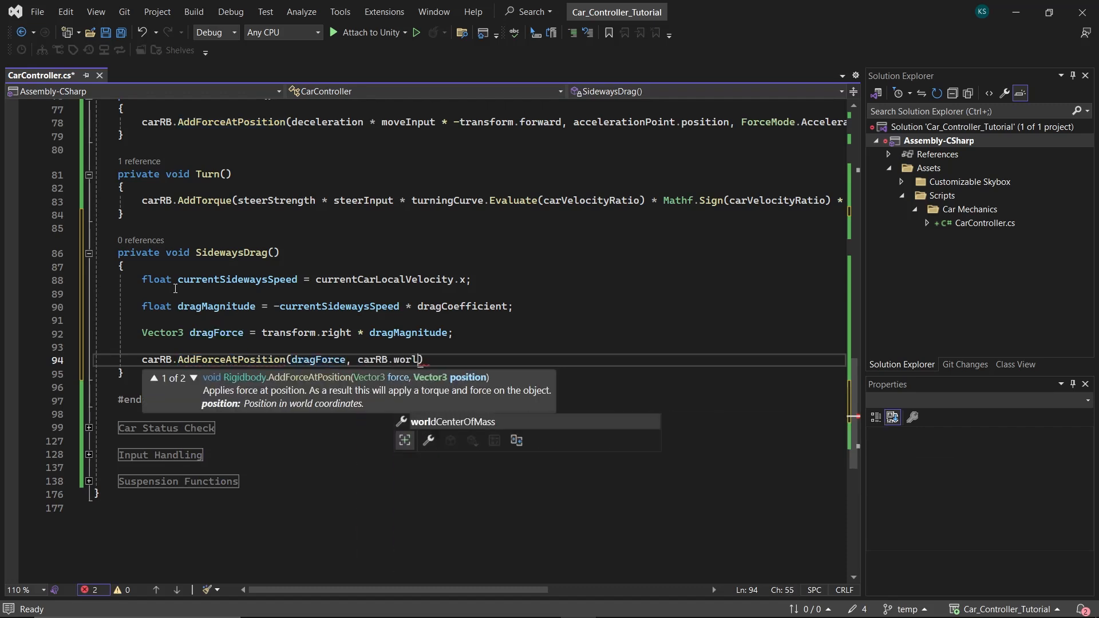
{"action": "type", "text": "dCenterOfMass, Force"}
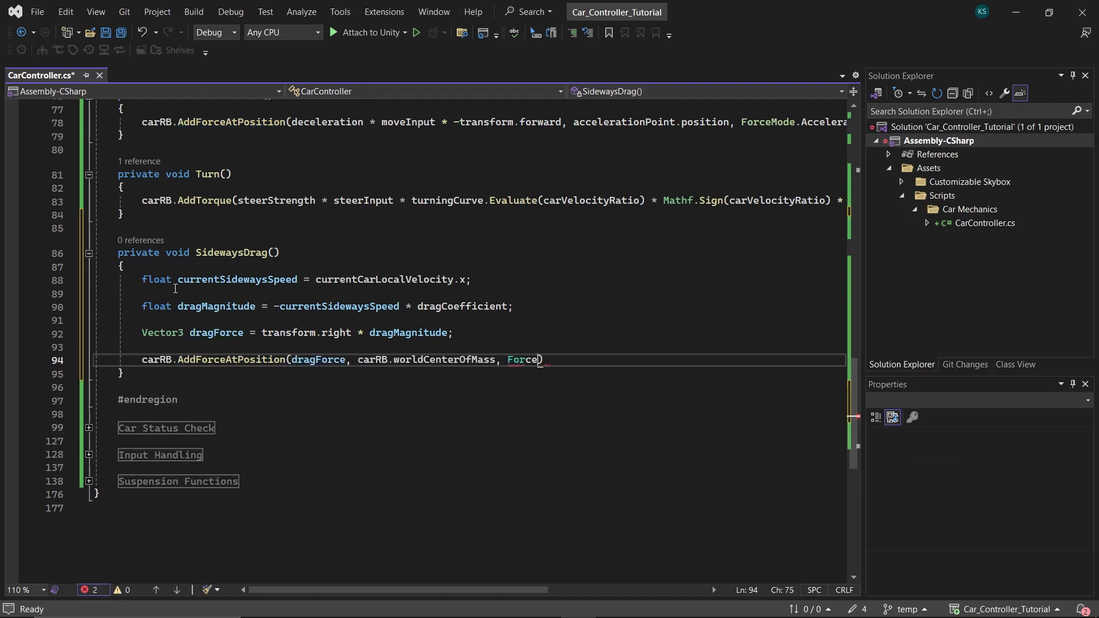
{"action": "type", "text": "Mode.Acceleration);"}
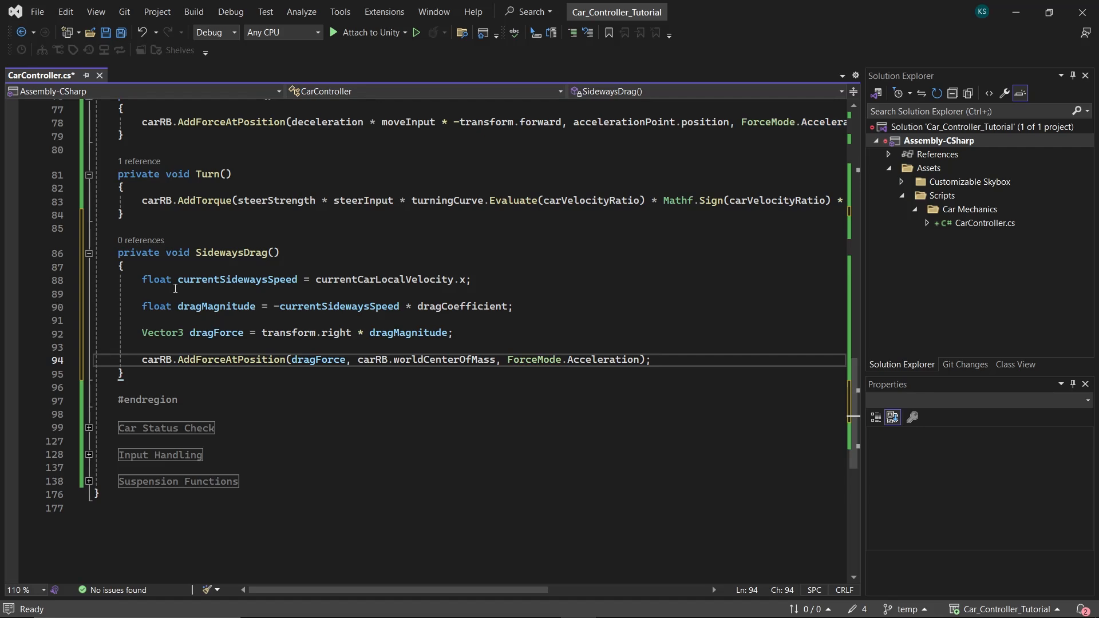
Step: Call SidewaysDrag() from the Movement method
{"action": "scroll", "scroll_direction": "up", "scroll_amount": 3}
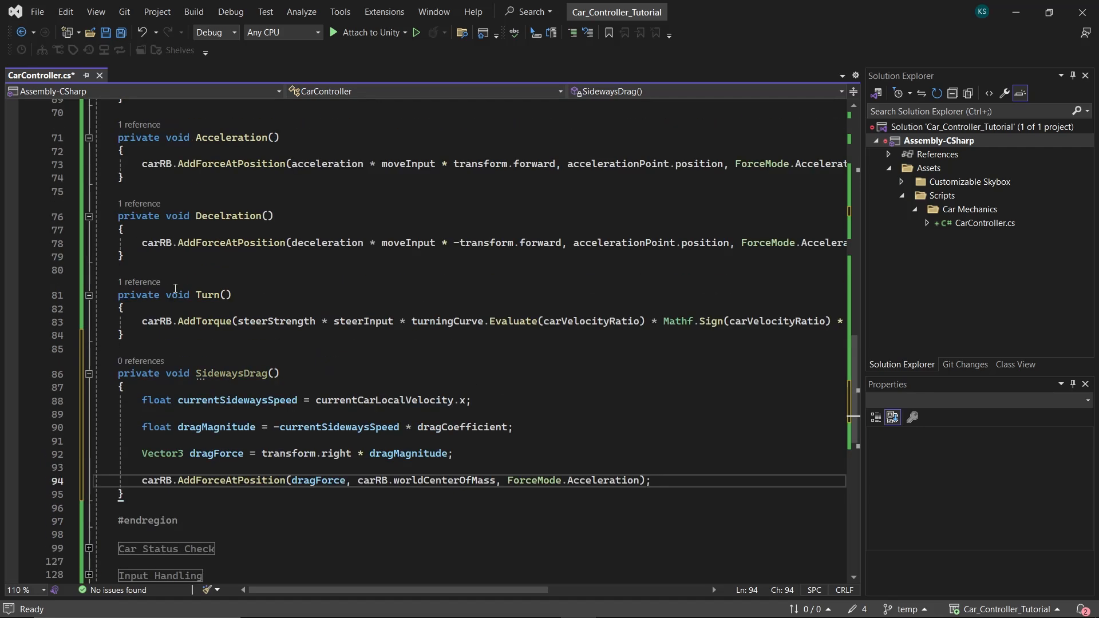
{"action": "type", "text": "sidewa"}
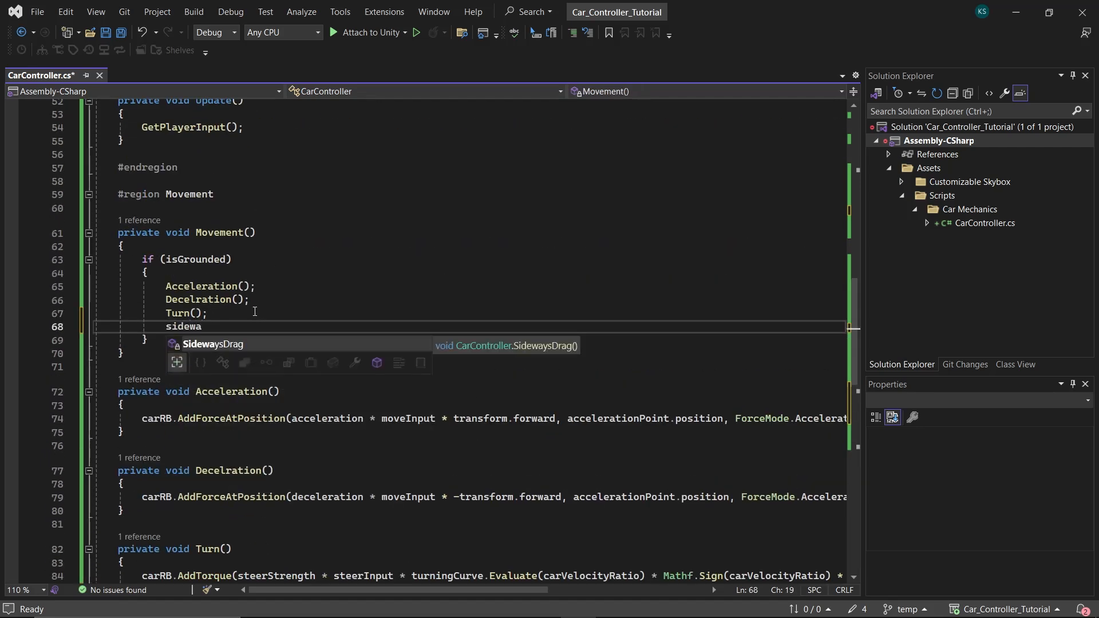
{"action": "key", "text": "Tab"}
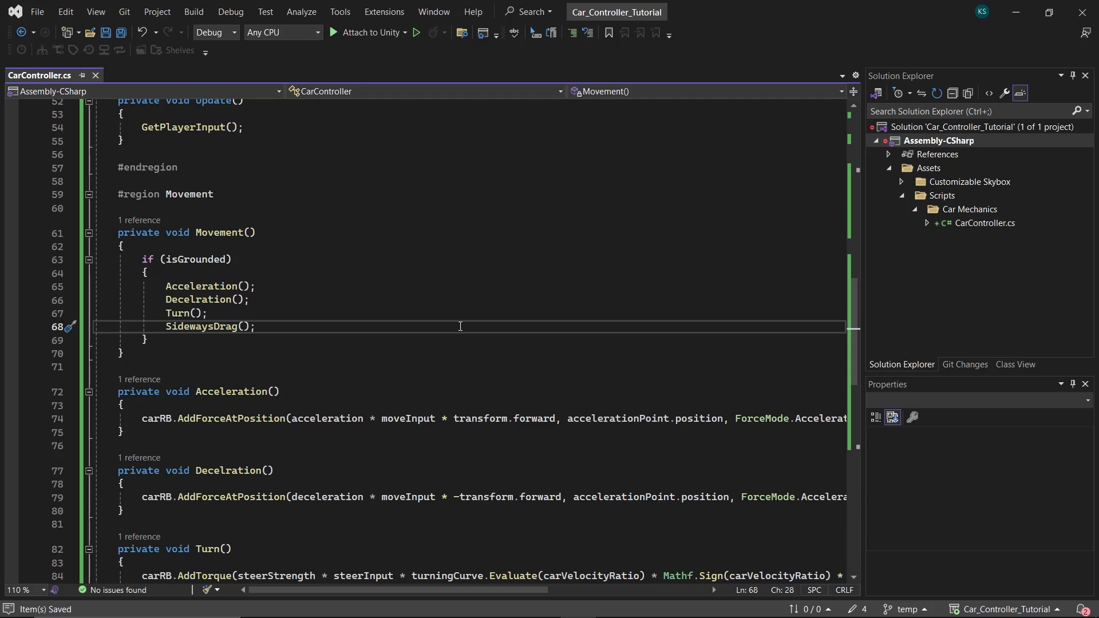